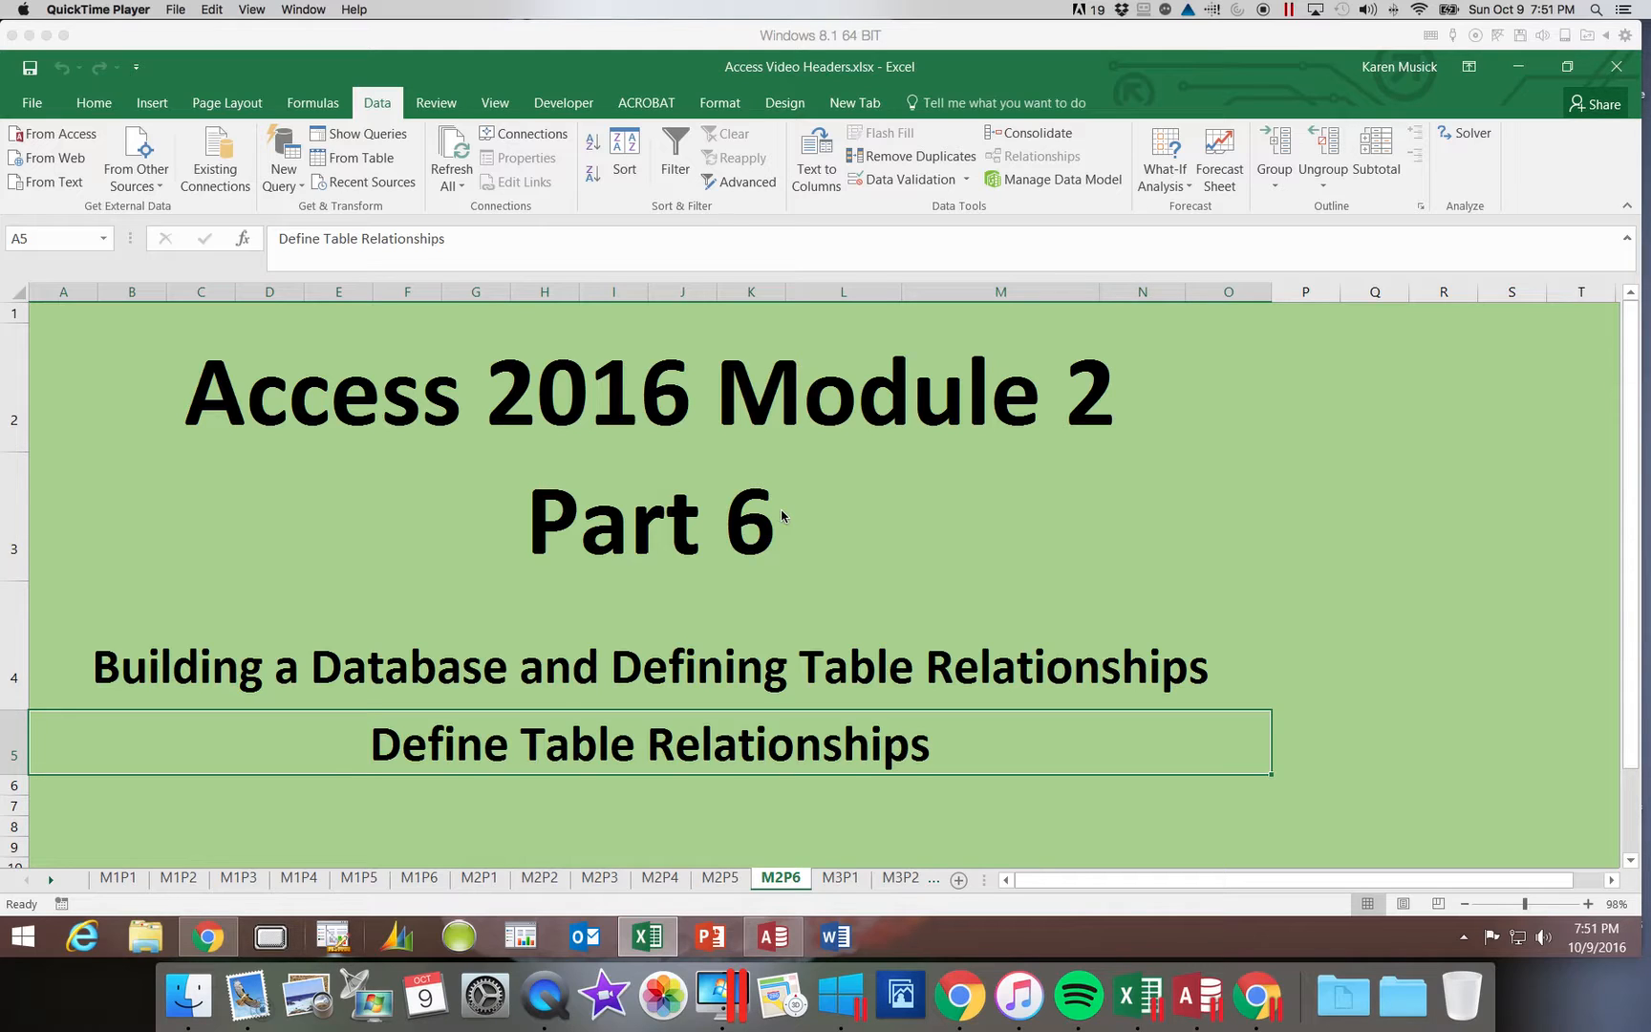
mouse_move(1260, 320)
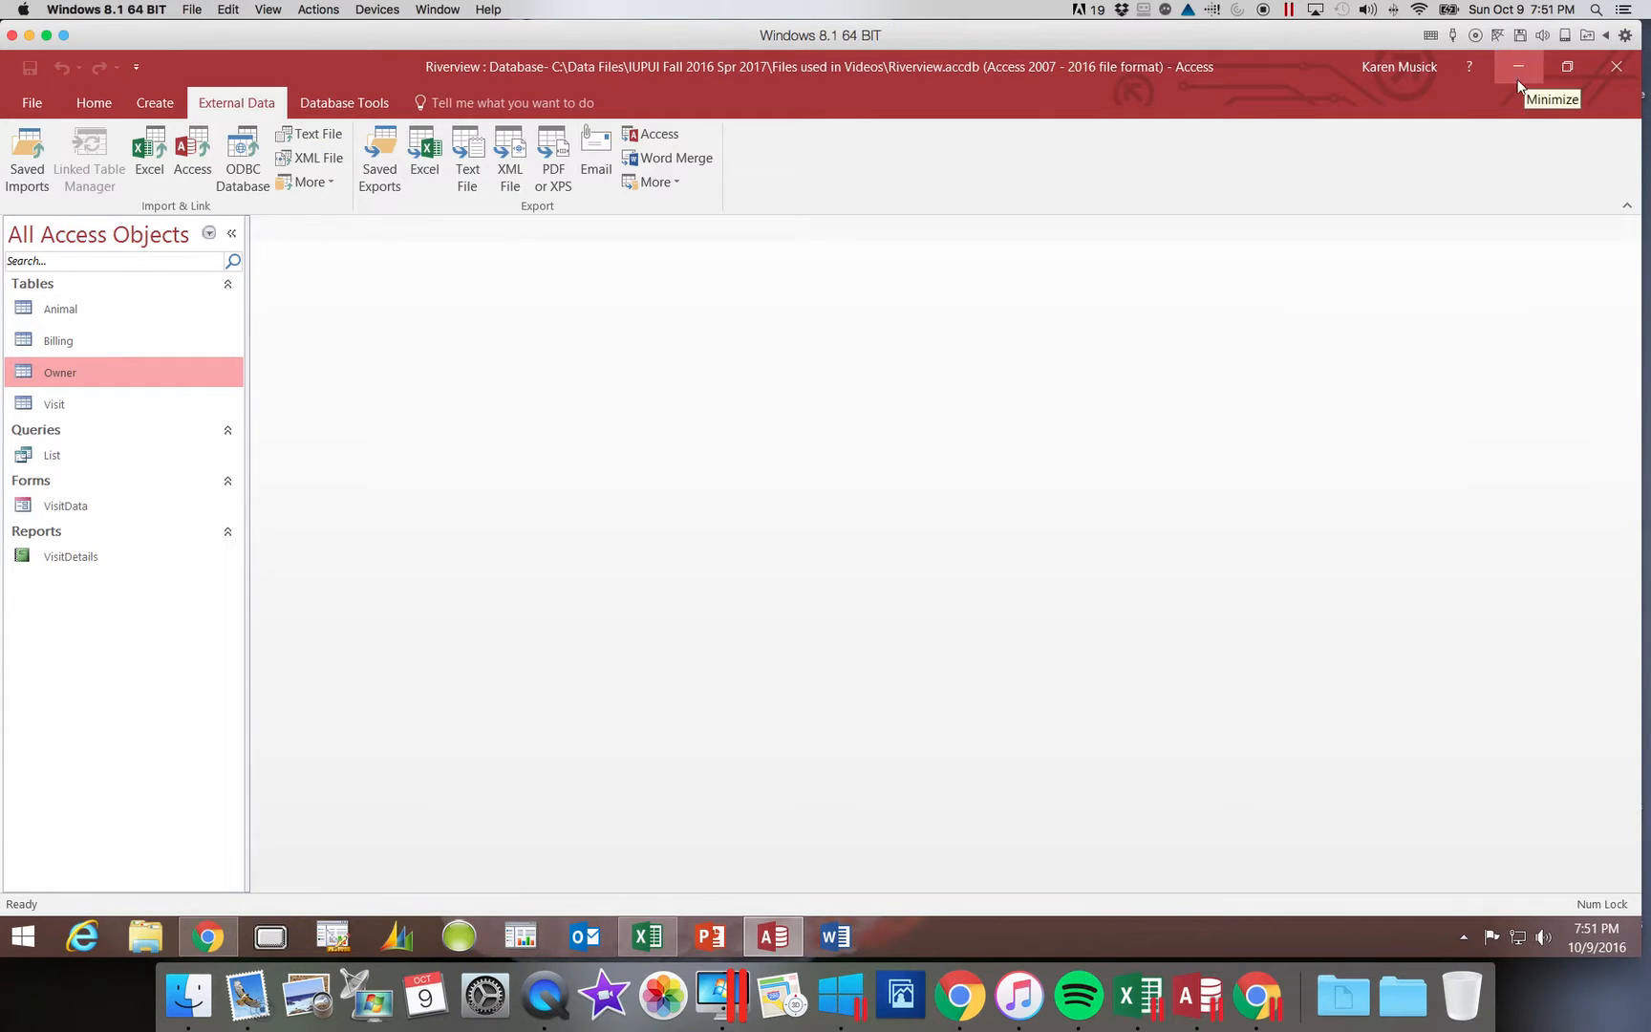
mouse_move(1146, 390)
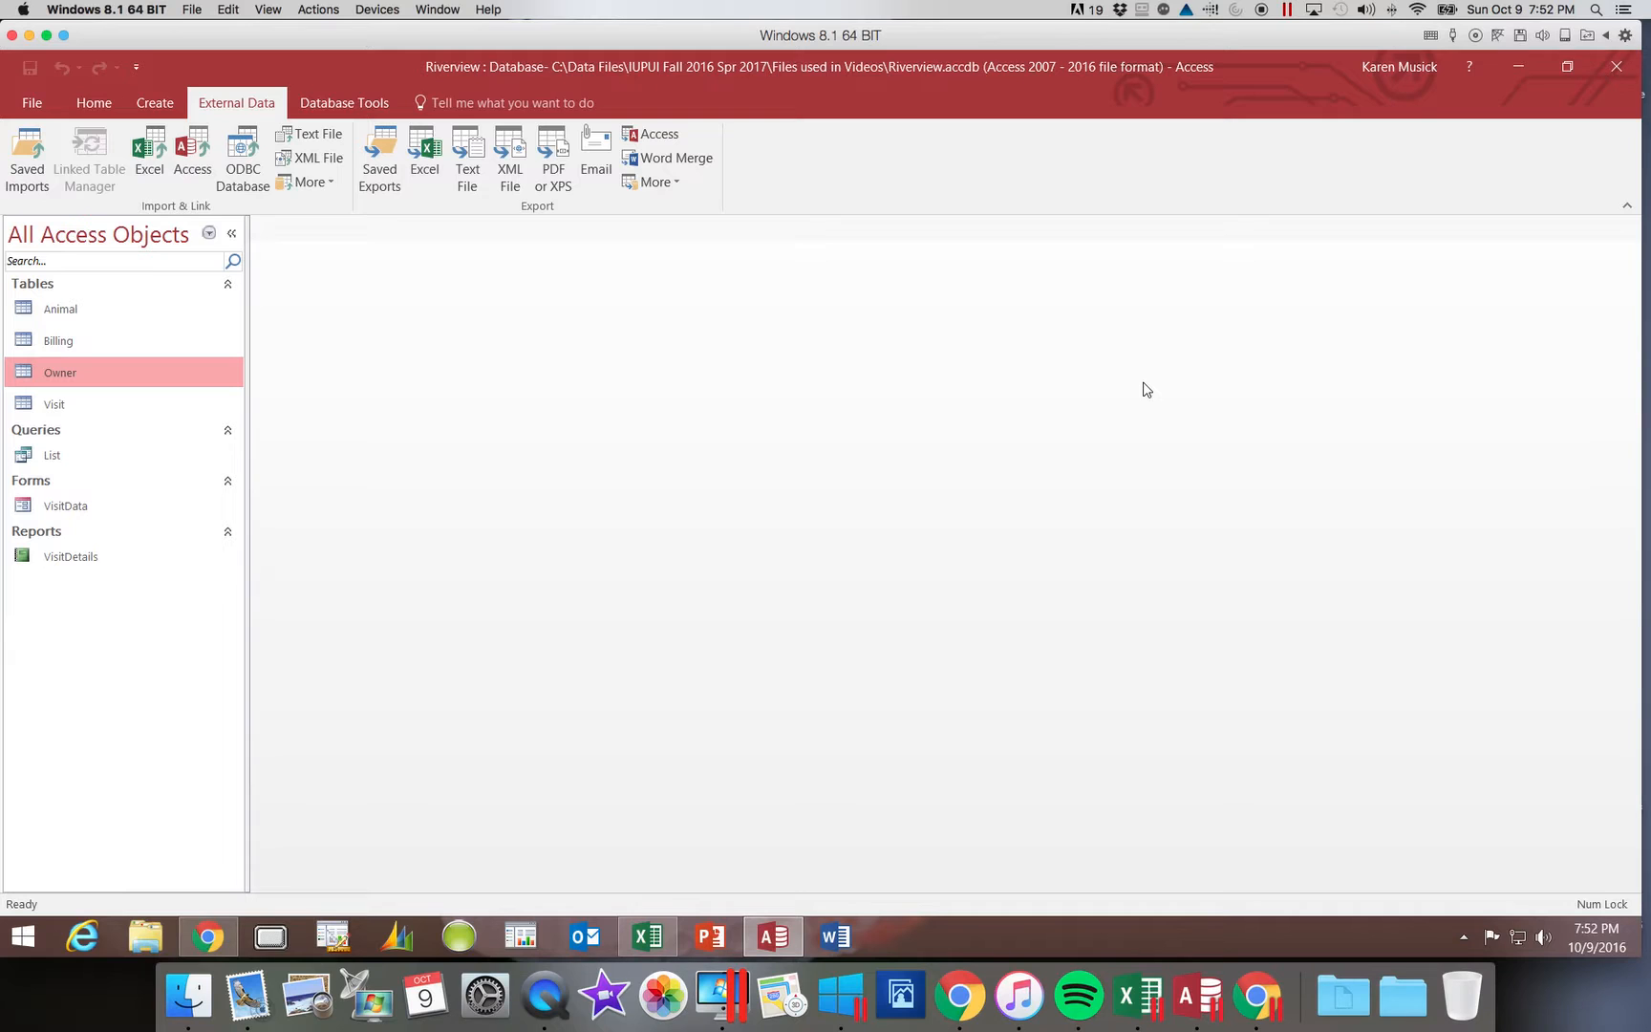
mouse_move(361, 95)
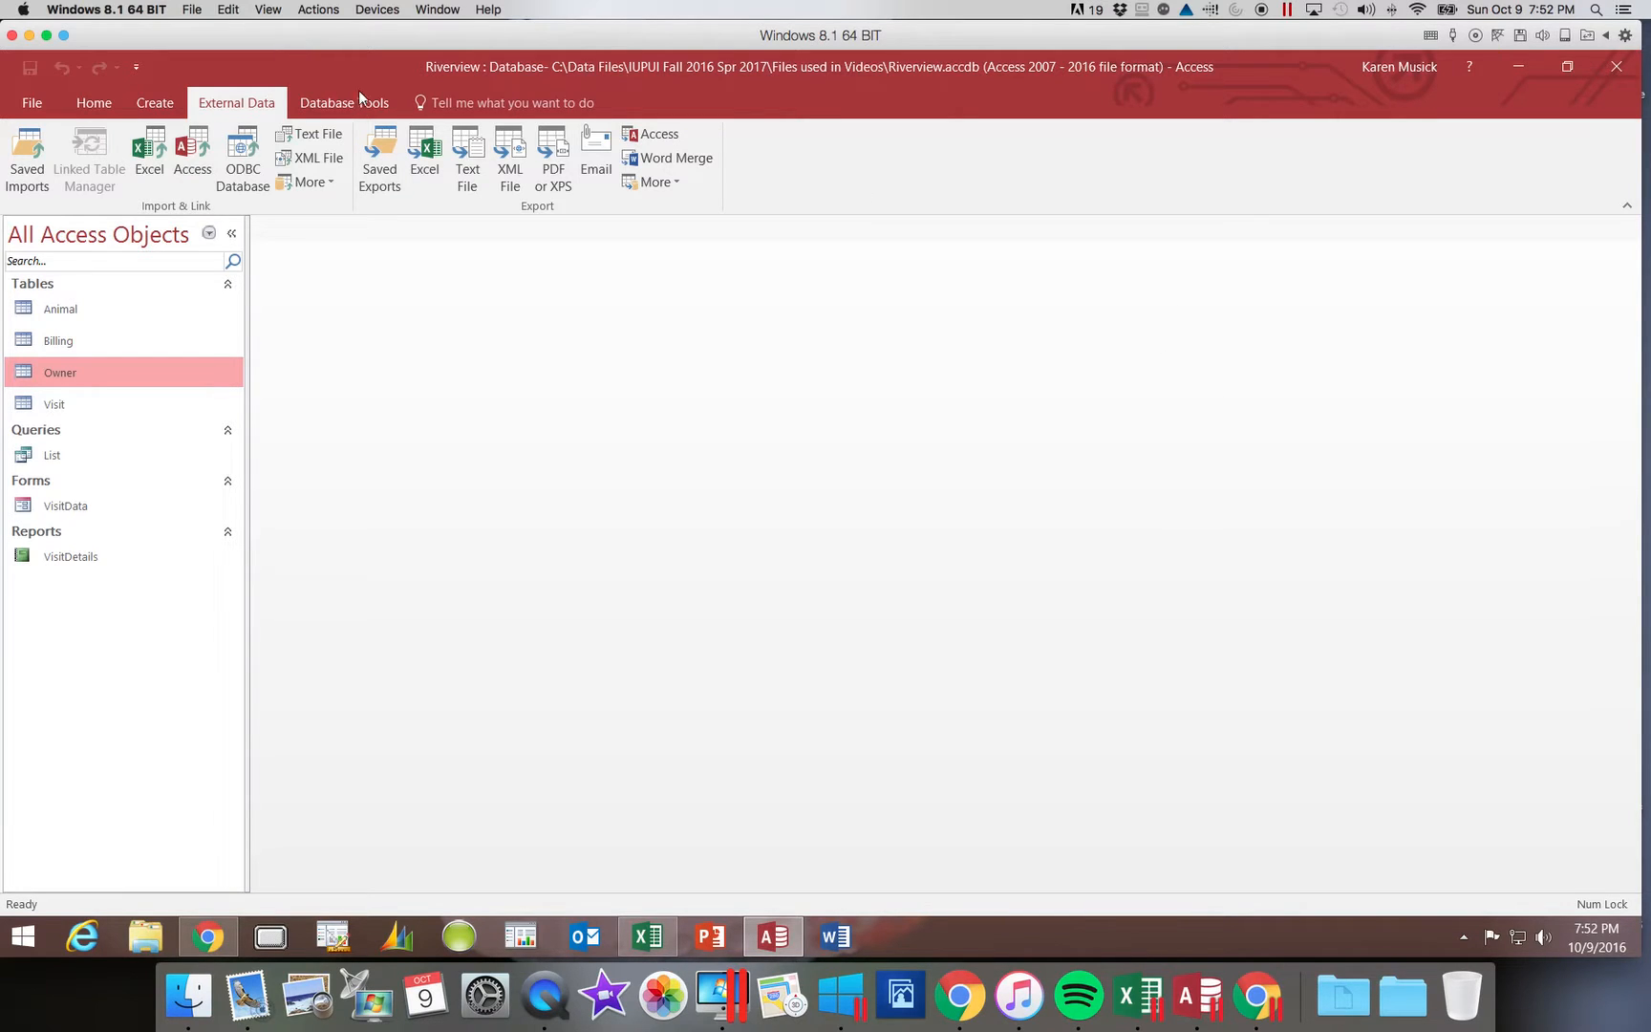
Show the Database Tools ribbon with the Relationships command for Riverview
click(343, 102)
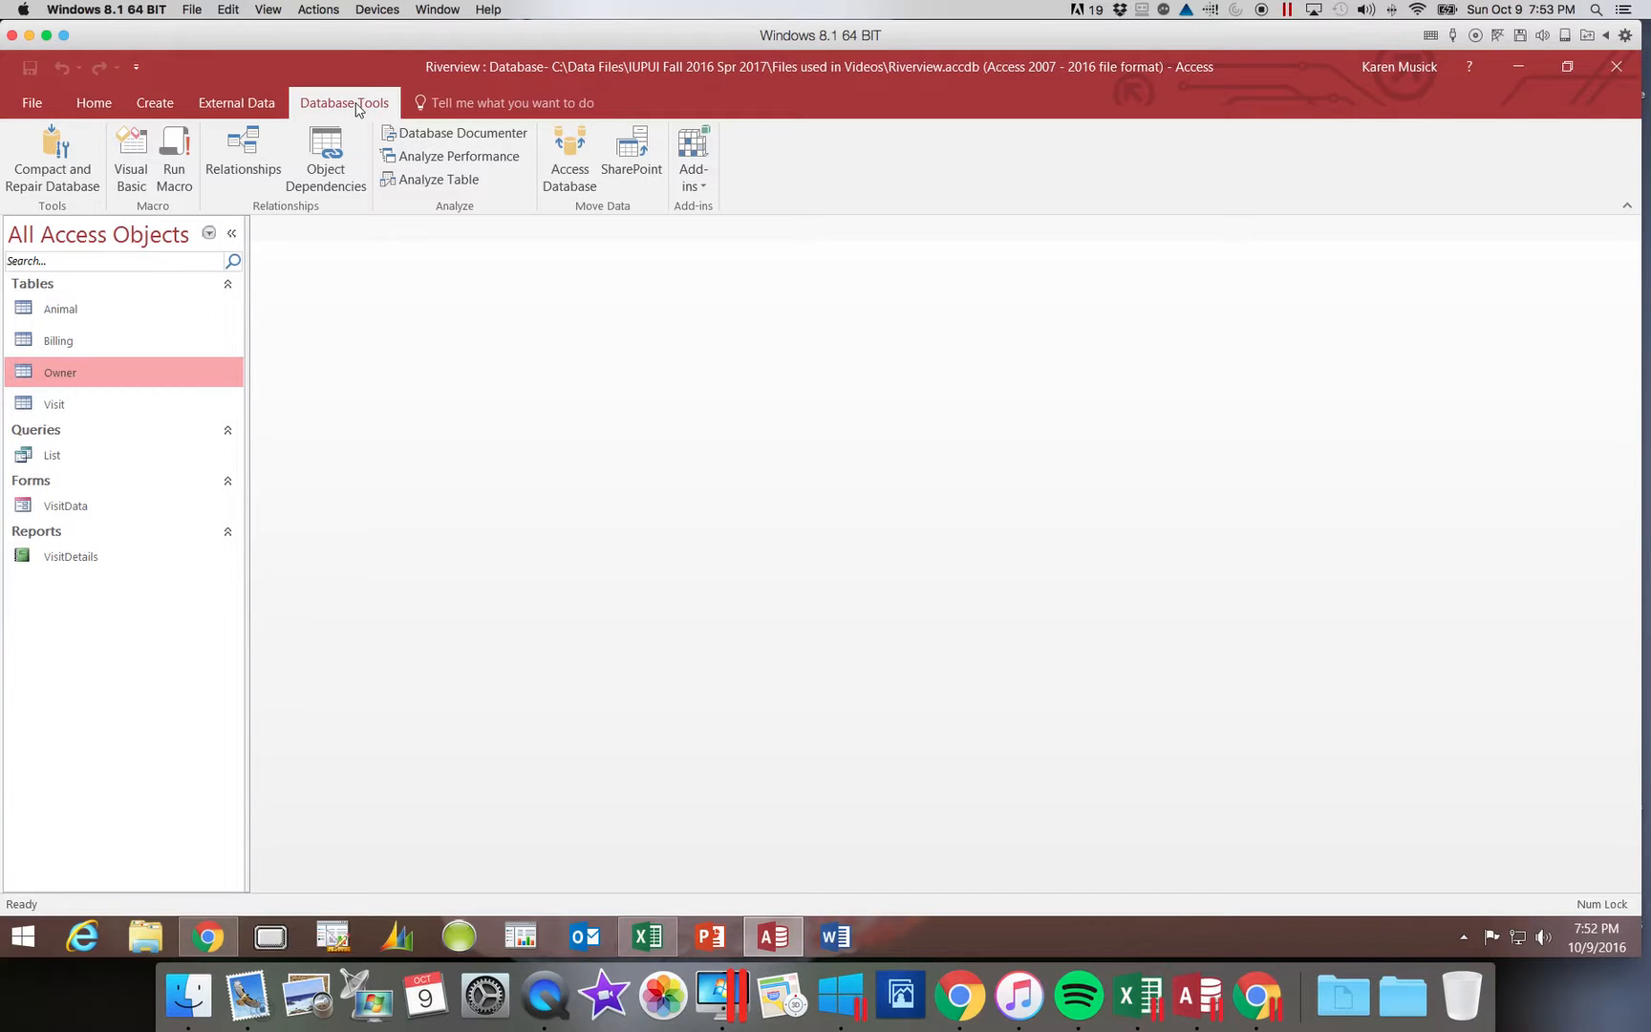
mouse_move(458, 133)
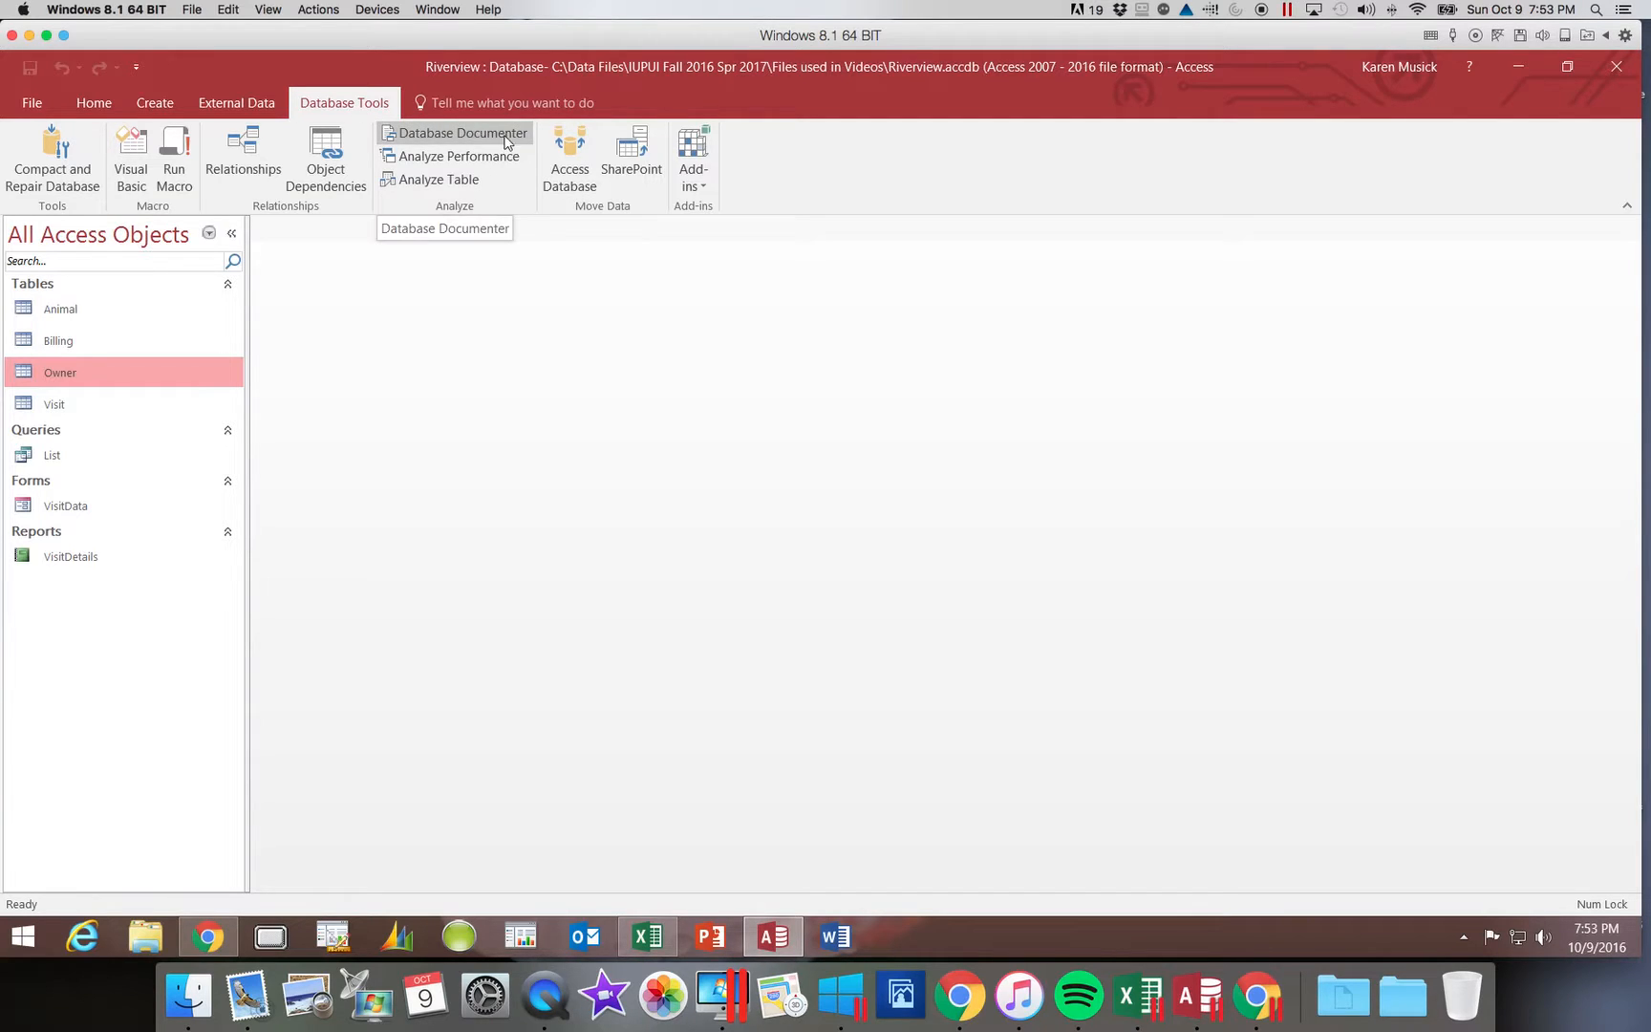
mouse_move(241, 158)
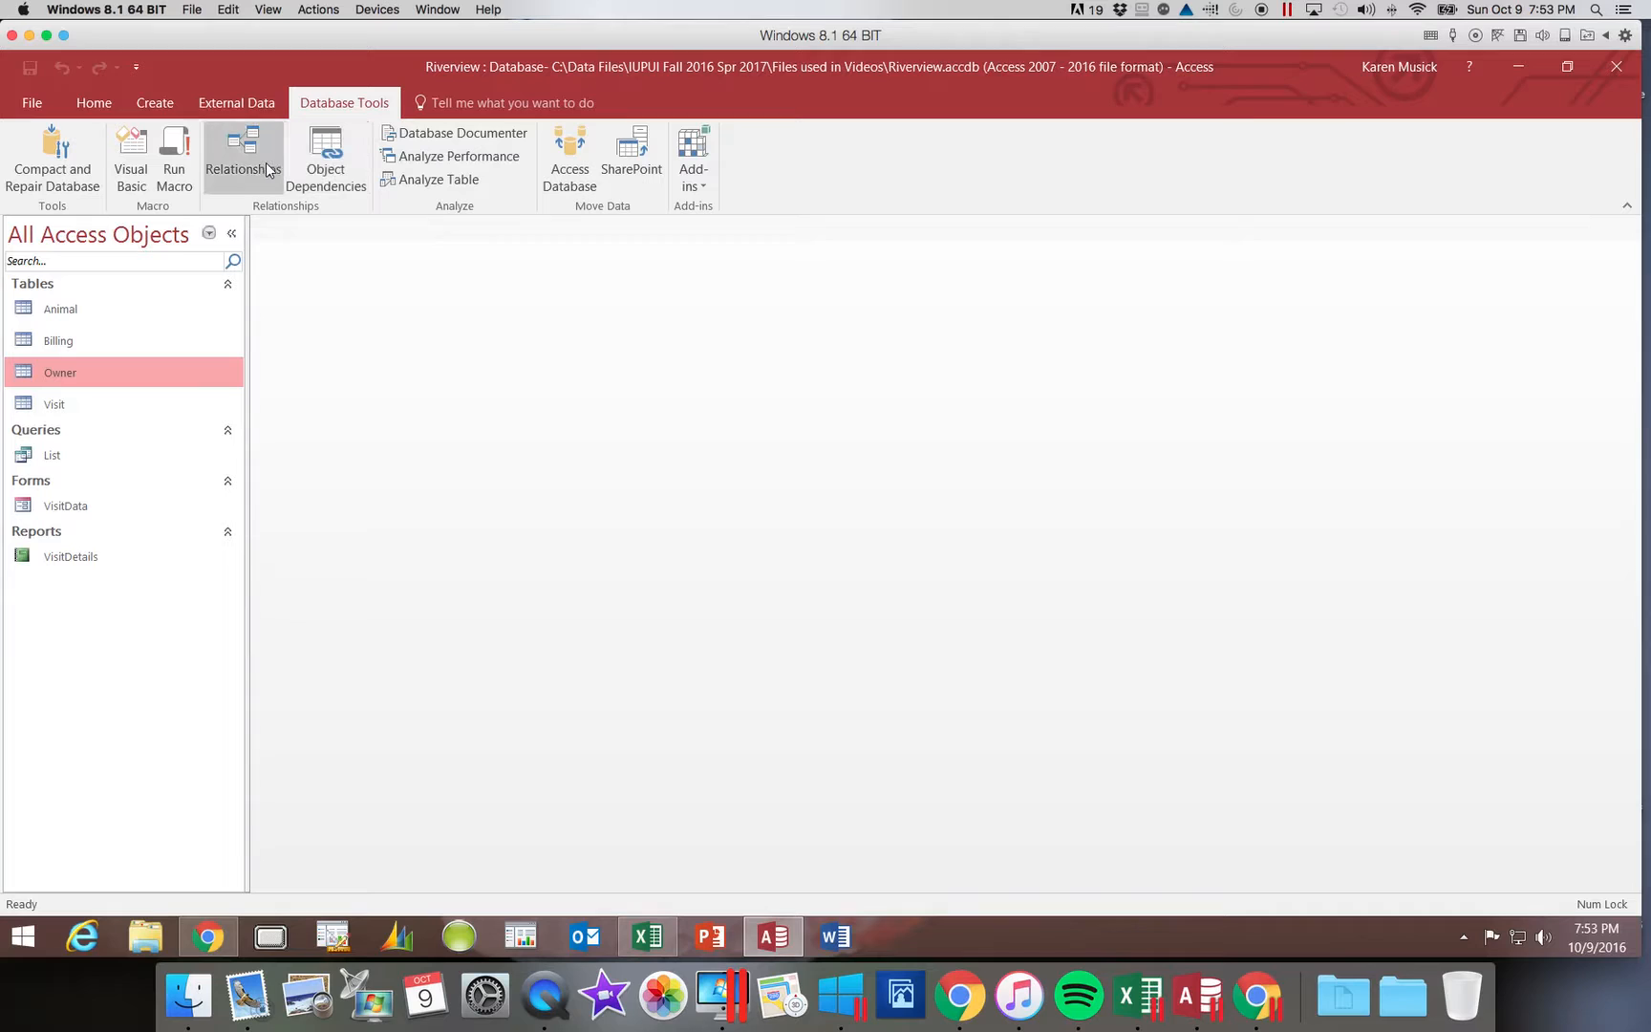
mouse_move(242, 158)
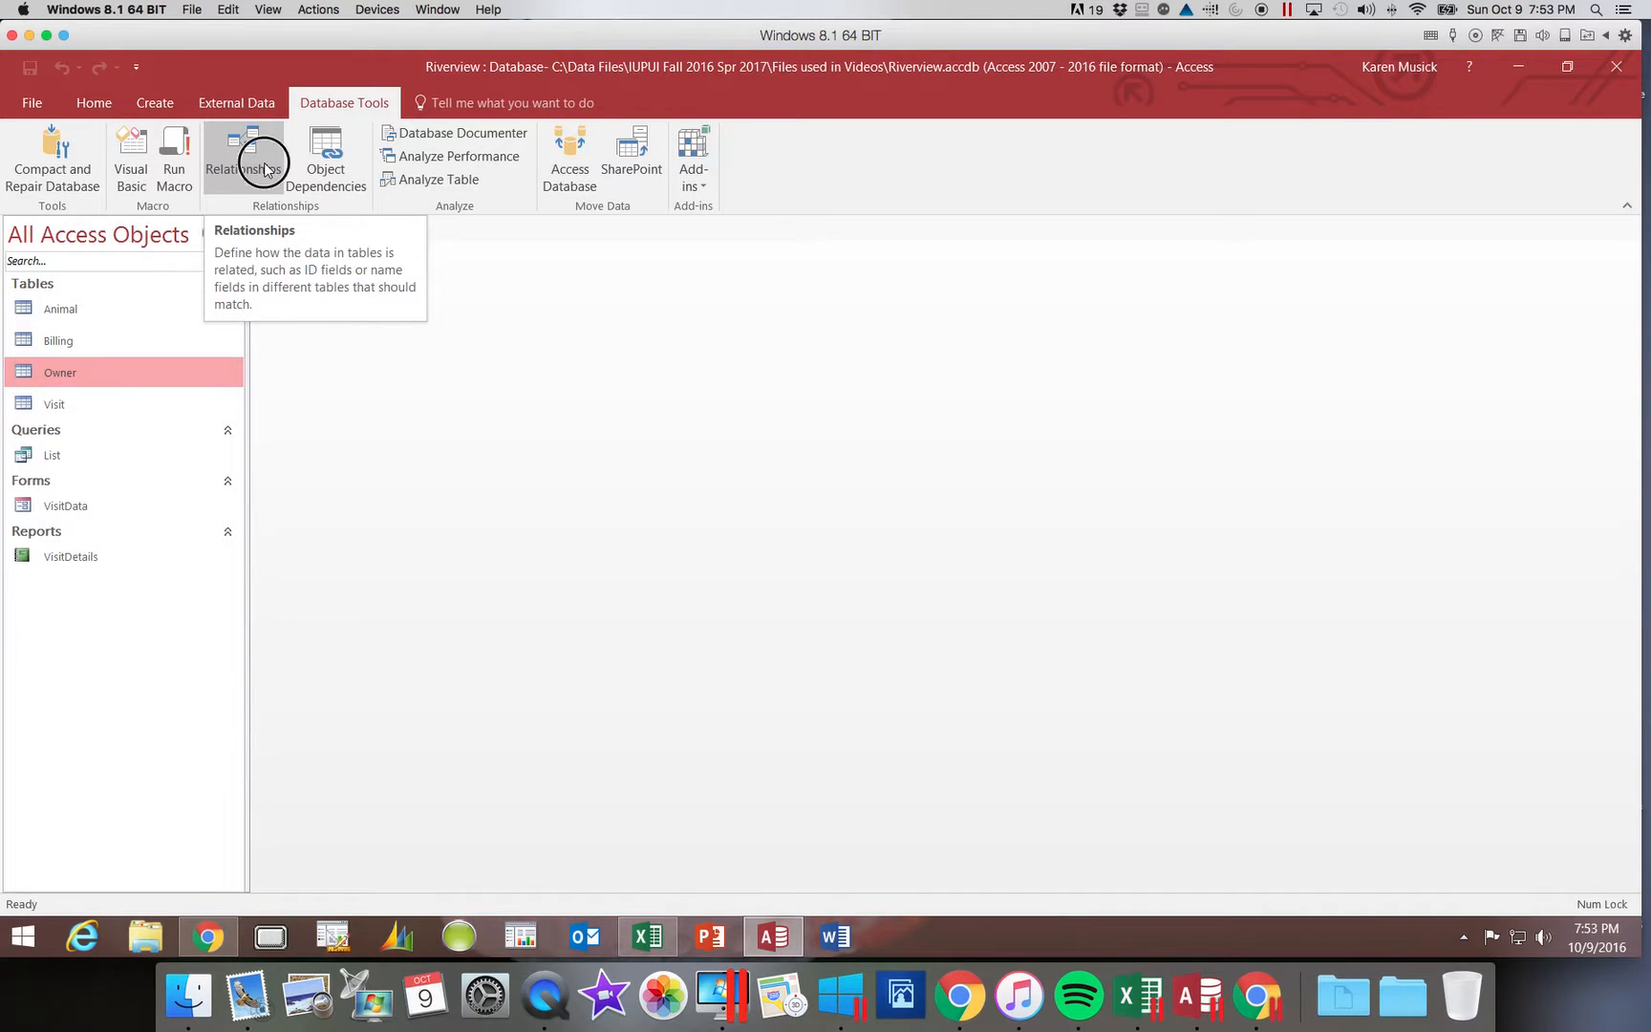
Start the Relationships layout, add the Animal table and select Visit in Show Table
click(234, 158)
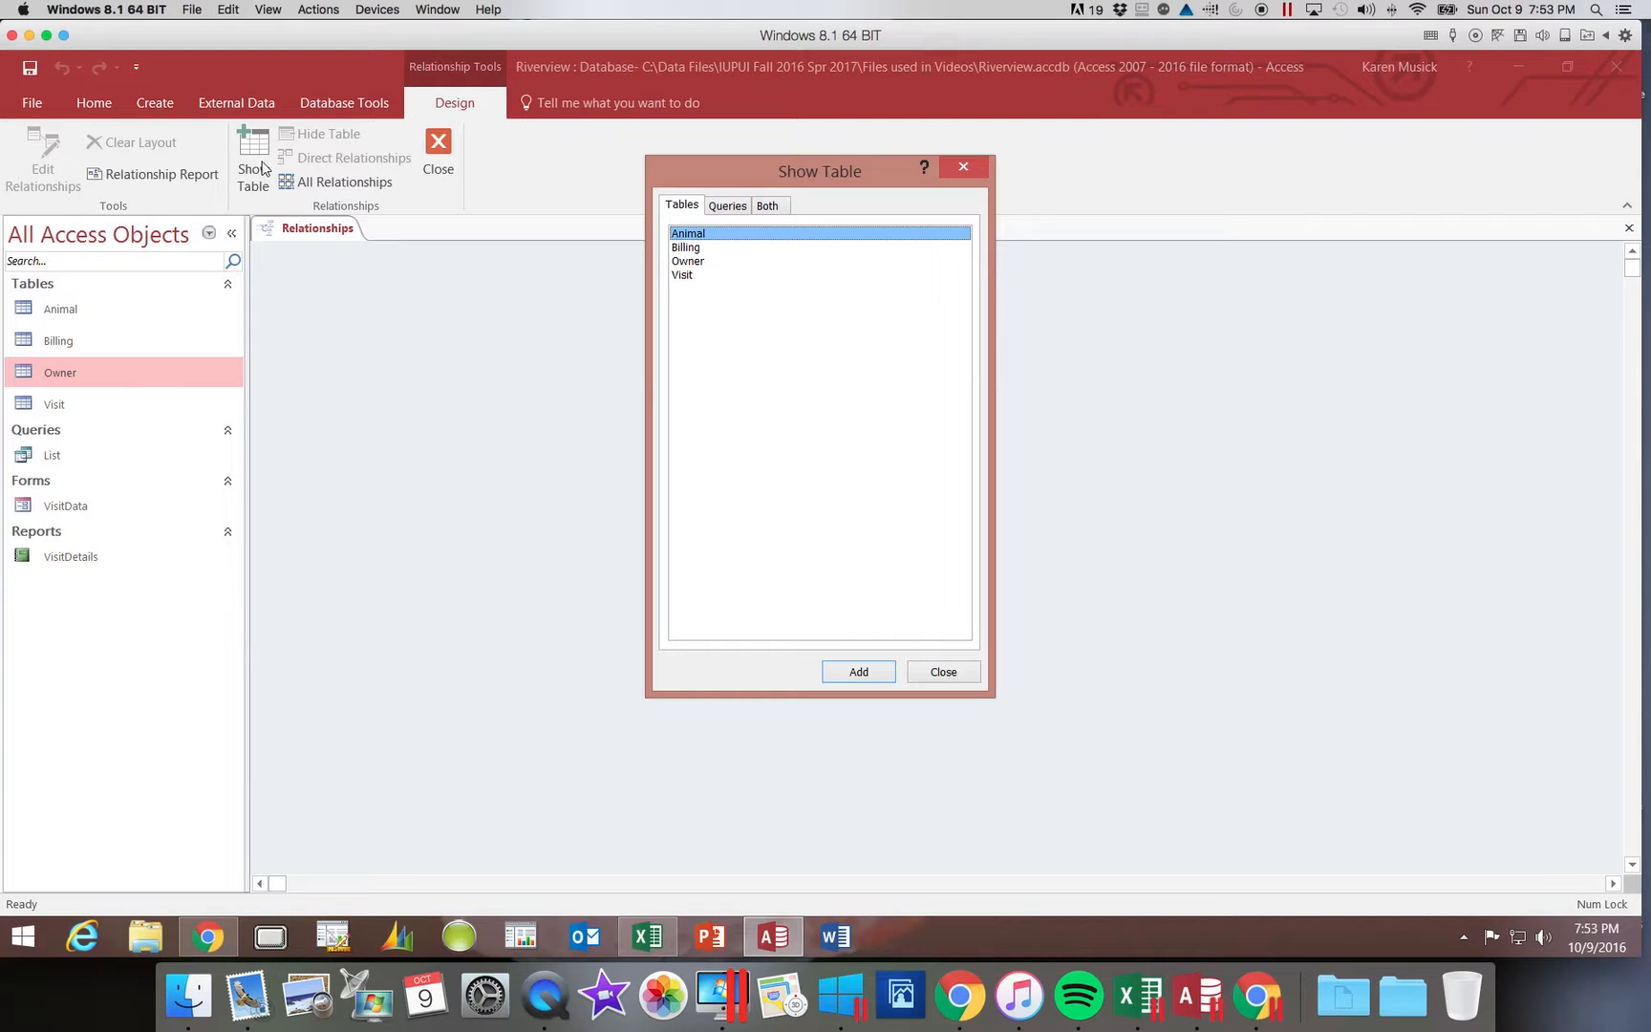
mouse_move(267, 166)
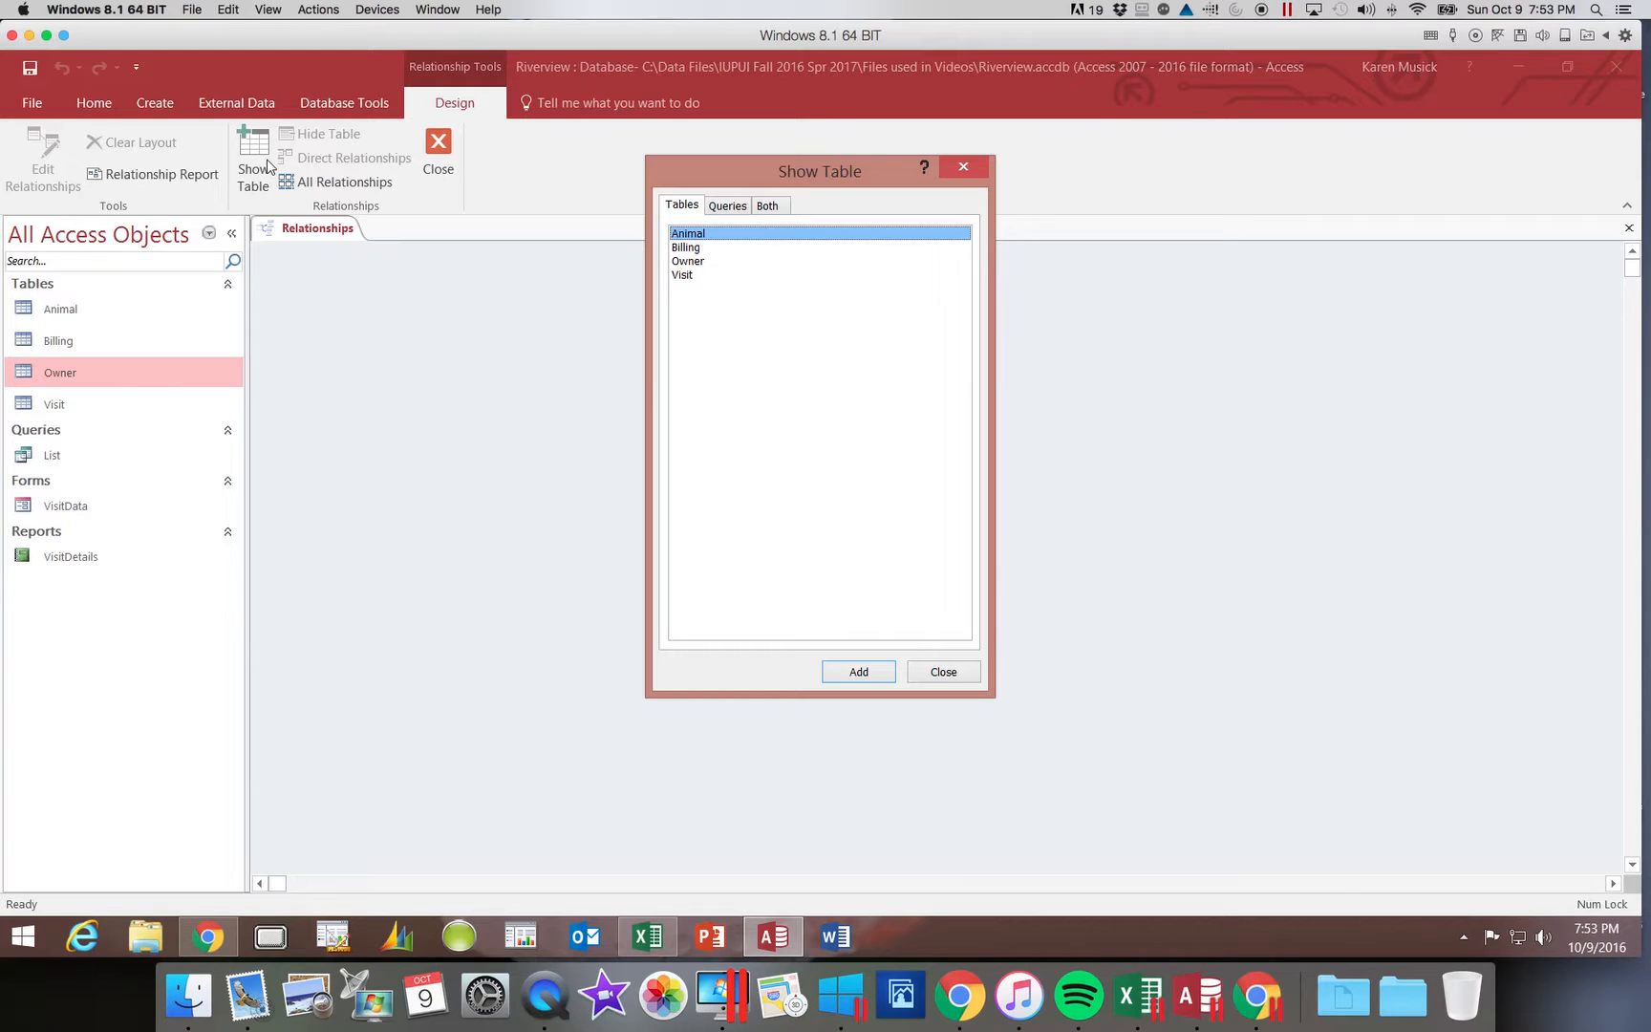
mouse_move(723, 267)
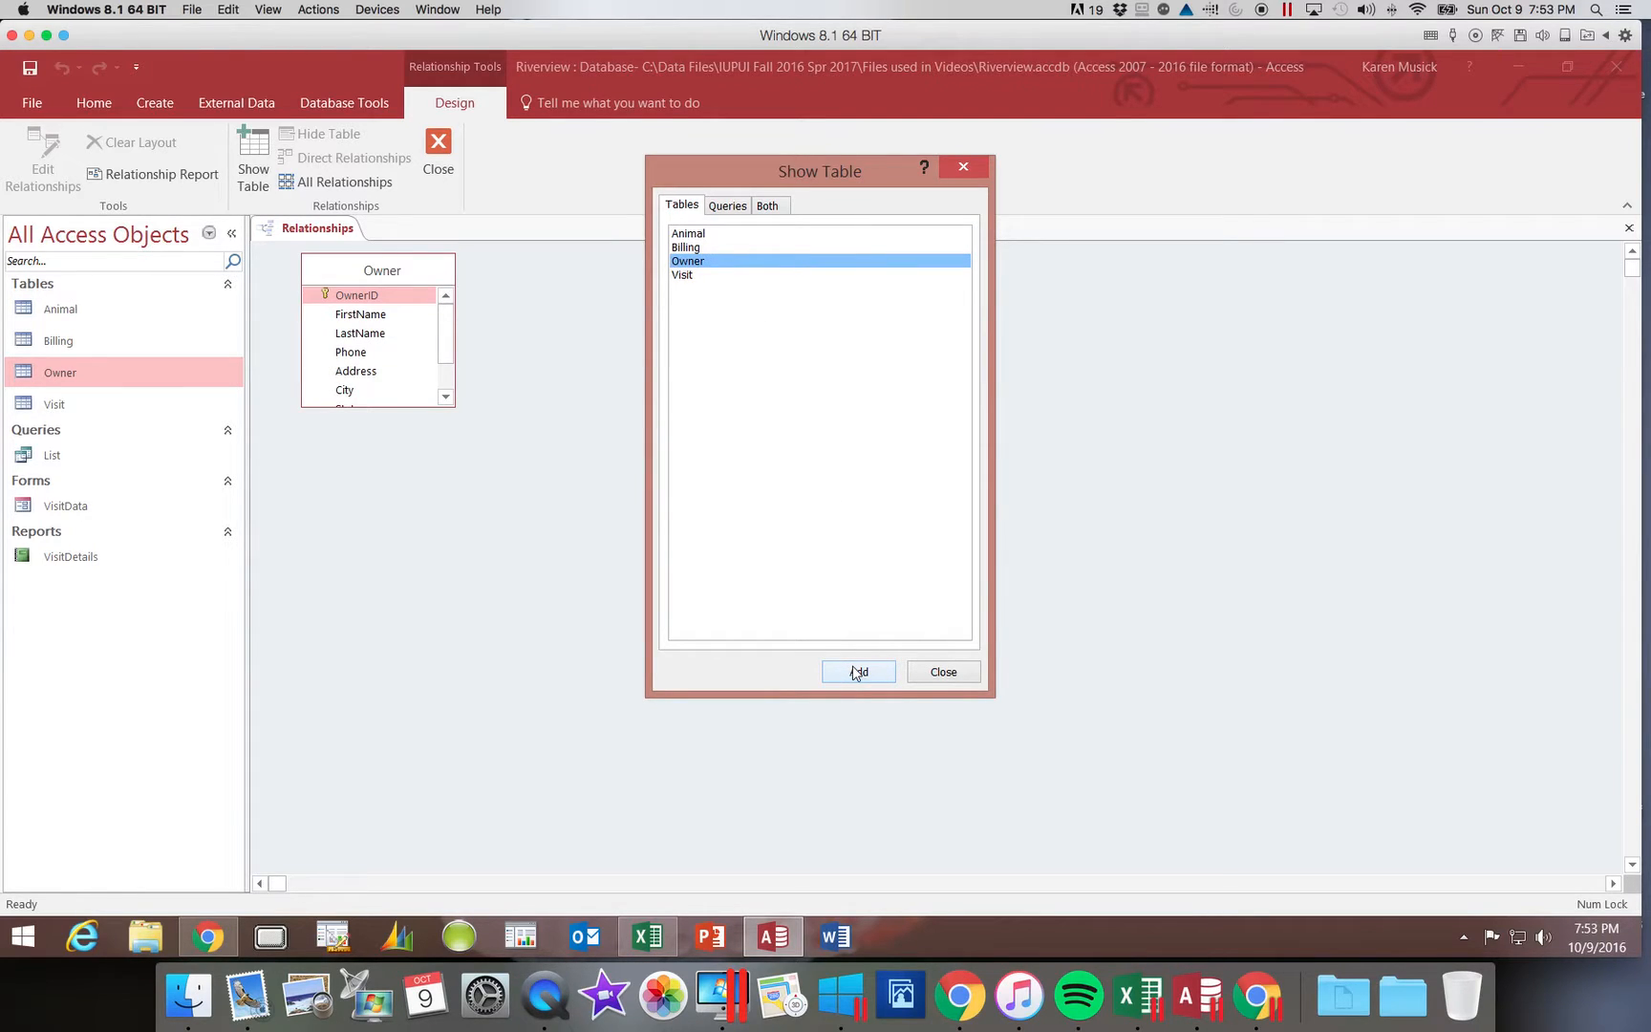
click(689, 233)
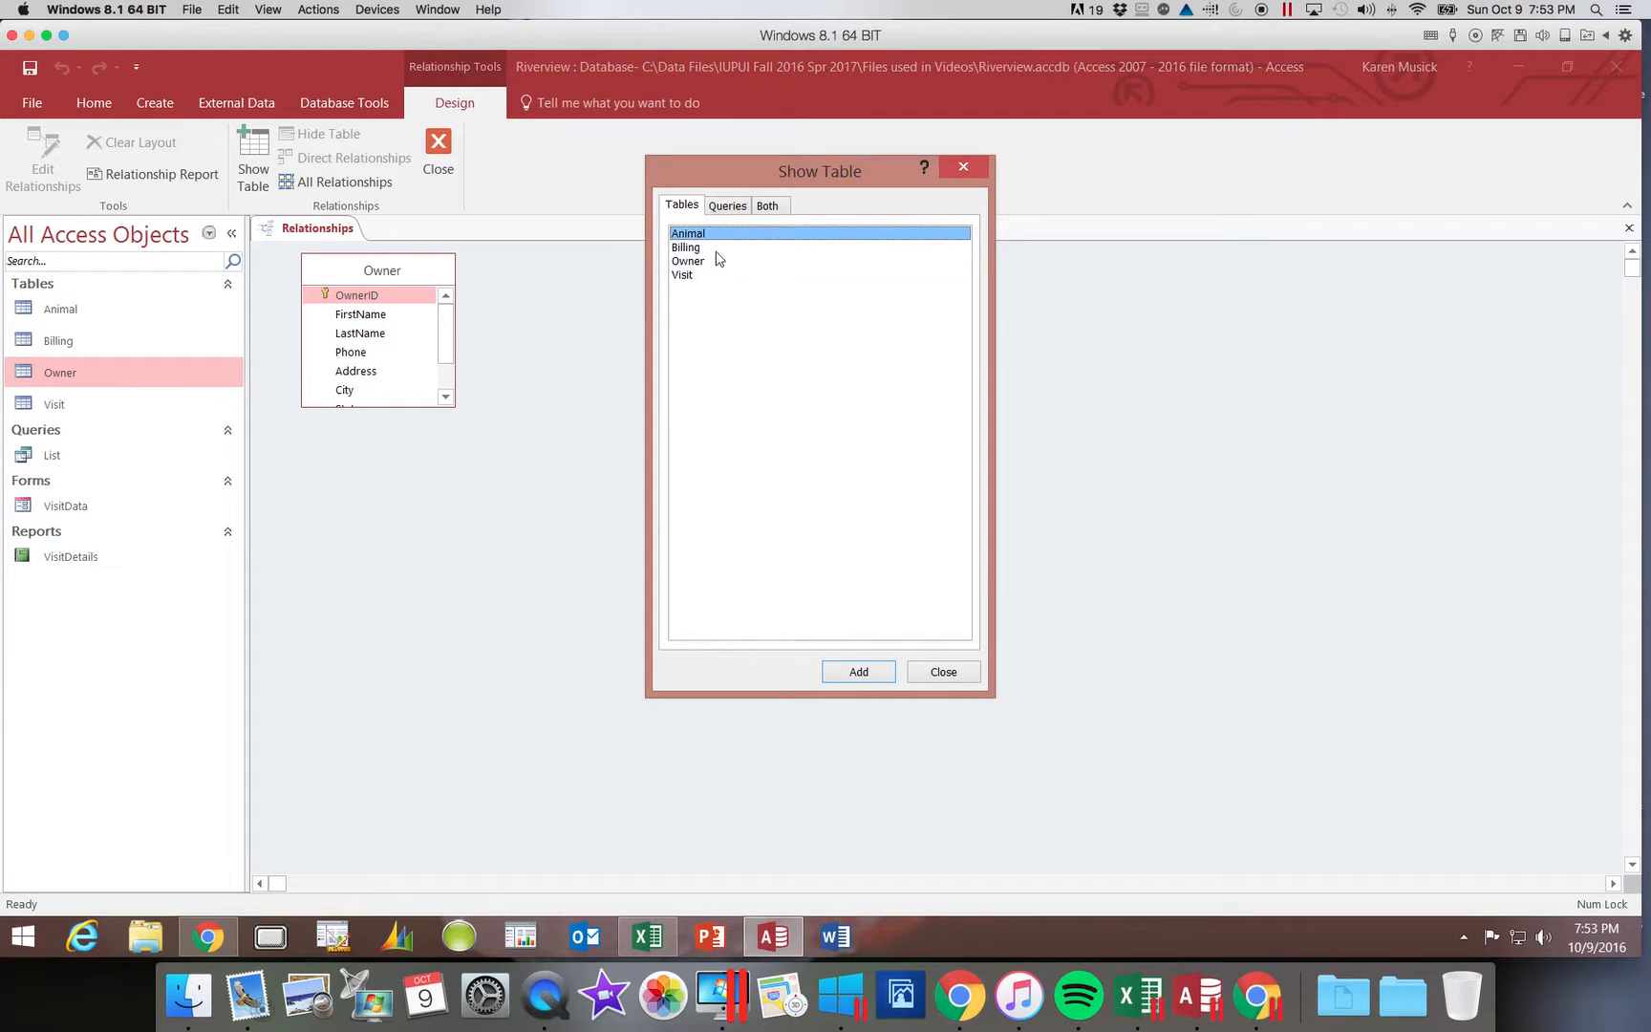
click(857, 671)
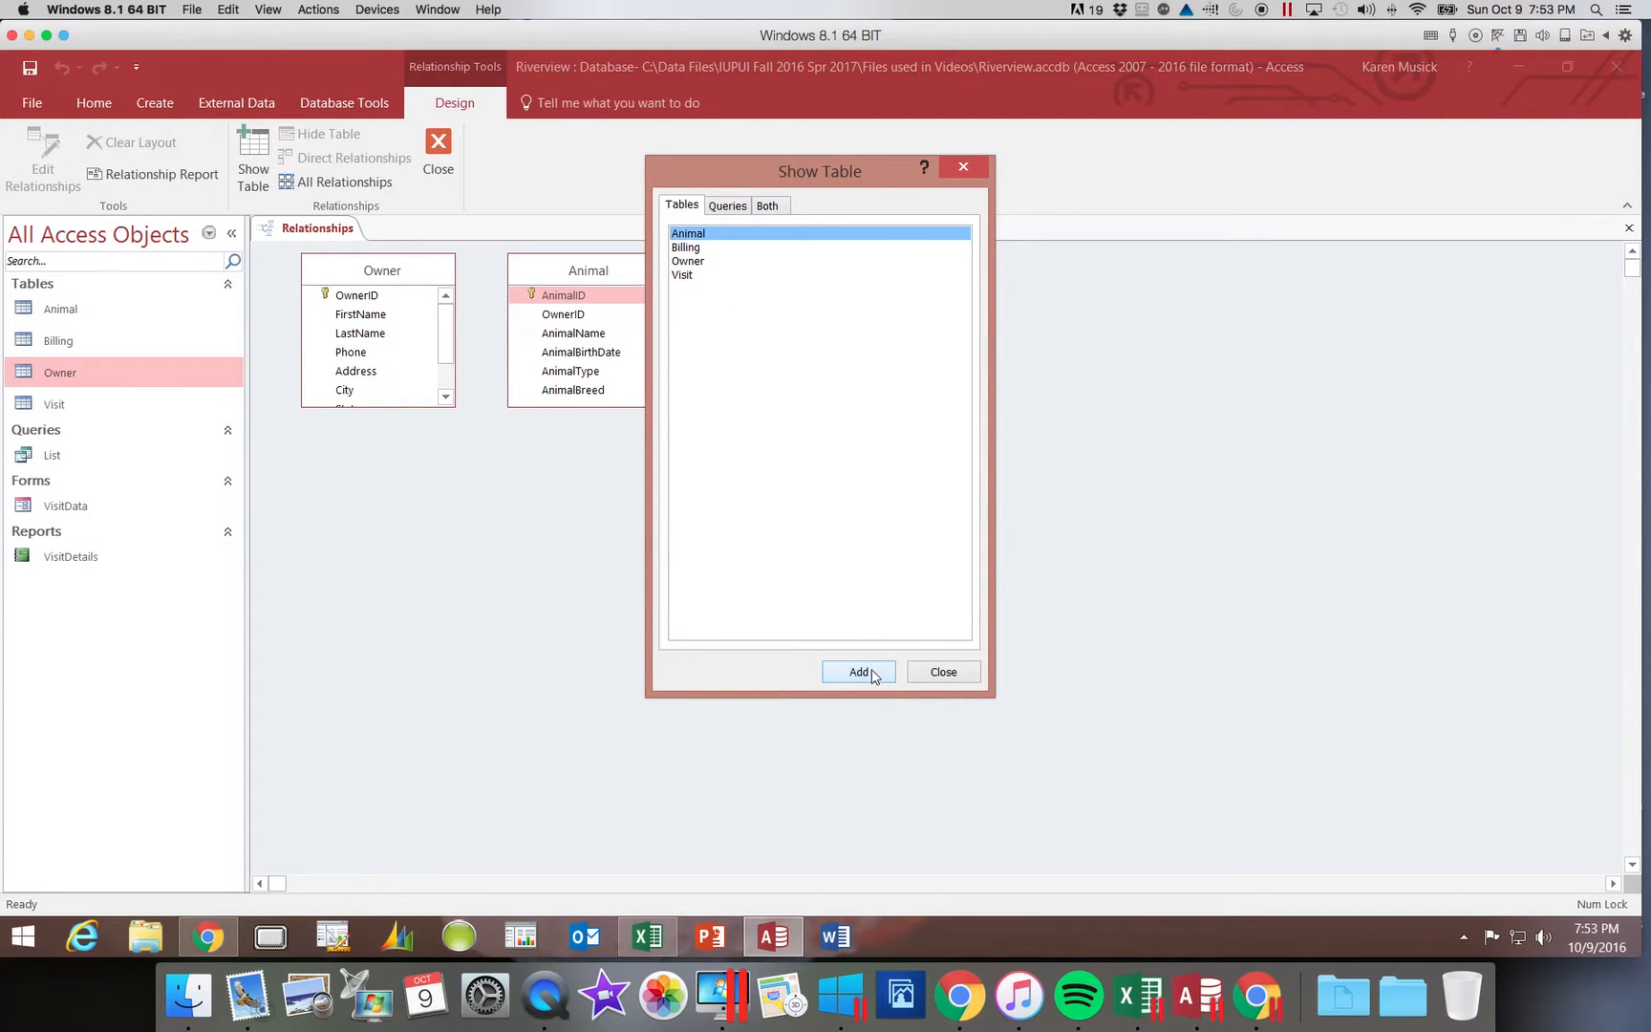
mouse_move(867, 583)
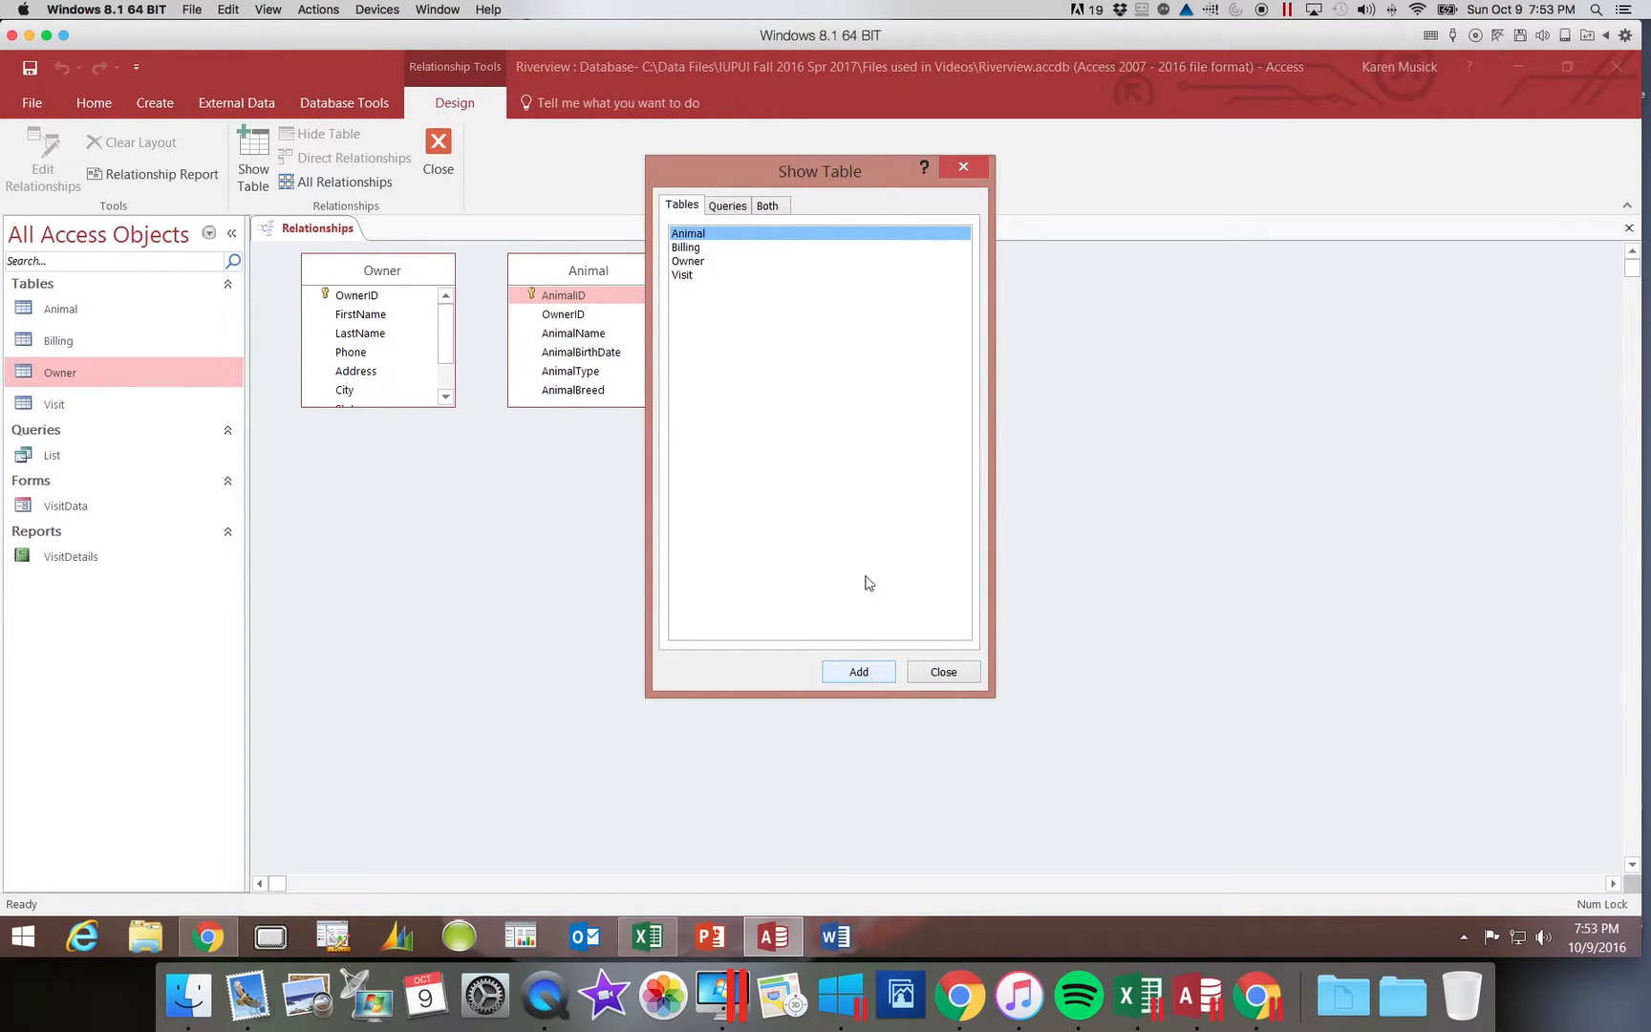
click(682, 275)
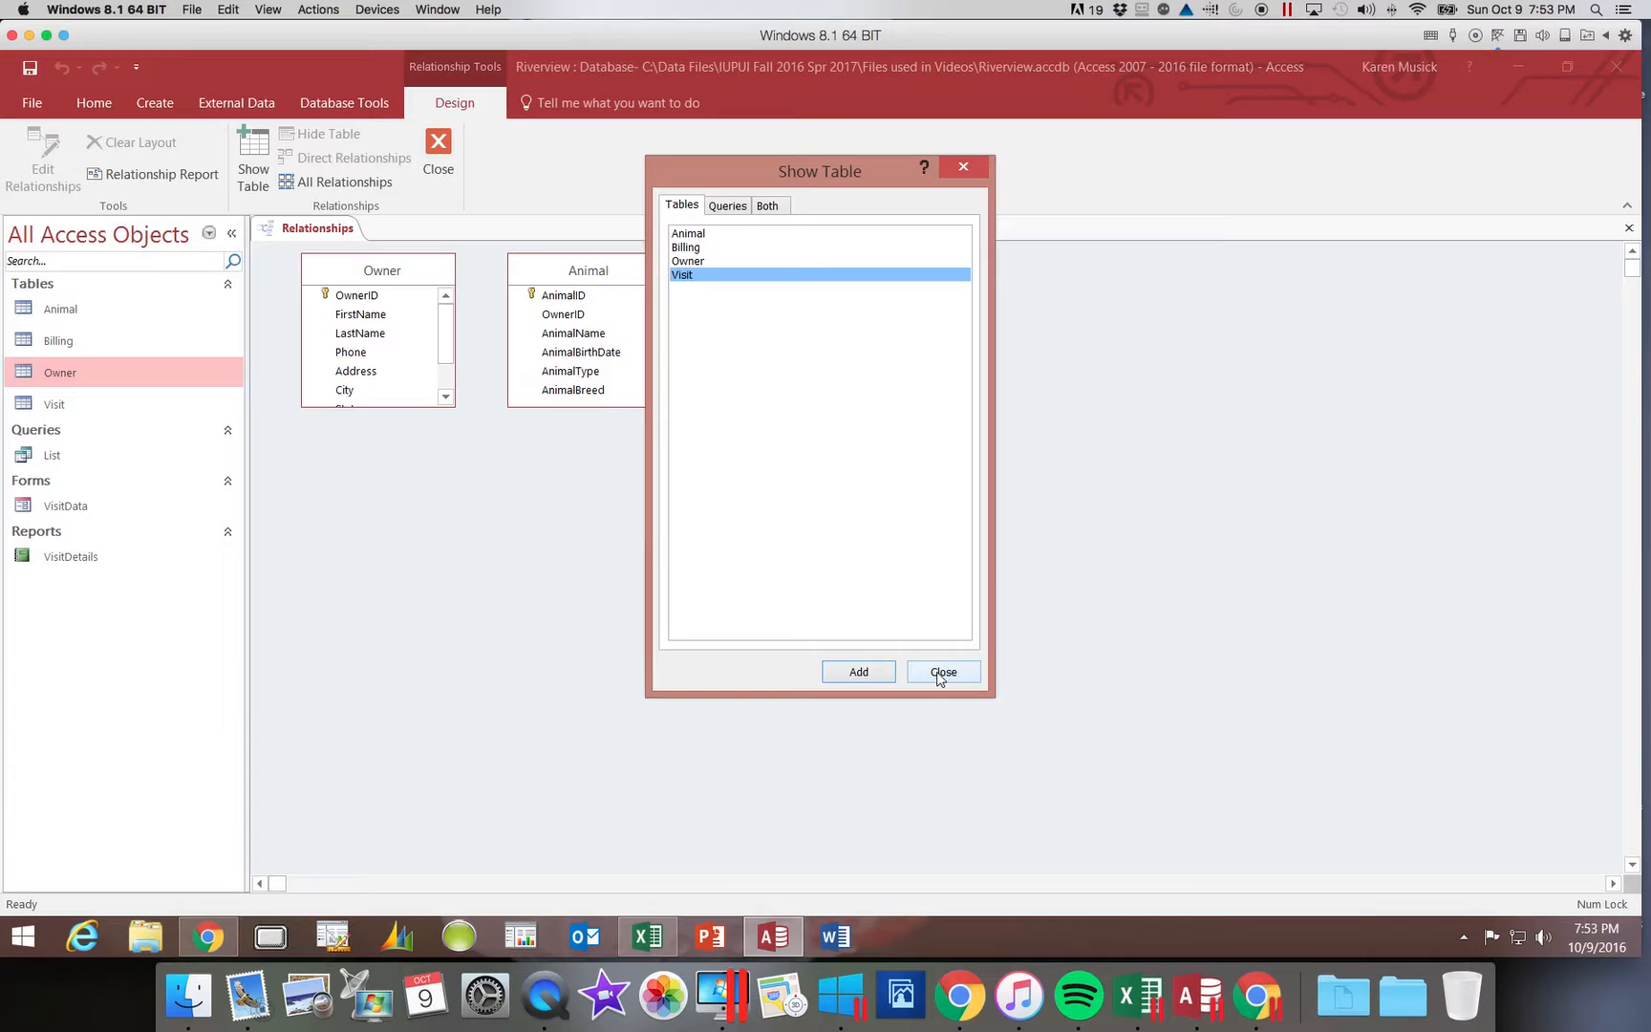
Close Show Table so Owner, Animal and Visit sit on the layout
click(942, 672)
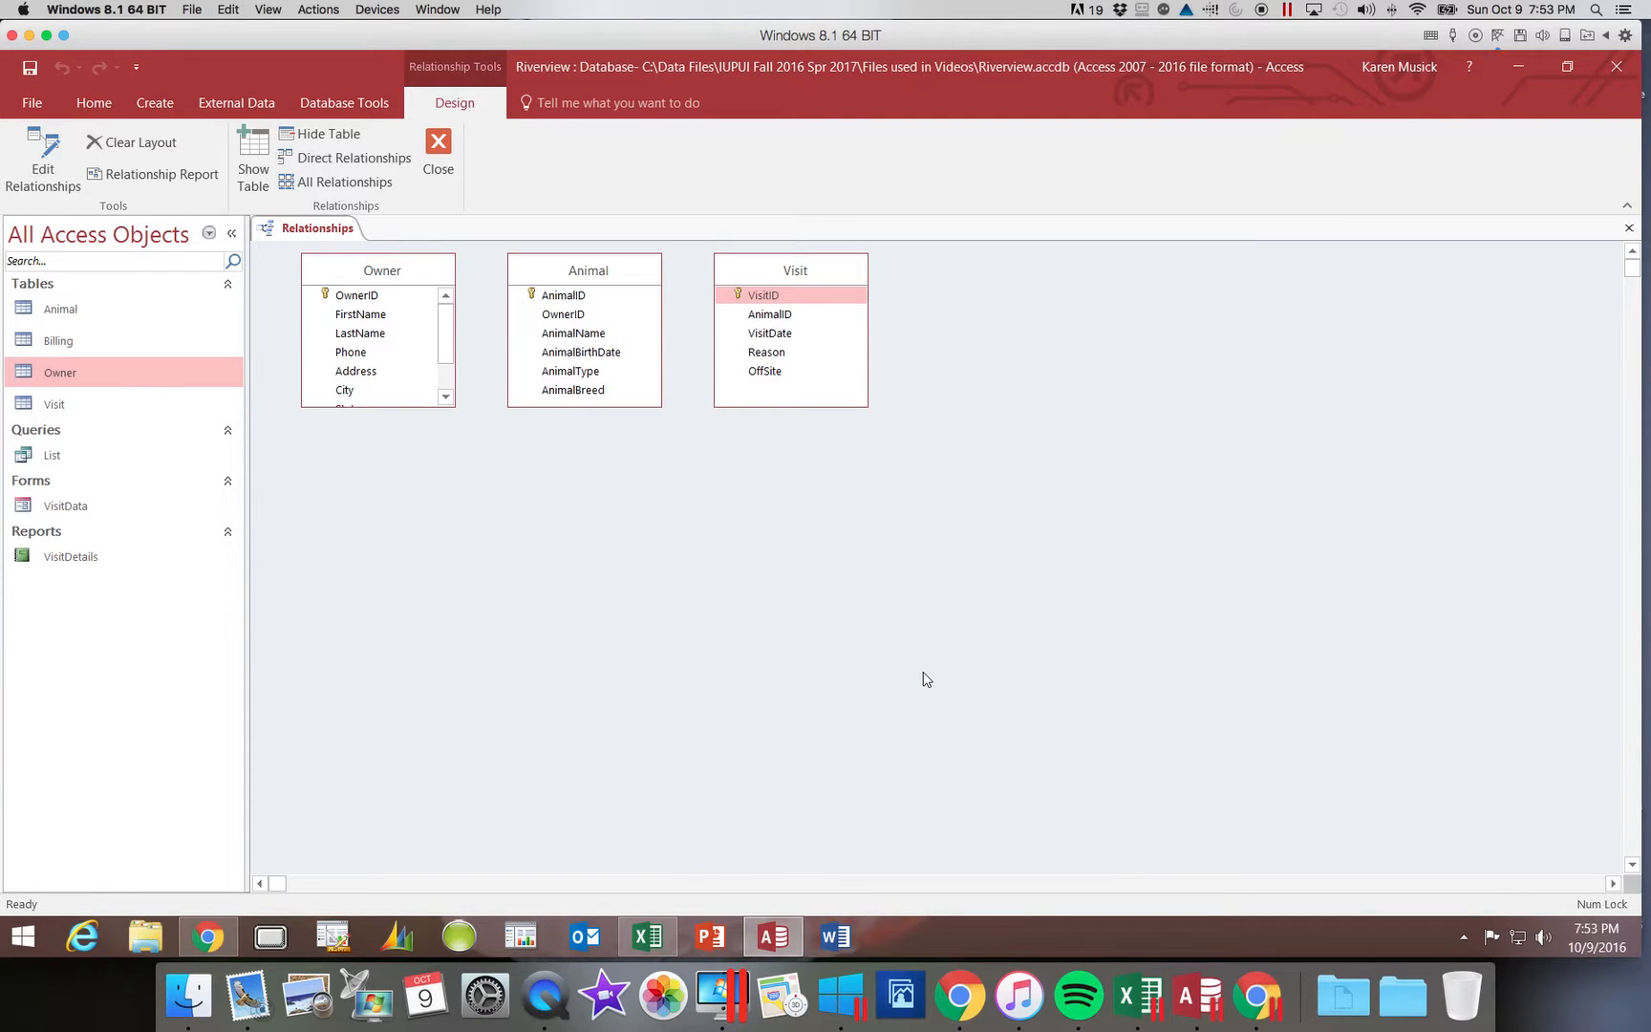
mouse_move(927, 676)
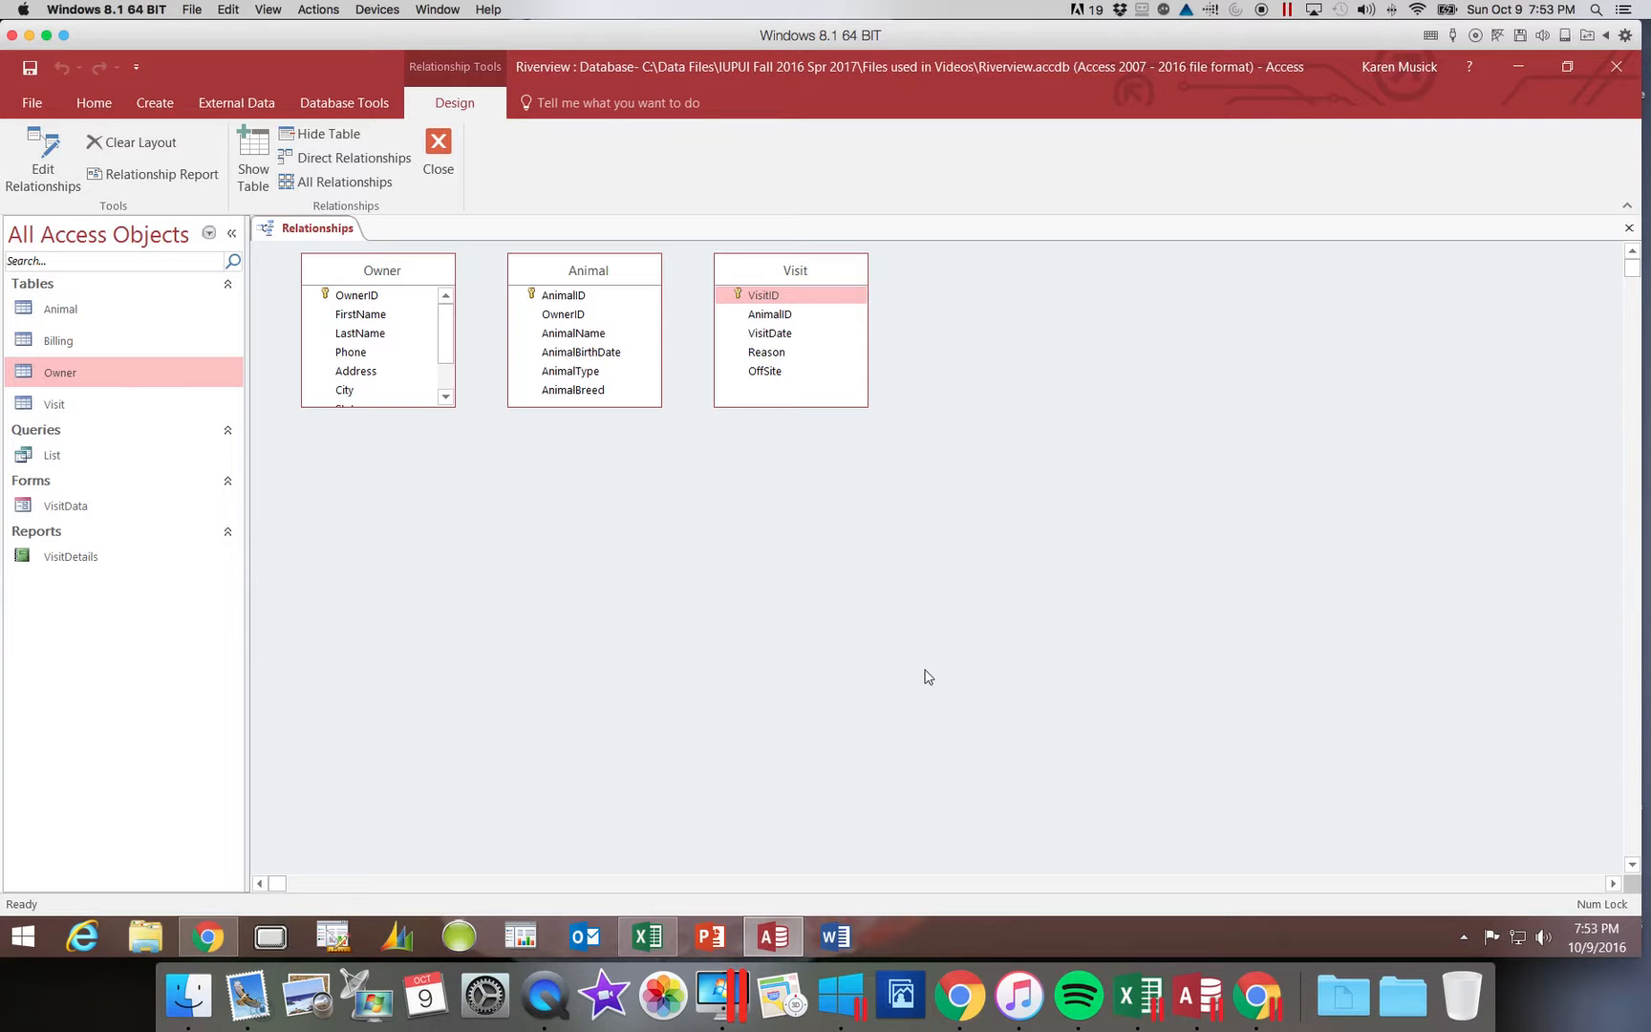
mouse_move(252, 158)
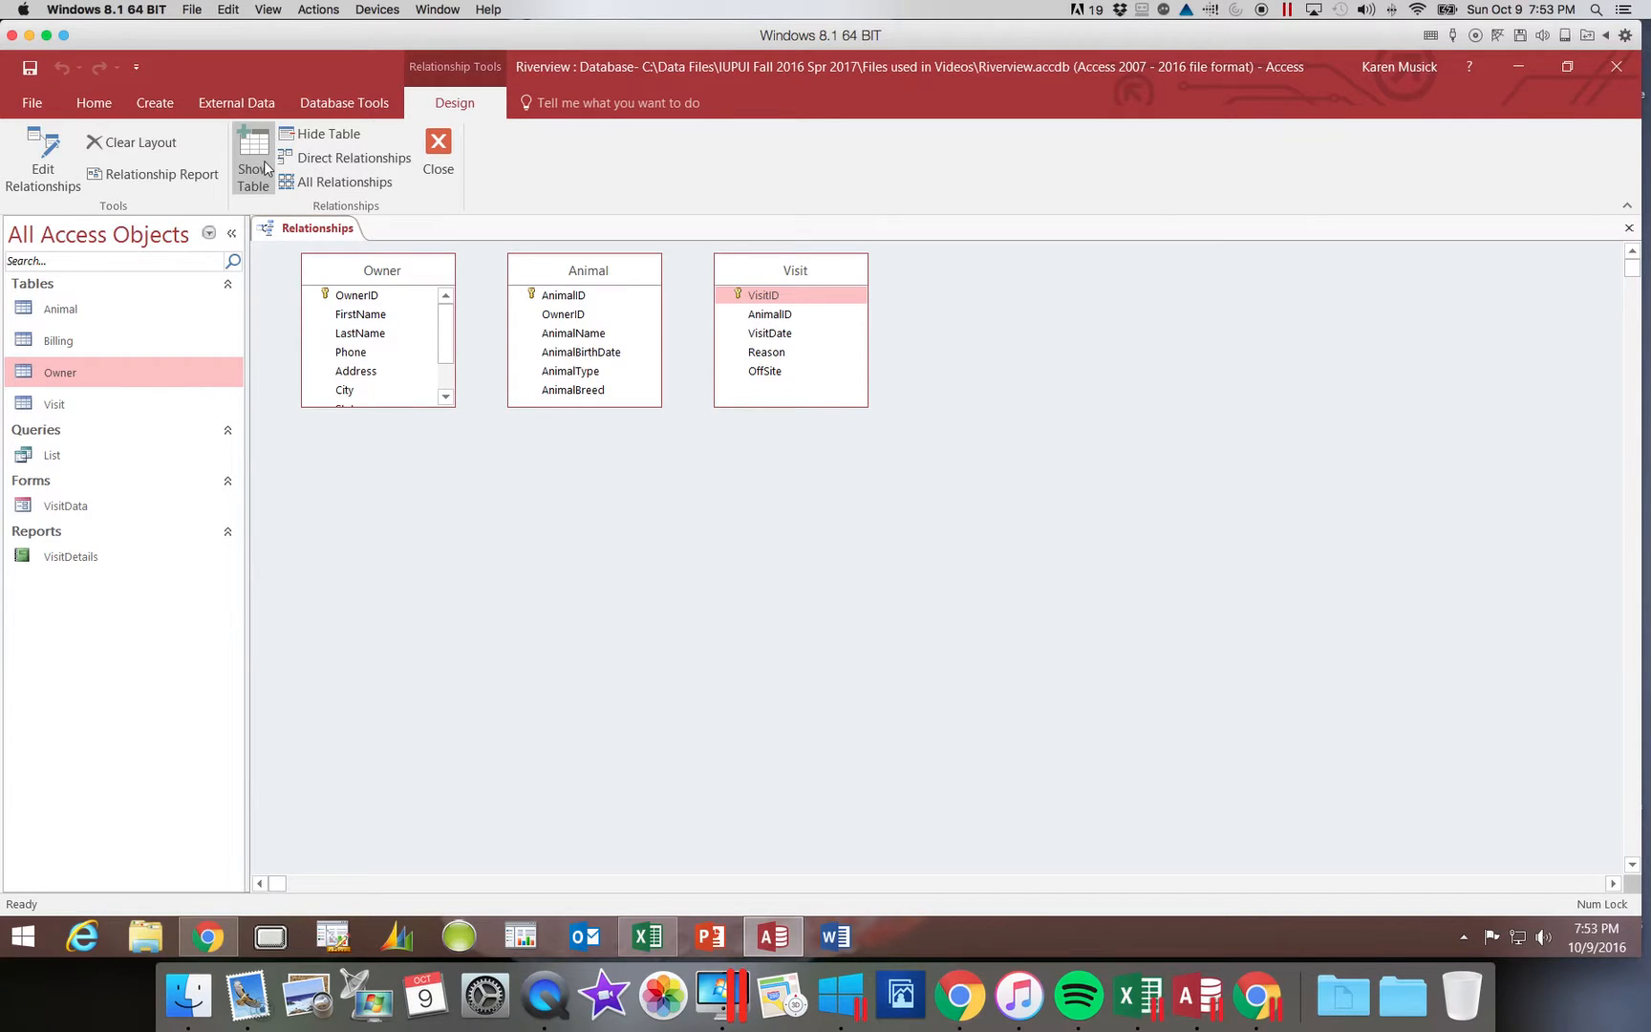
mouse_move(251, 164)
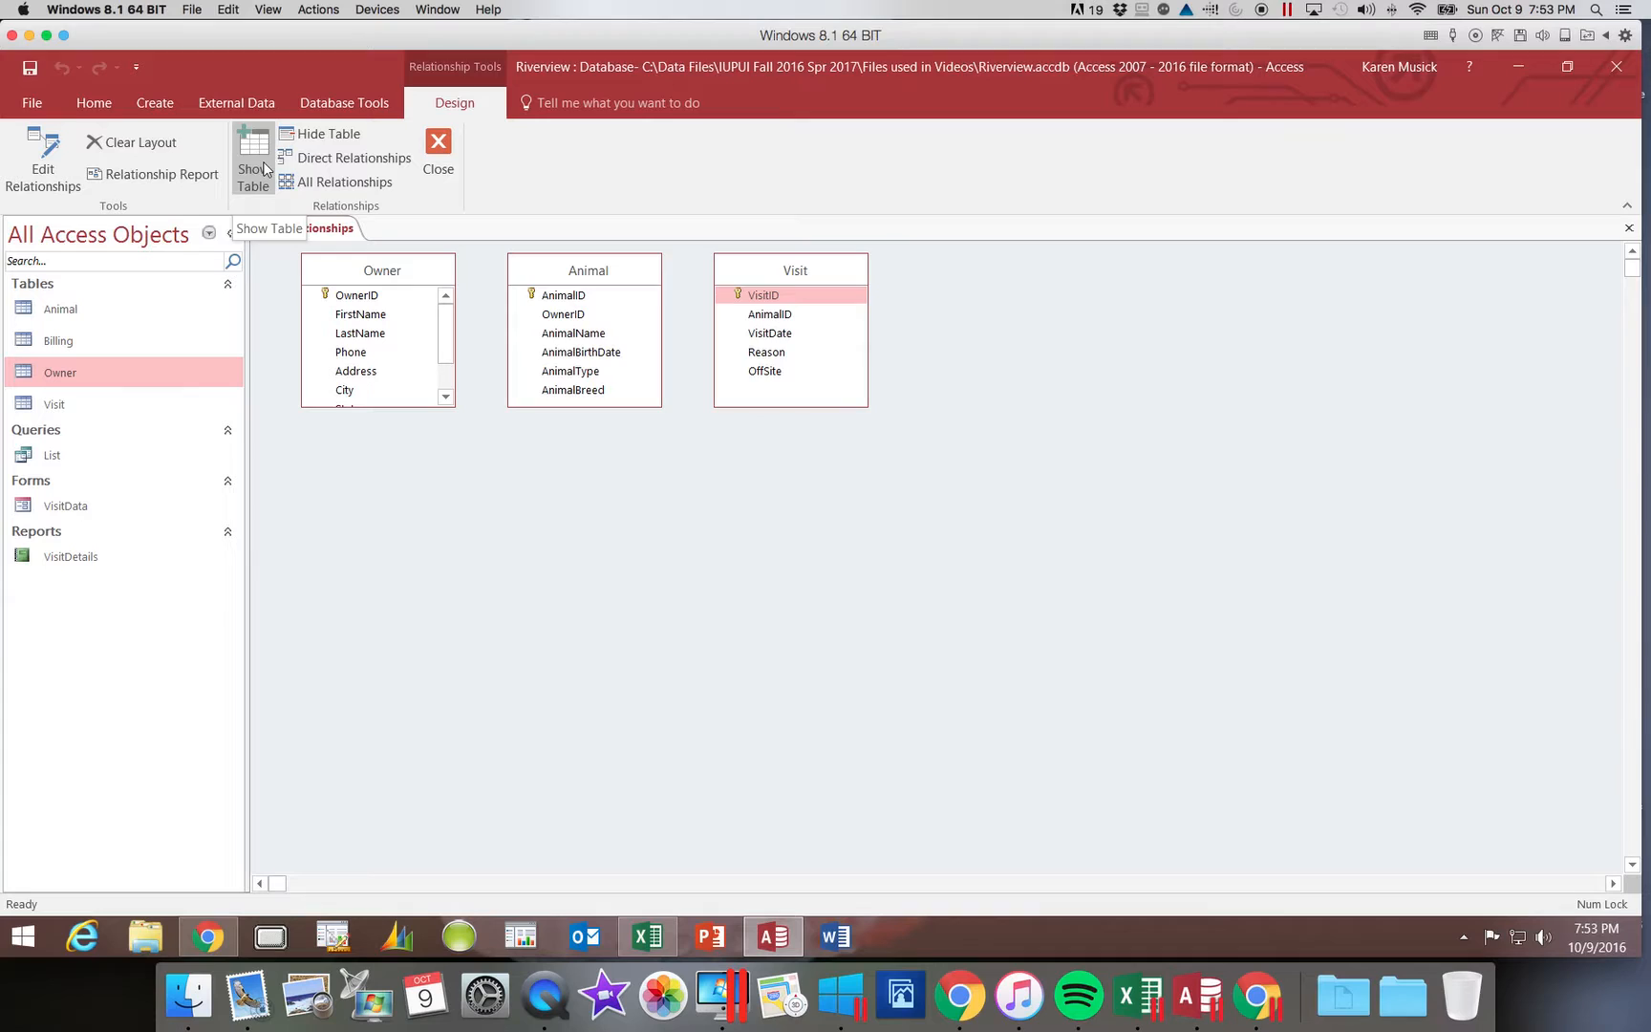
Add the Billing table to the layout via Show Table and close the list
click(252, 160)
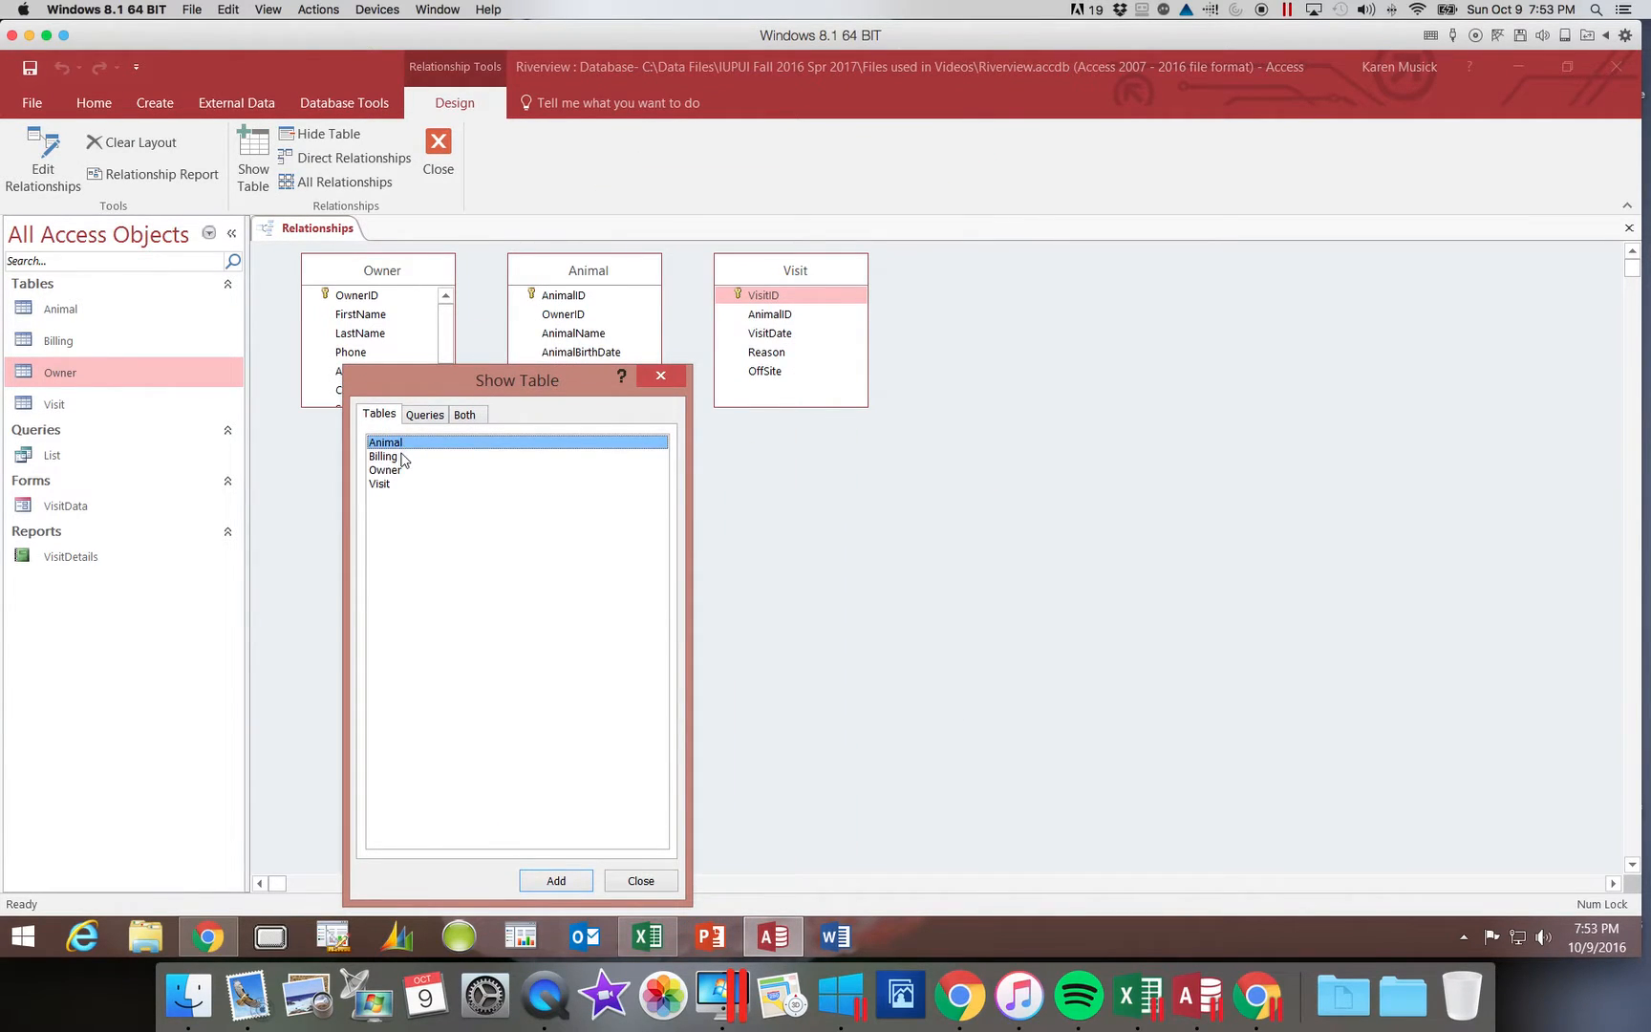
click(383, 455)
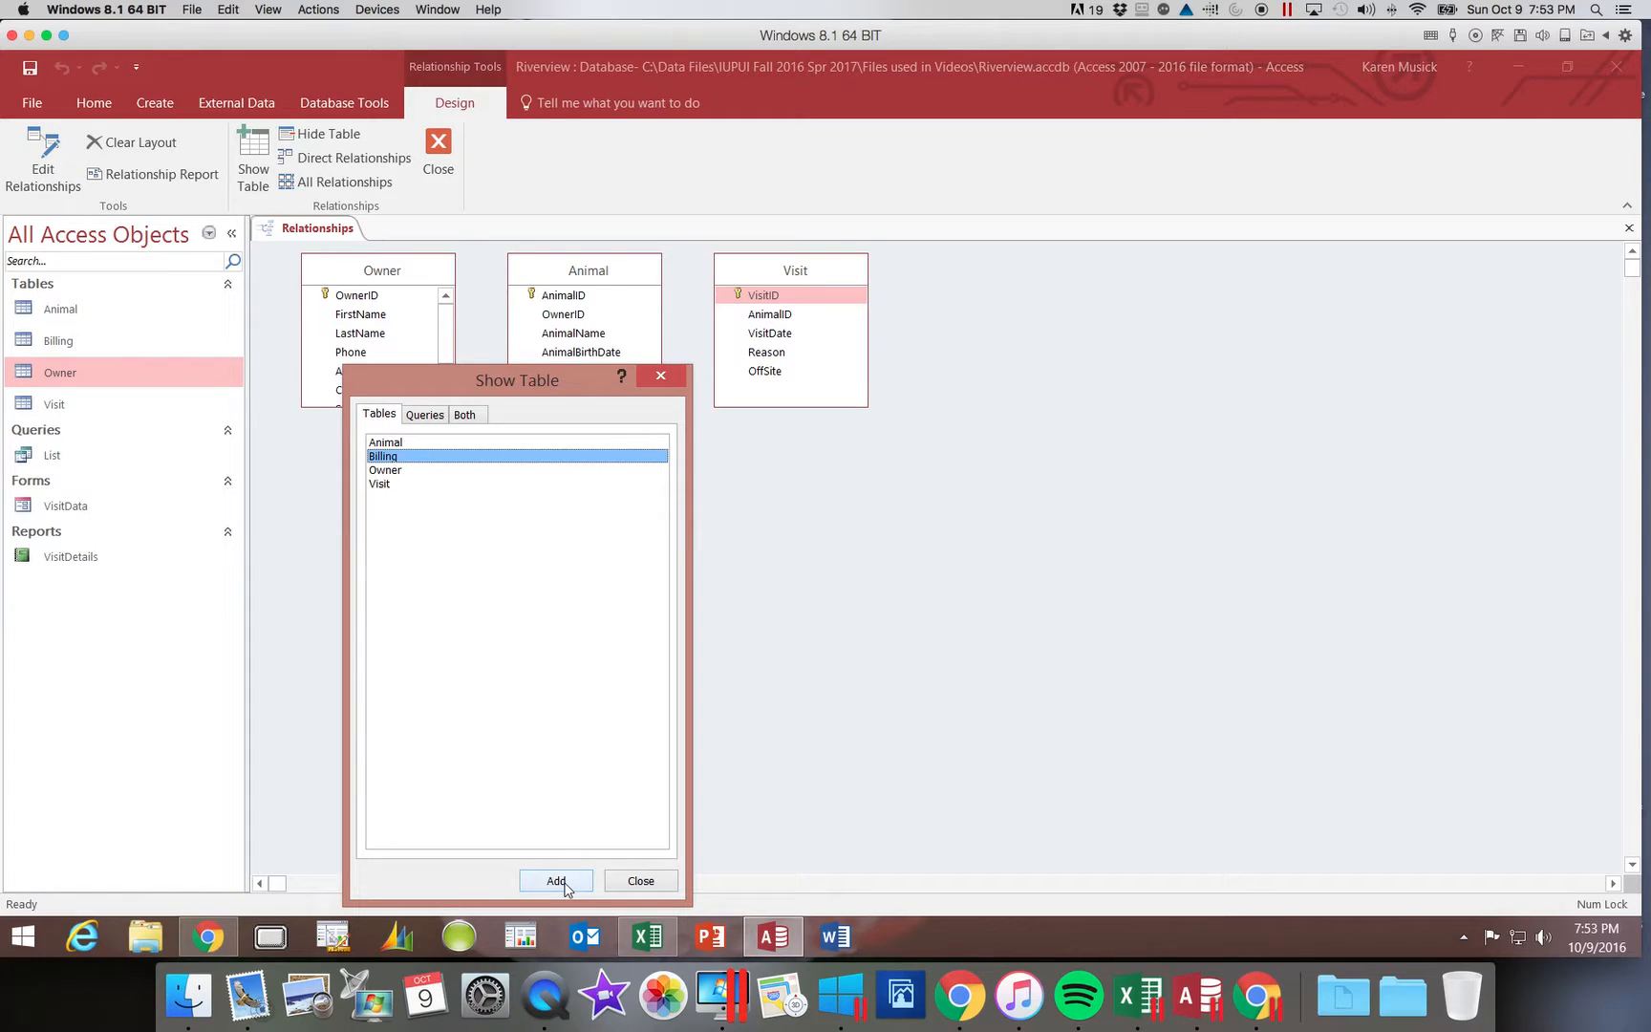
click(556, 879)
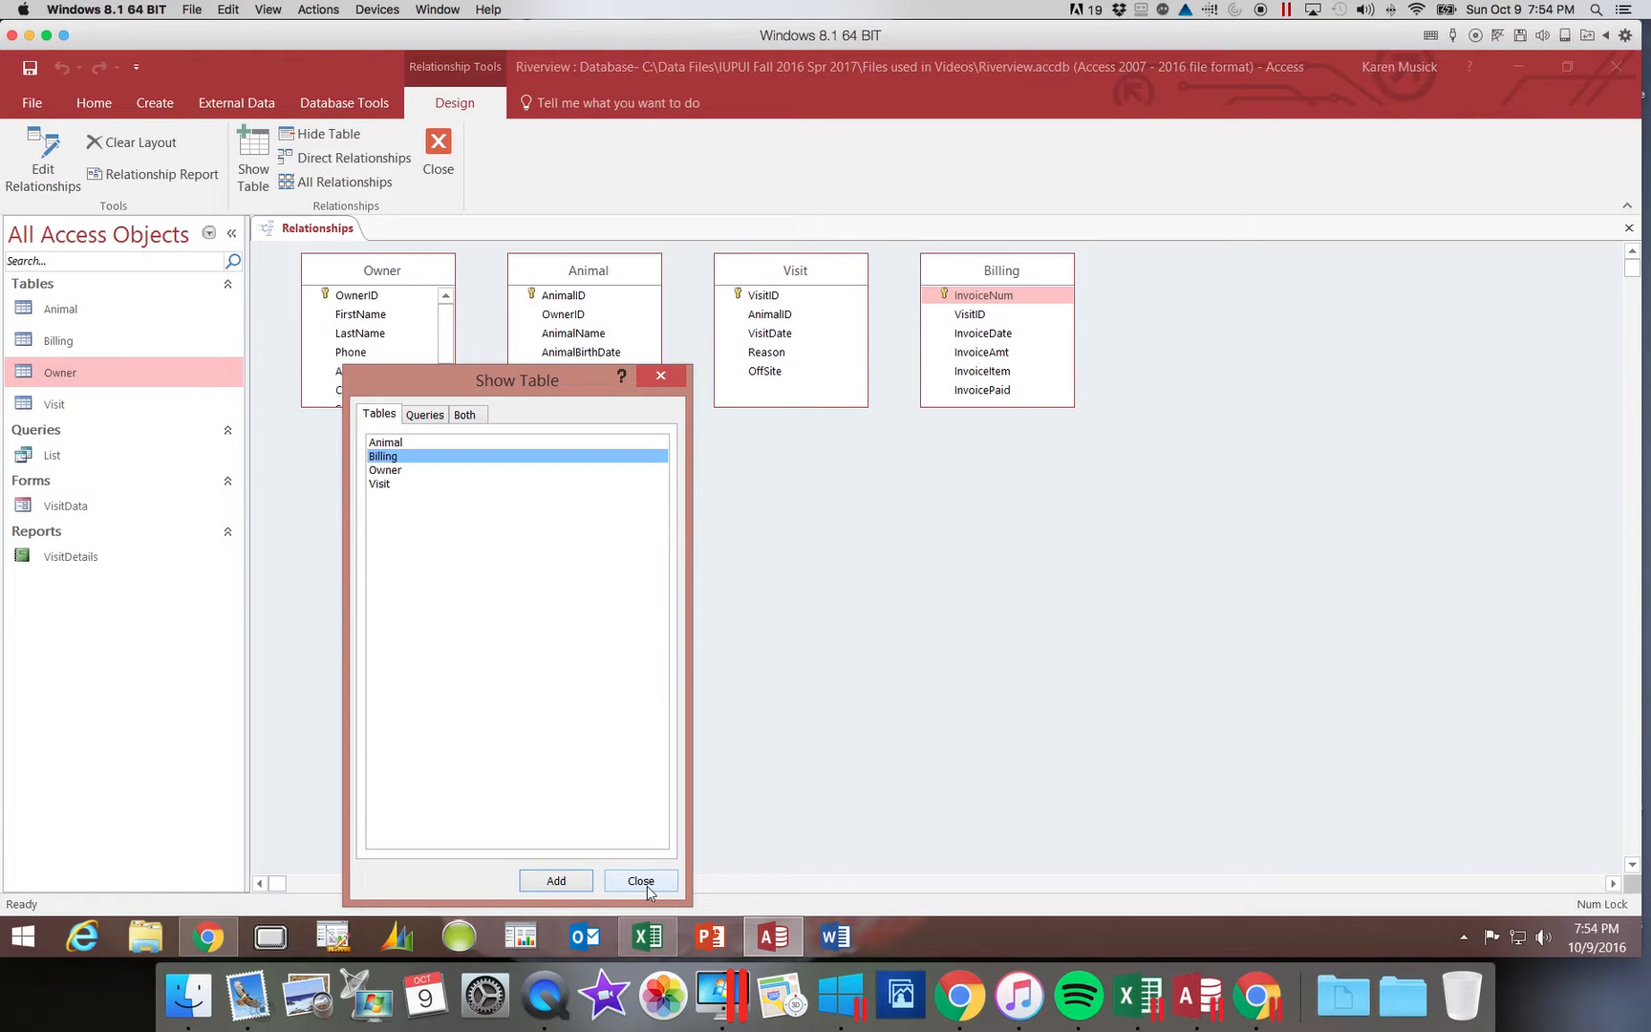
click(640, 880)
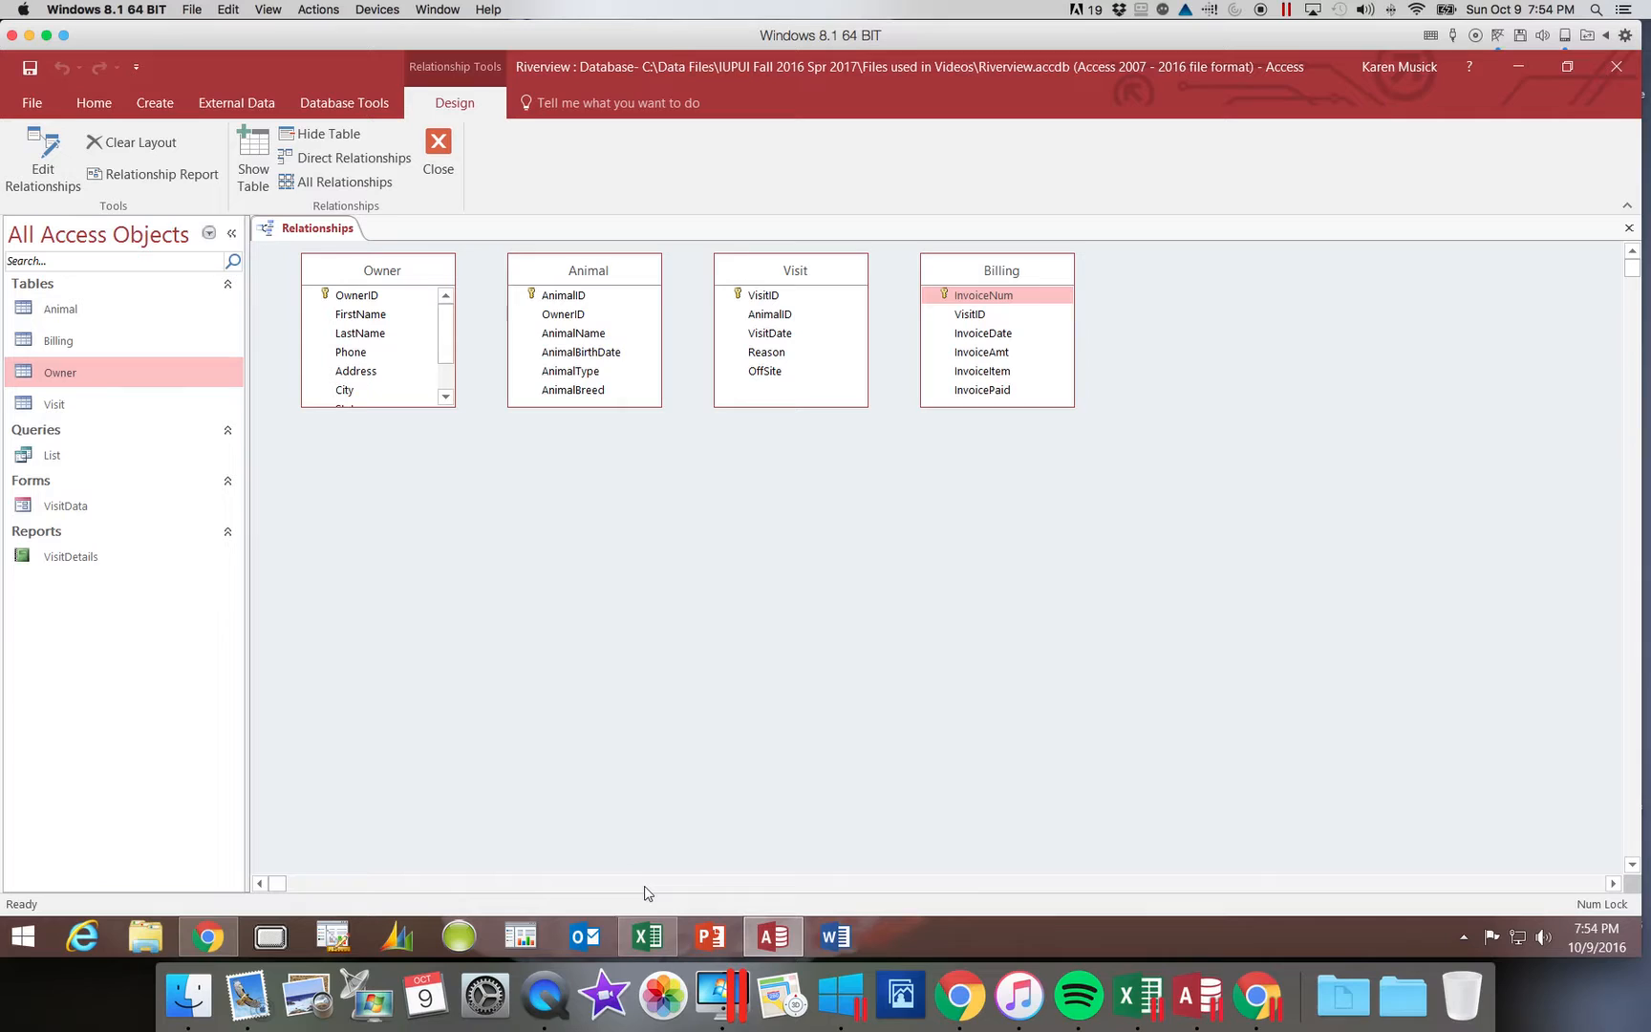
mouse_move(588, 773)
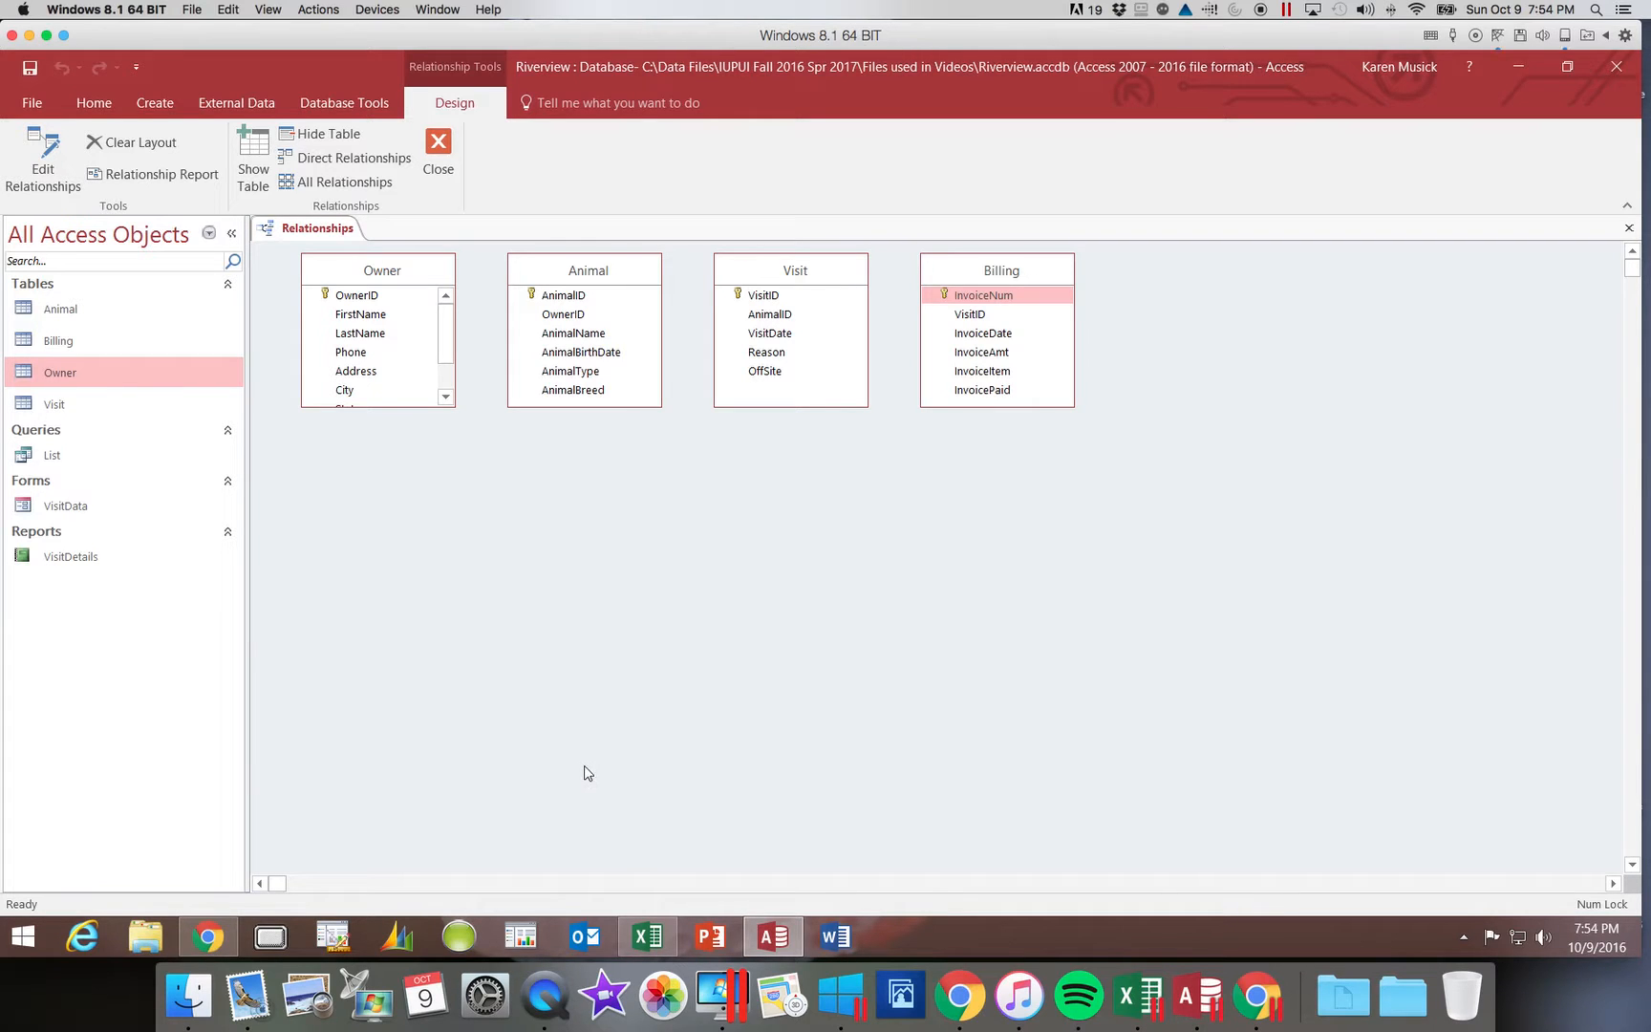
mouse_move(576, 770)
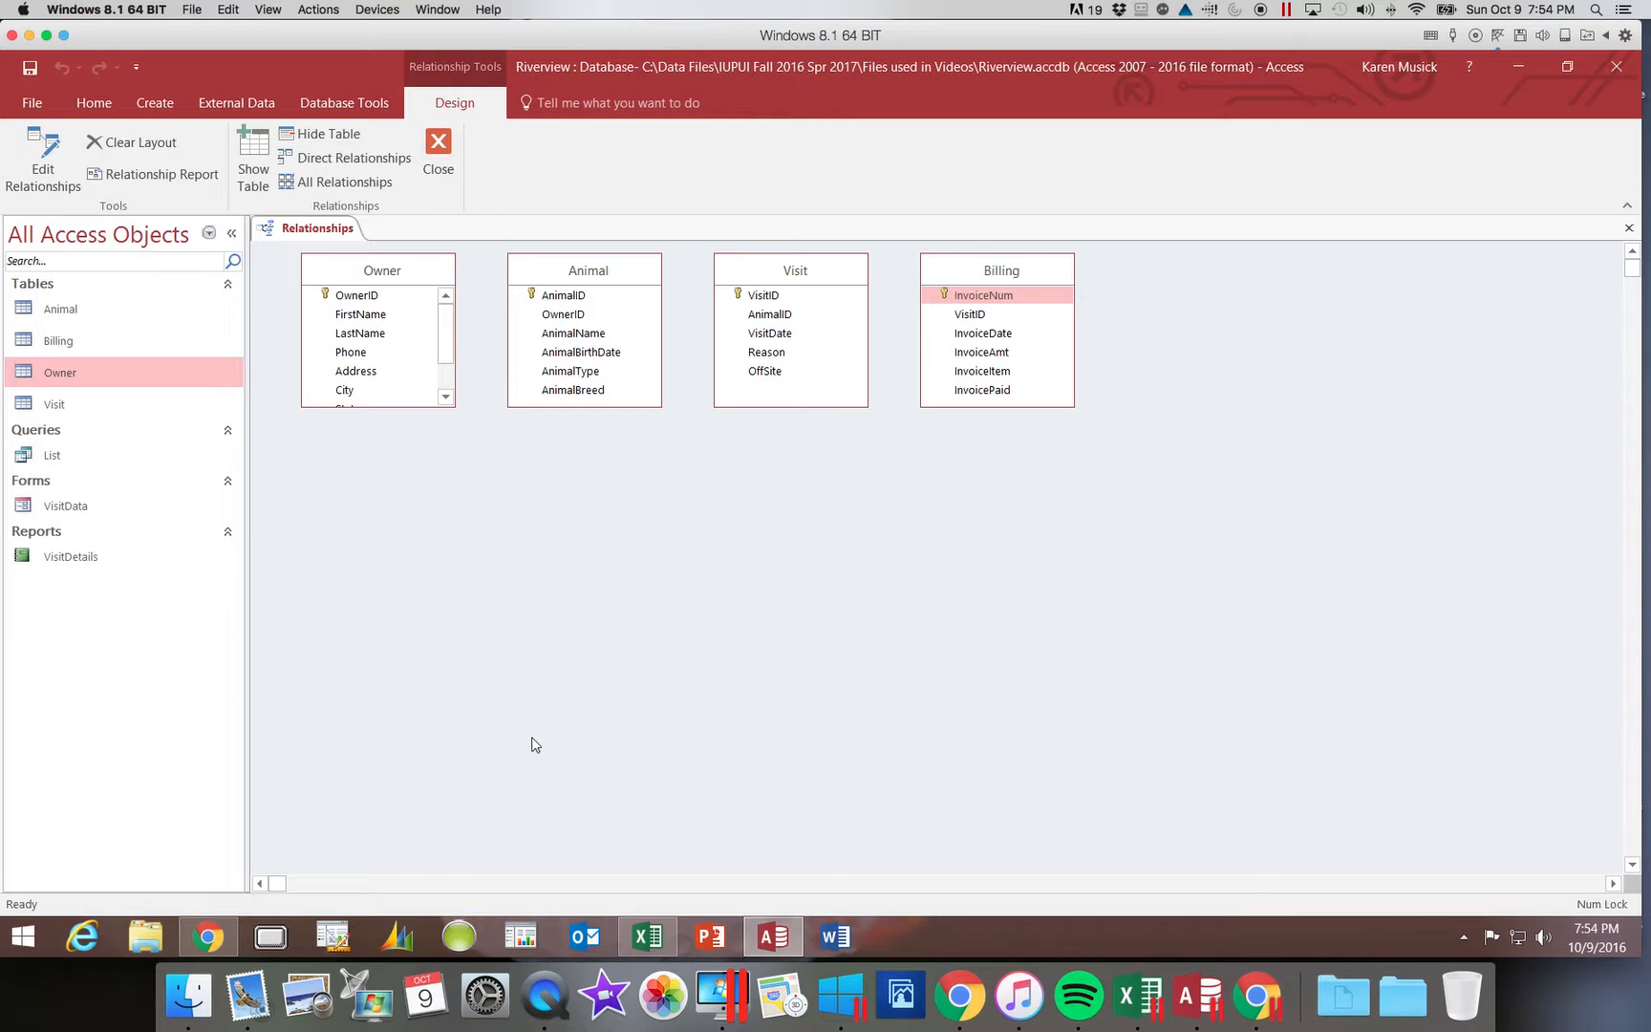
mouse_move(410, 334)
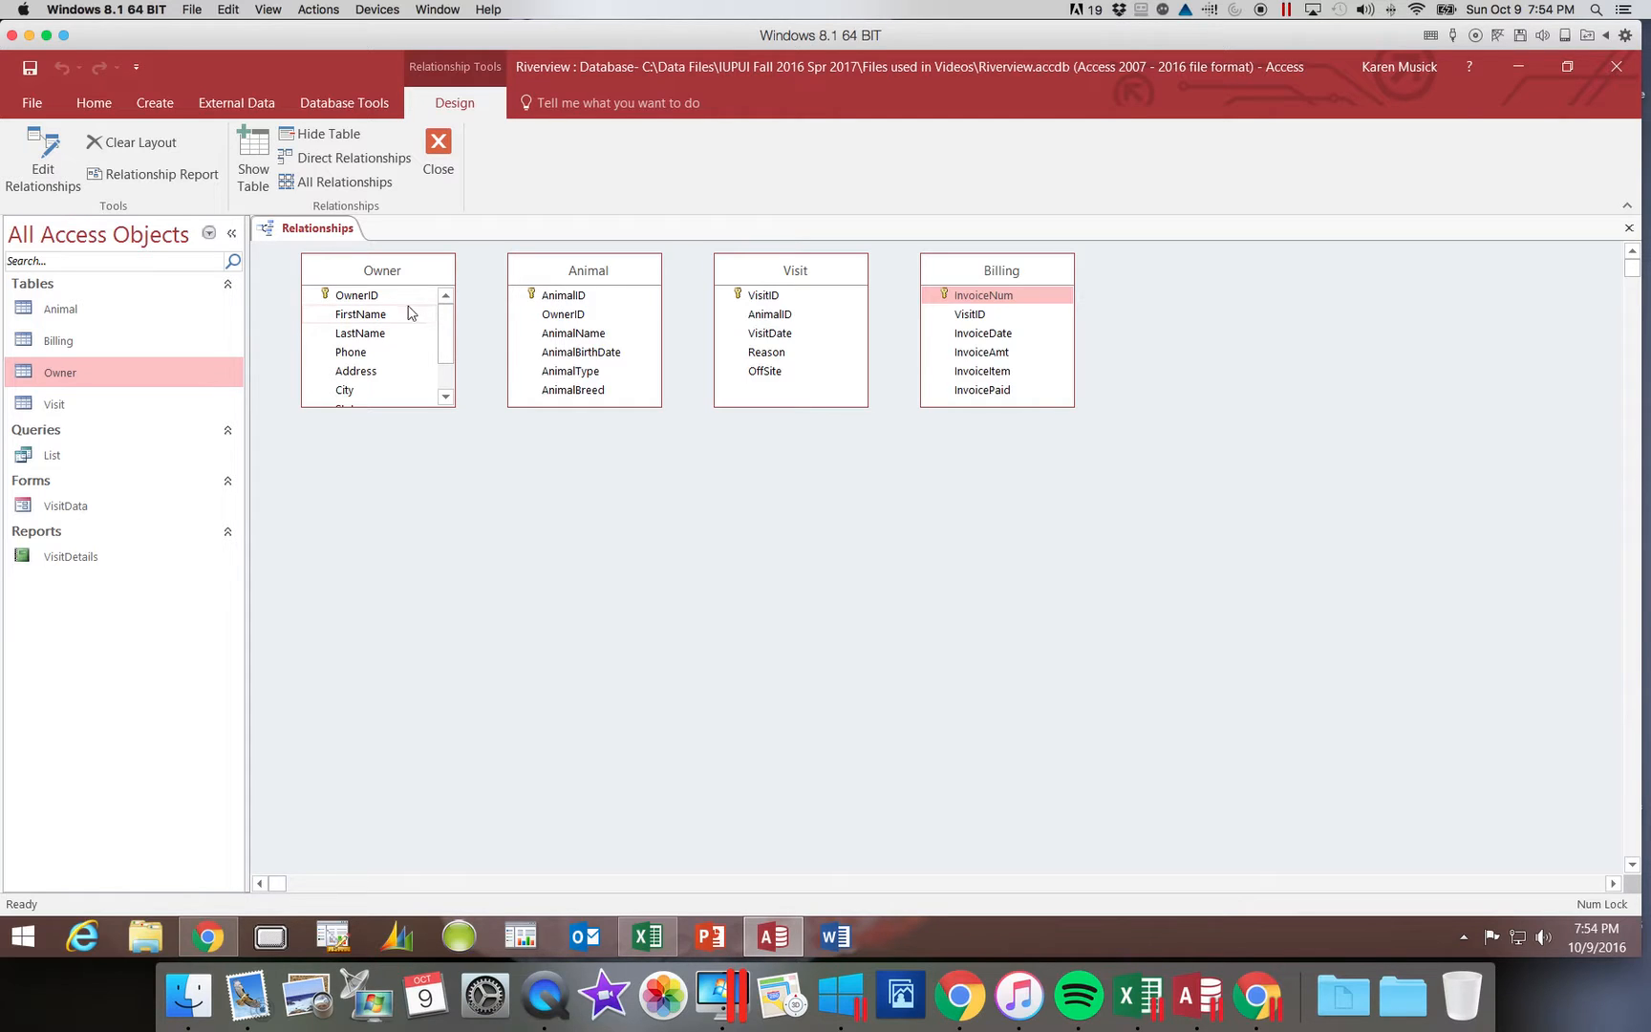
mouse_move(374, 306)
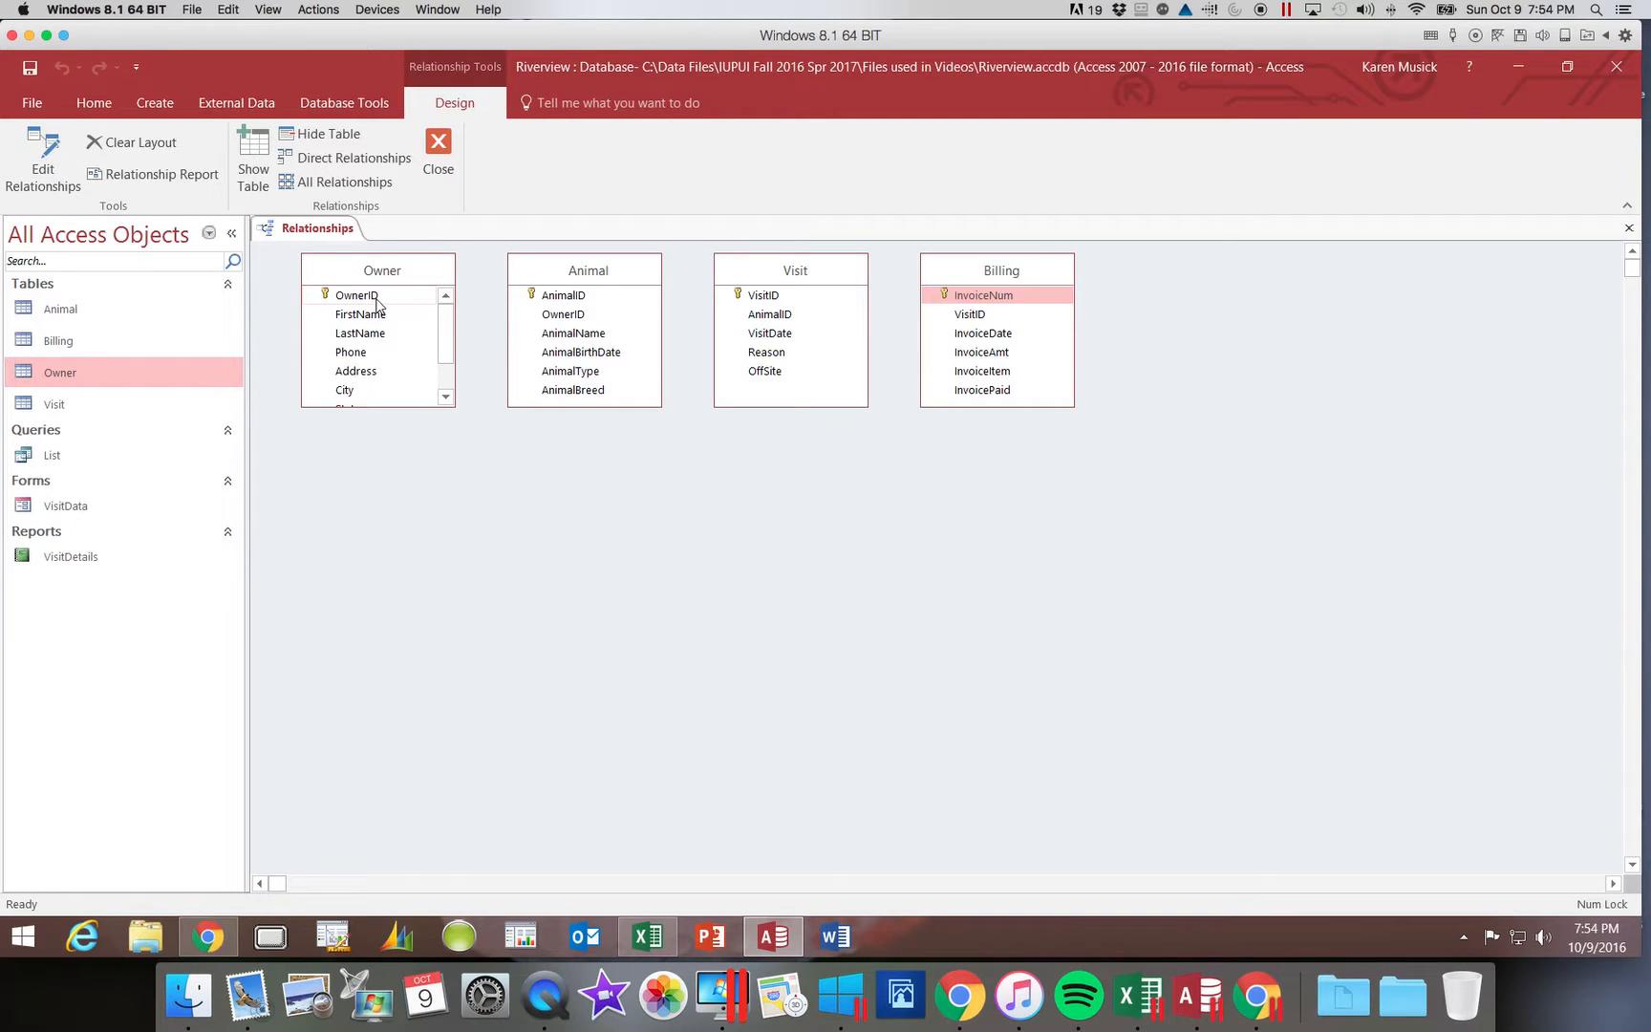
Drag Owner's OwnerID onto Animal's OwnerID to propose a one-to-many link
click(356, 295)
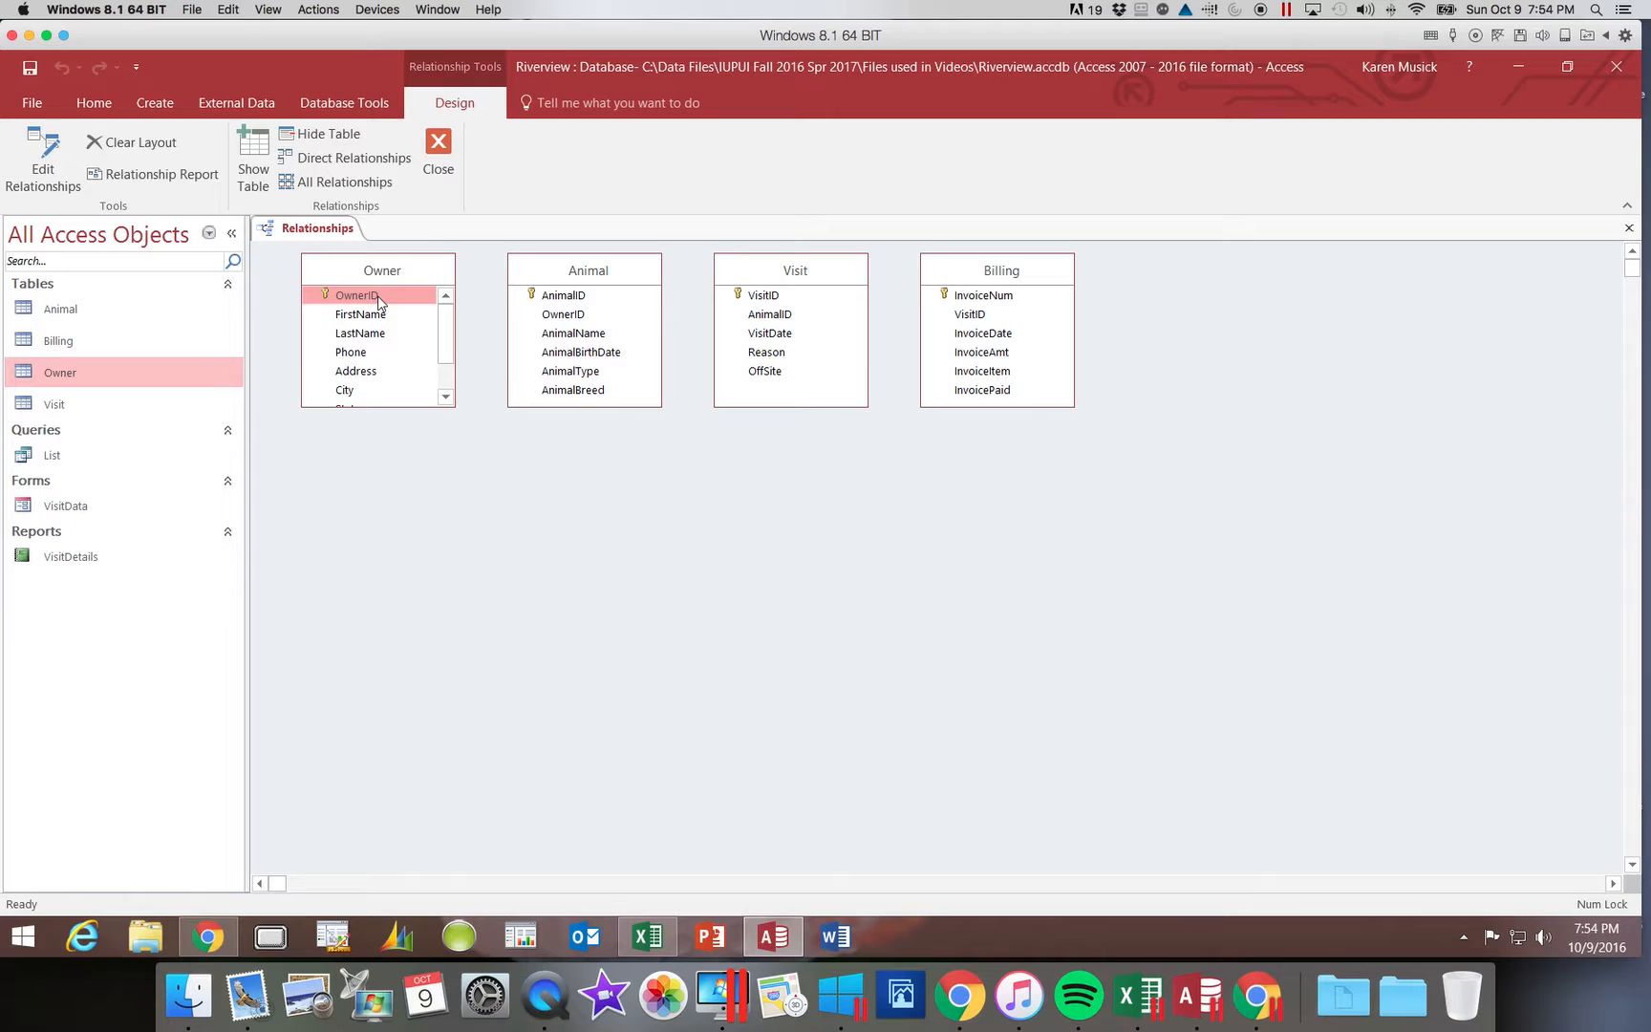
click(377, 295)
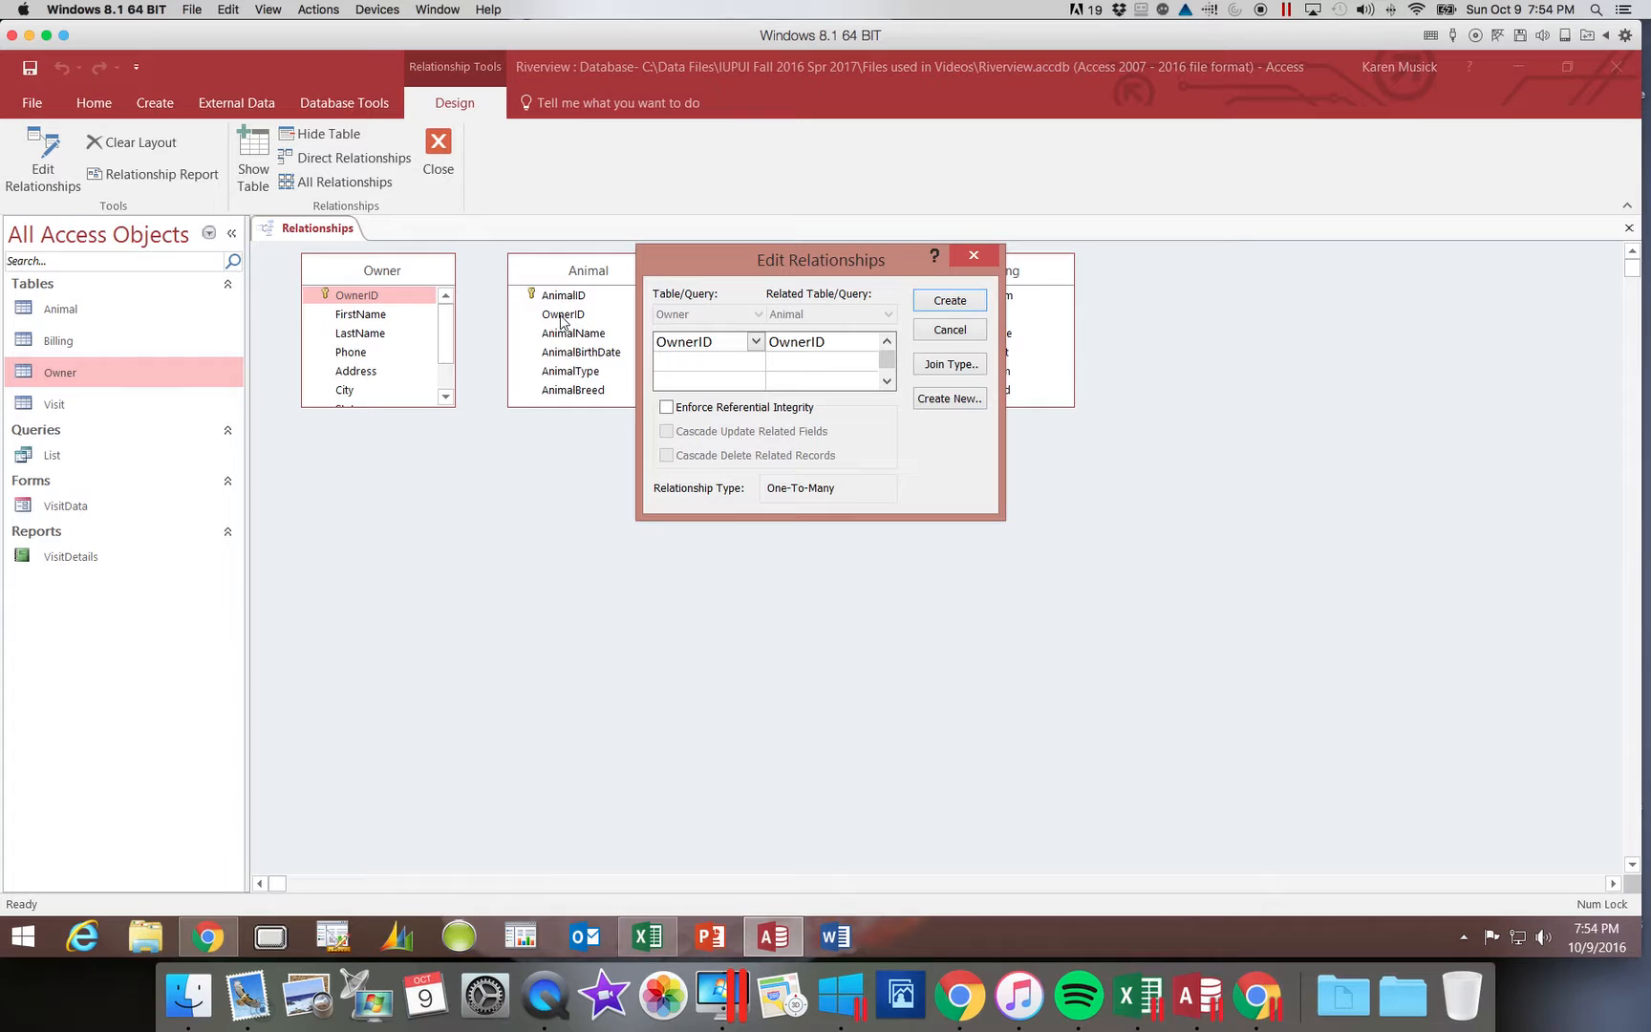
Move the Edit Relationships dialog below the four tables' field lists
drag(820, 260, 491, 473)
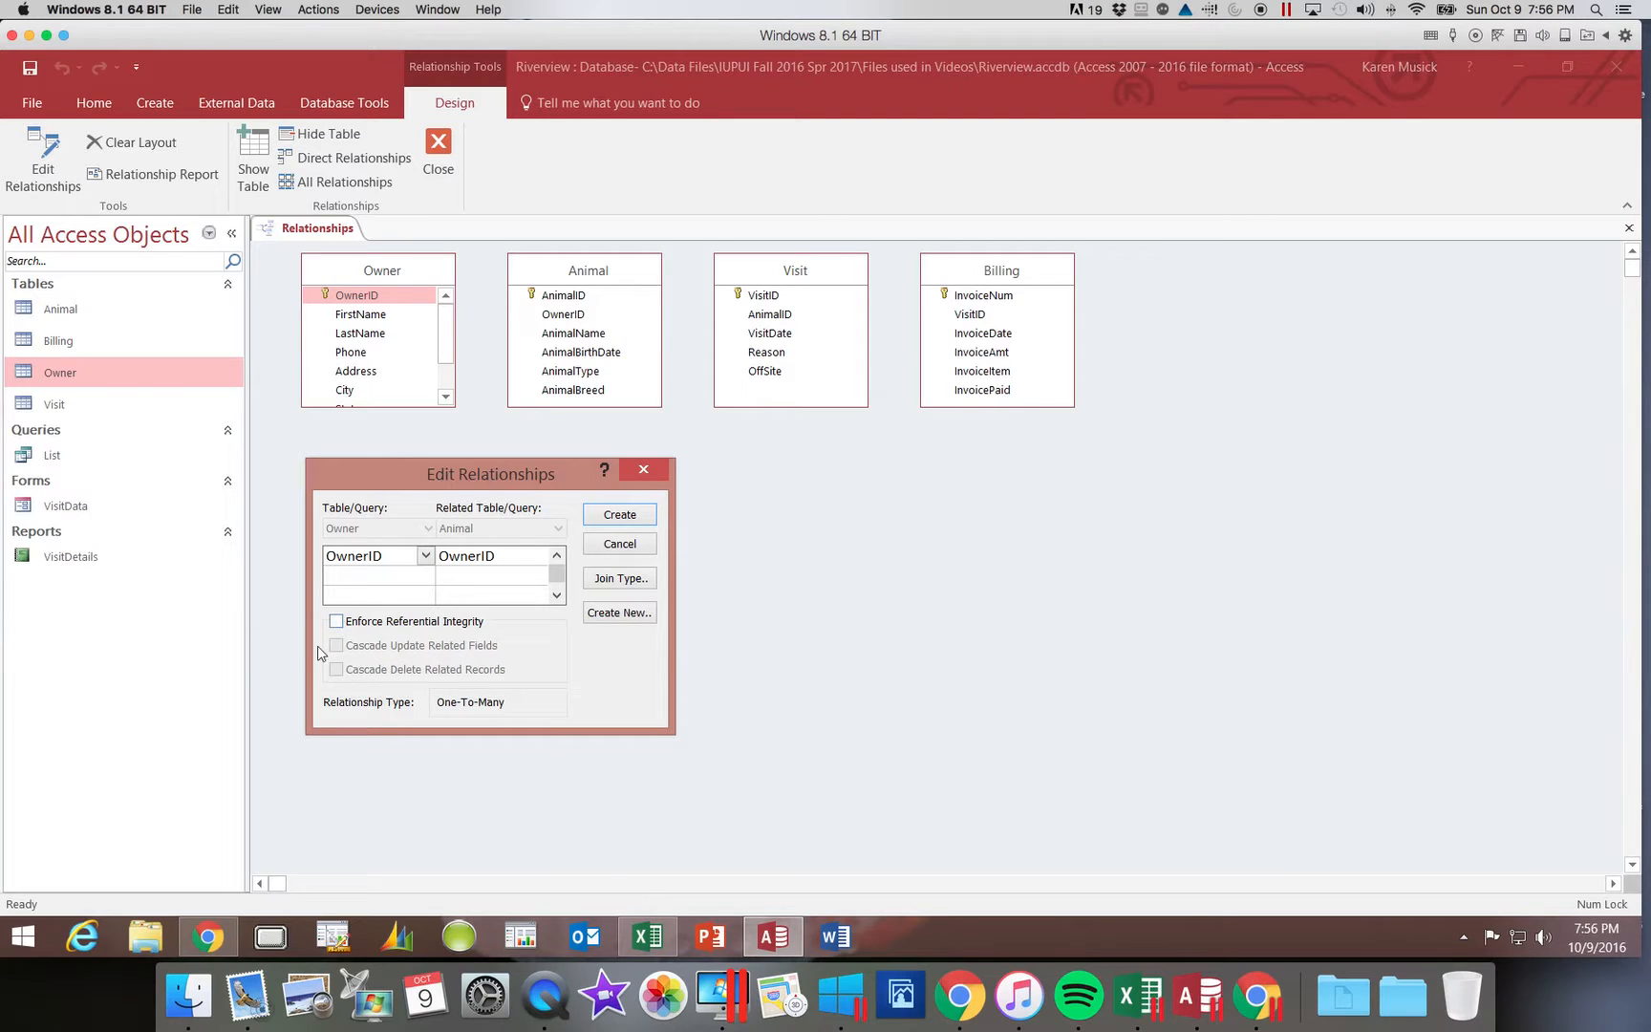
Tick Enforce Referential Integrity for the Owner-to-Animal OwnerID link
click(336, 620)
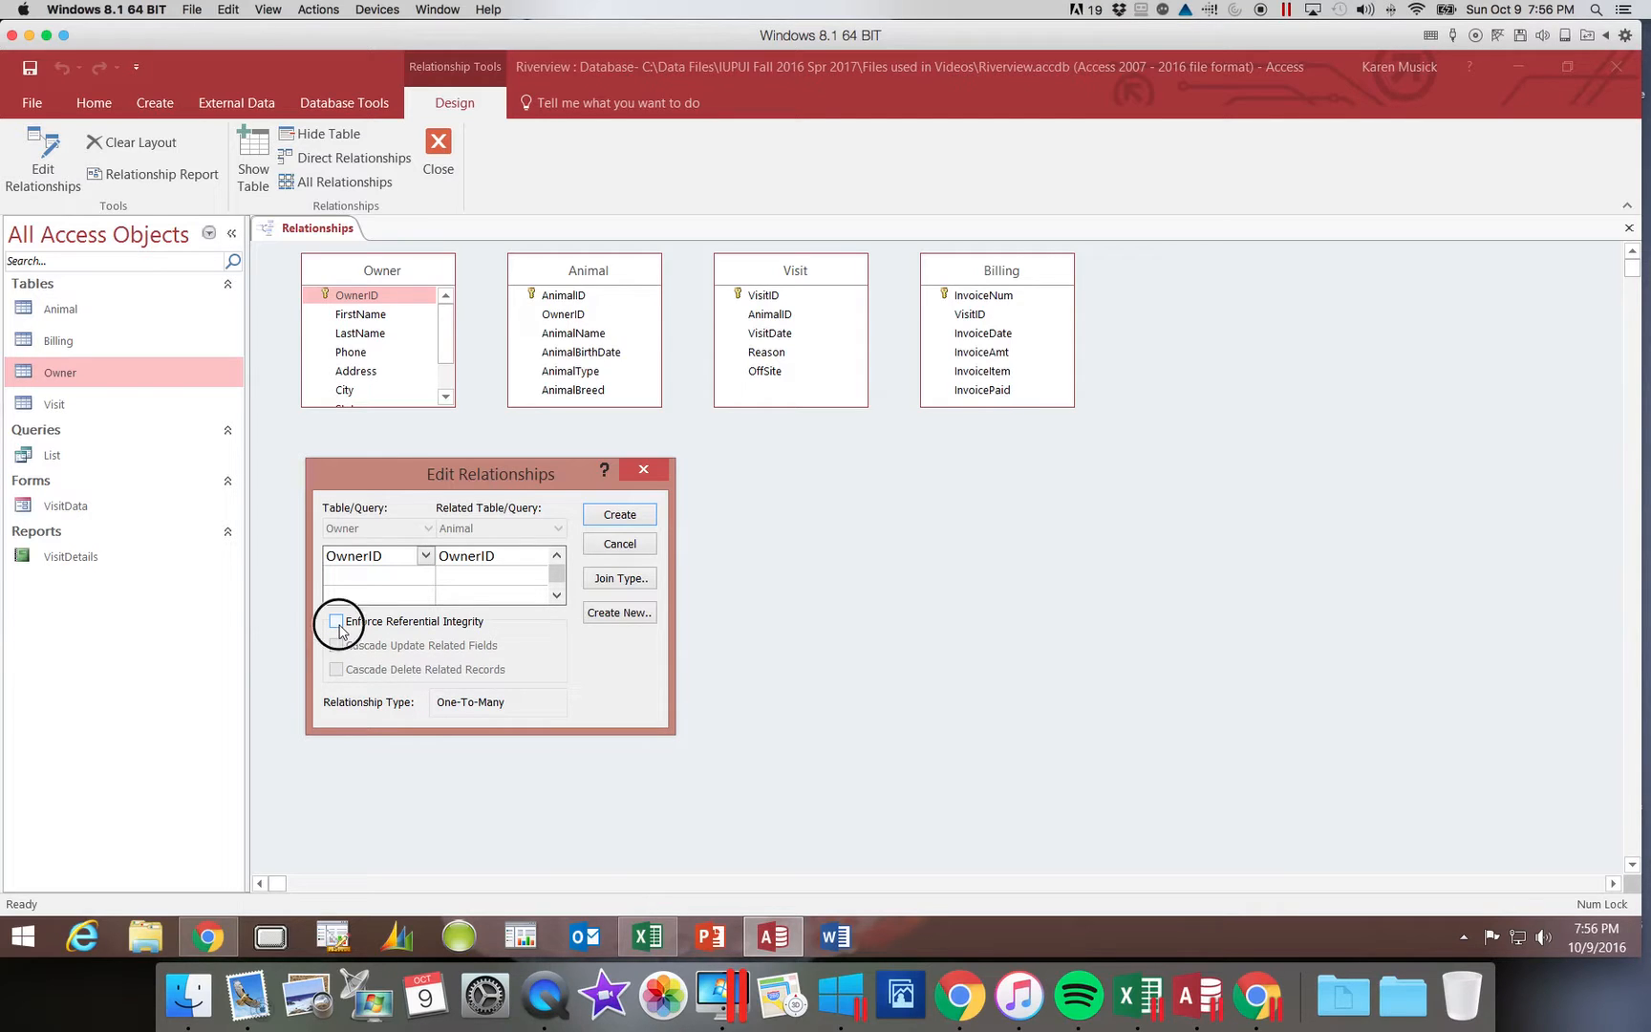
click(336, 621)
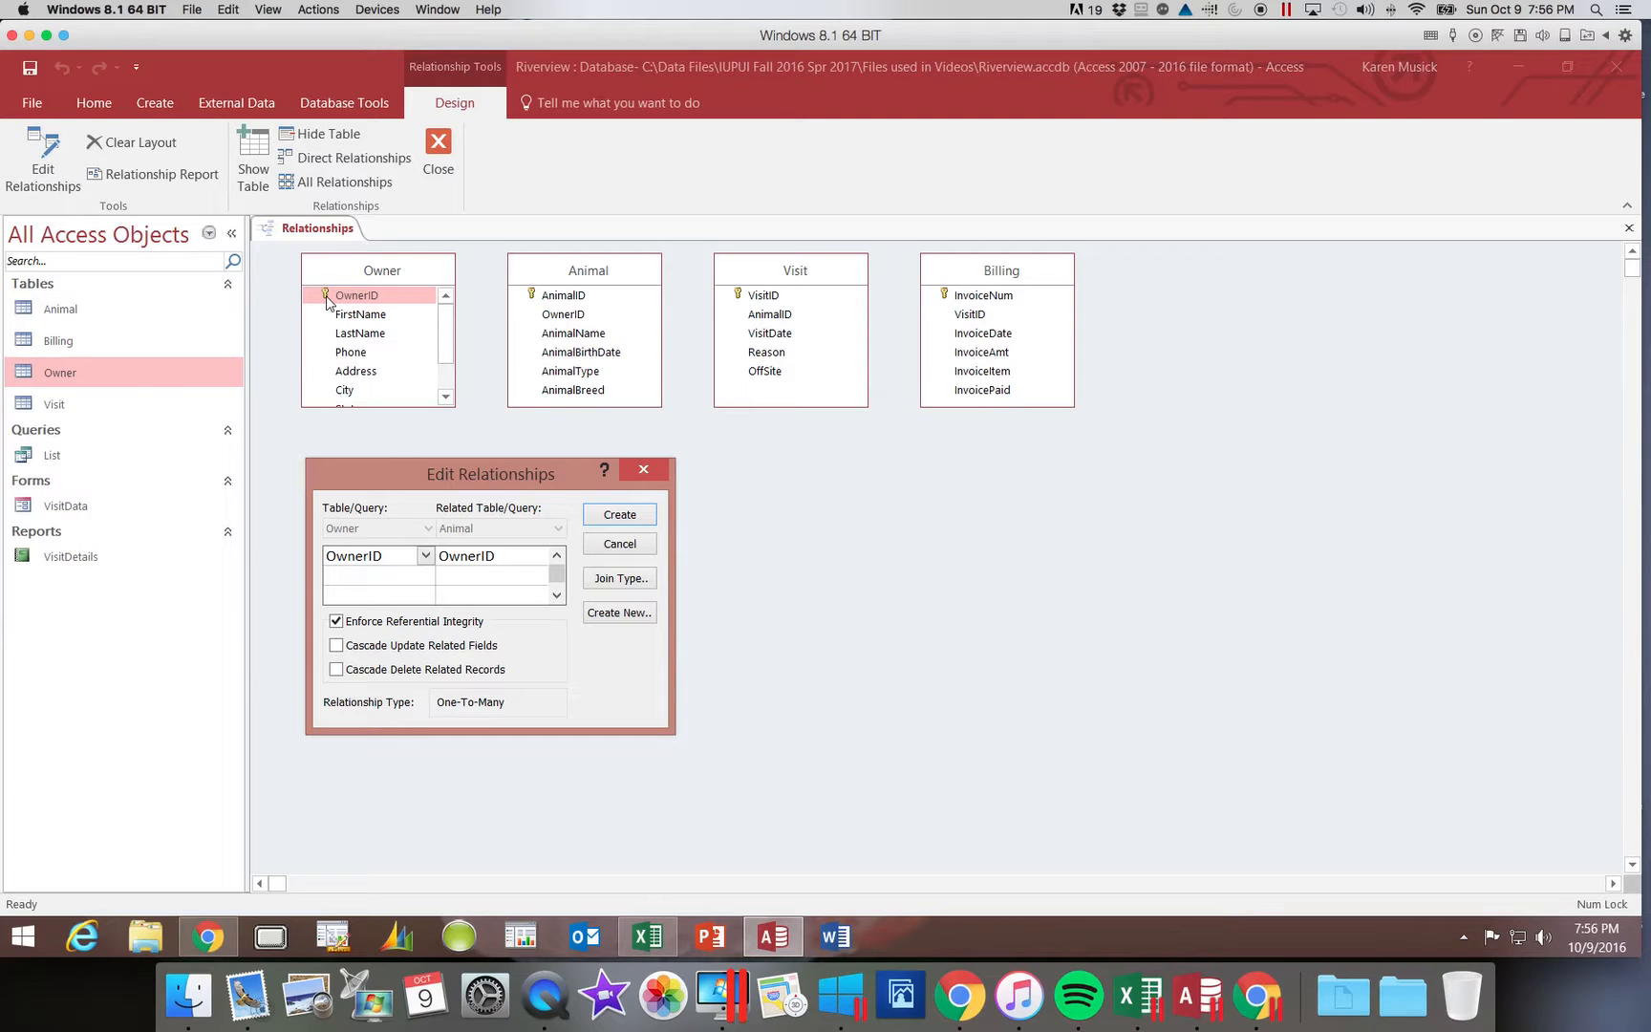
mouse_move(609, 330)
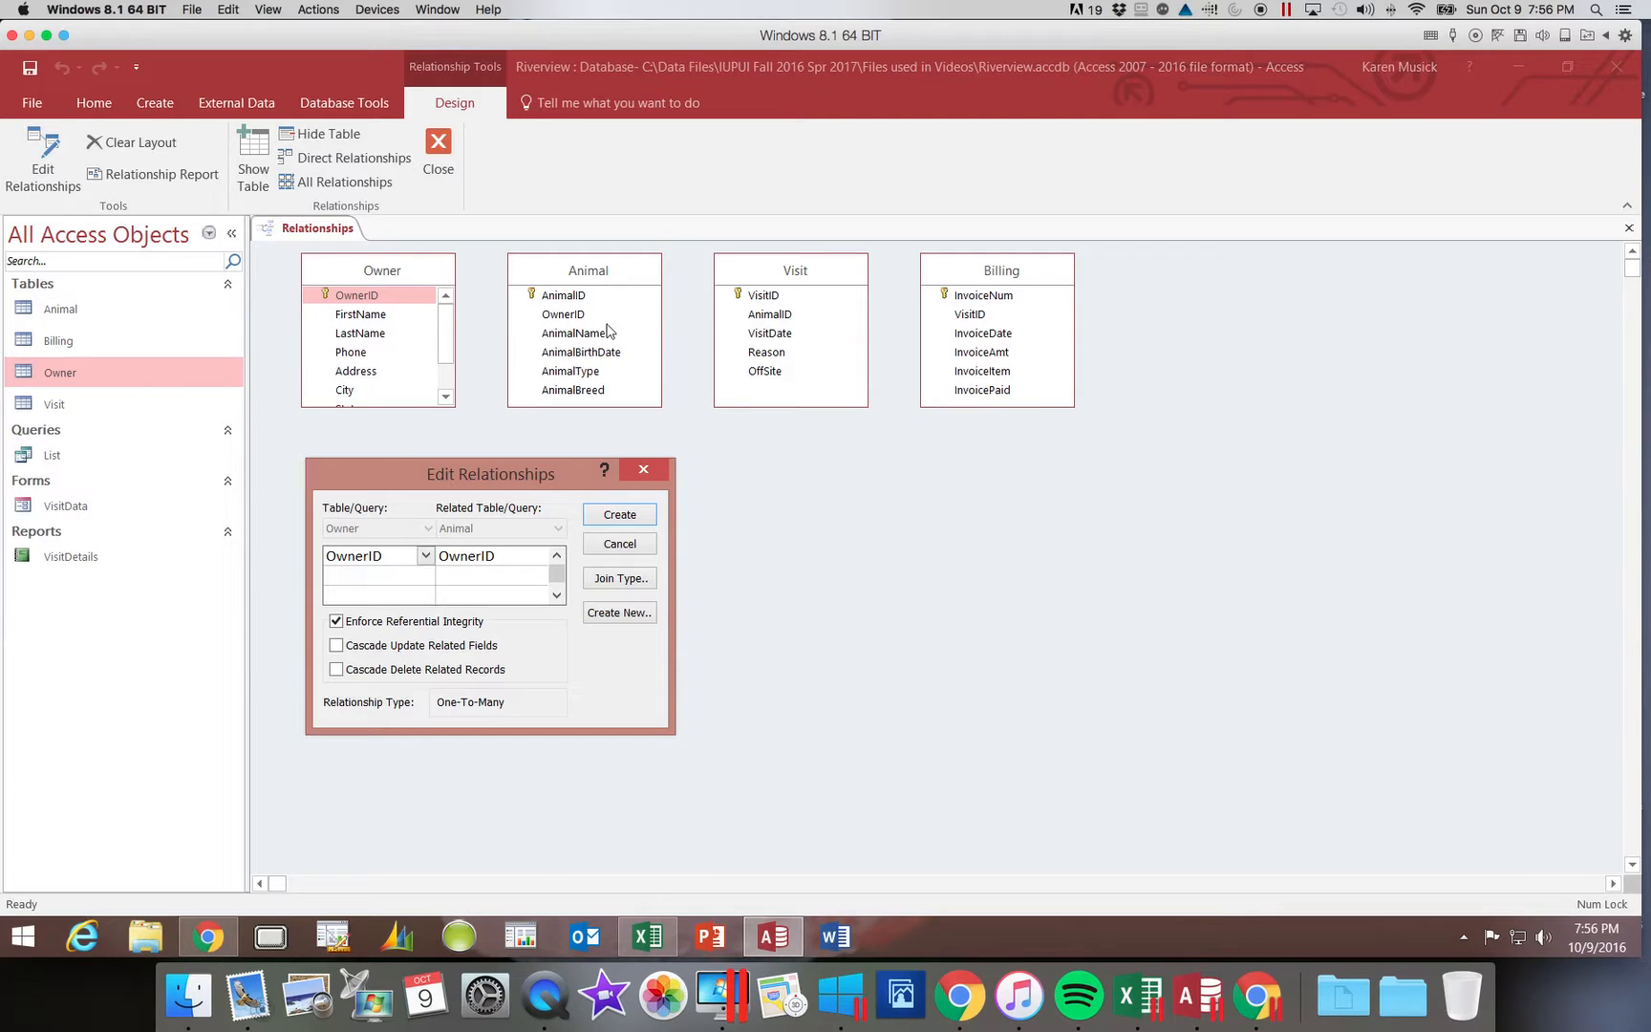
mouse_move(565, 331)
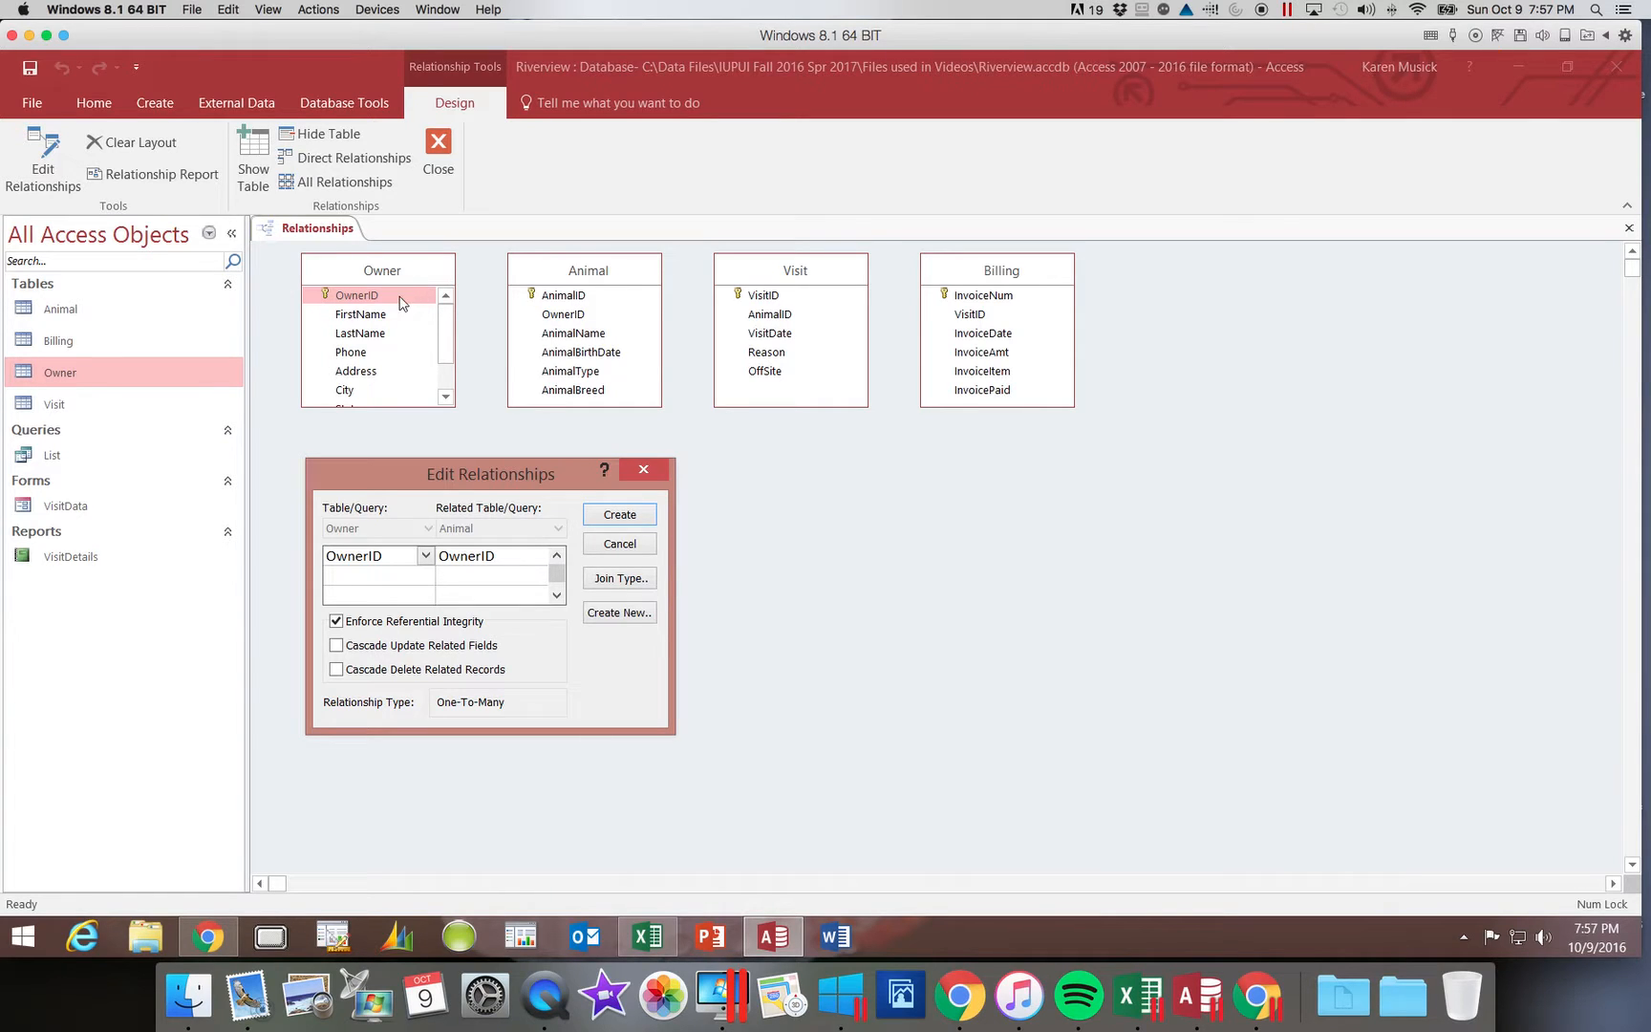
mouse_move(385, 321)
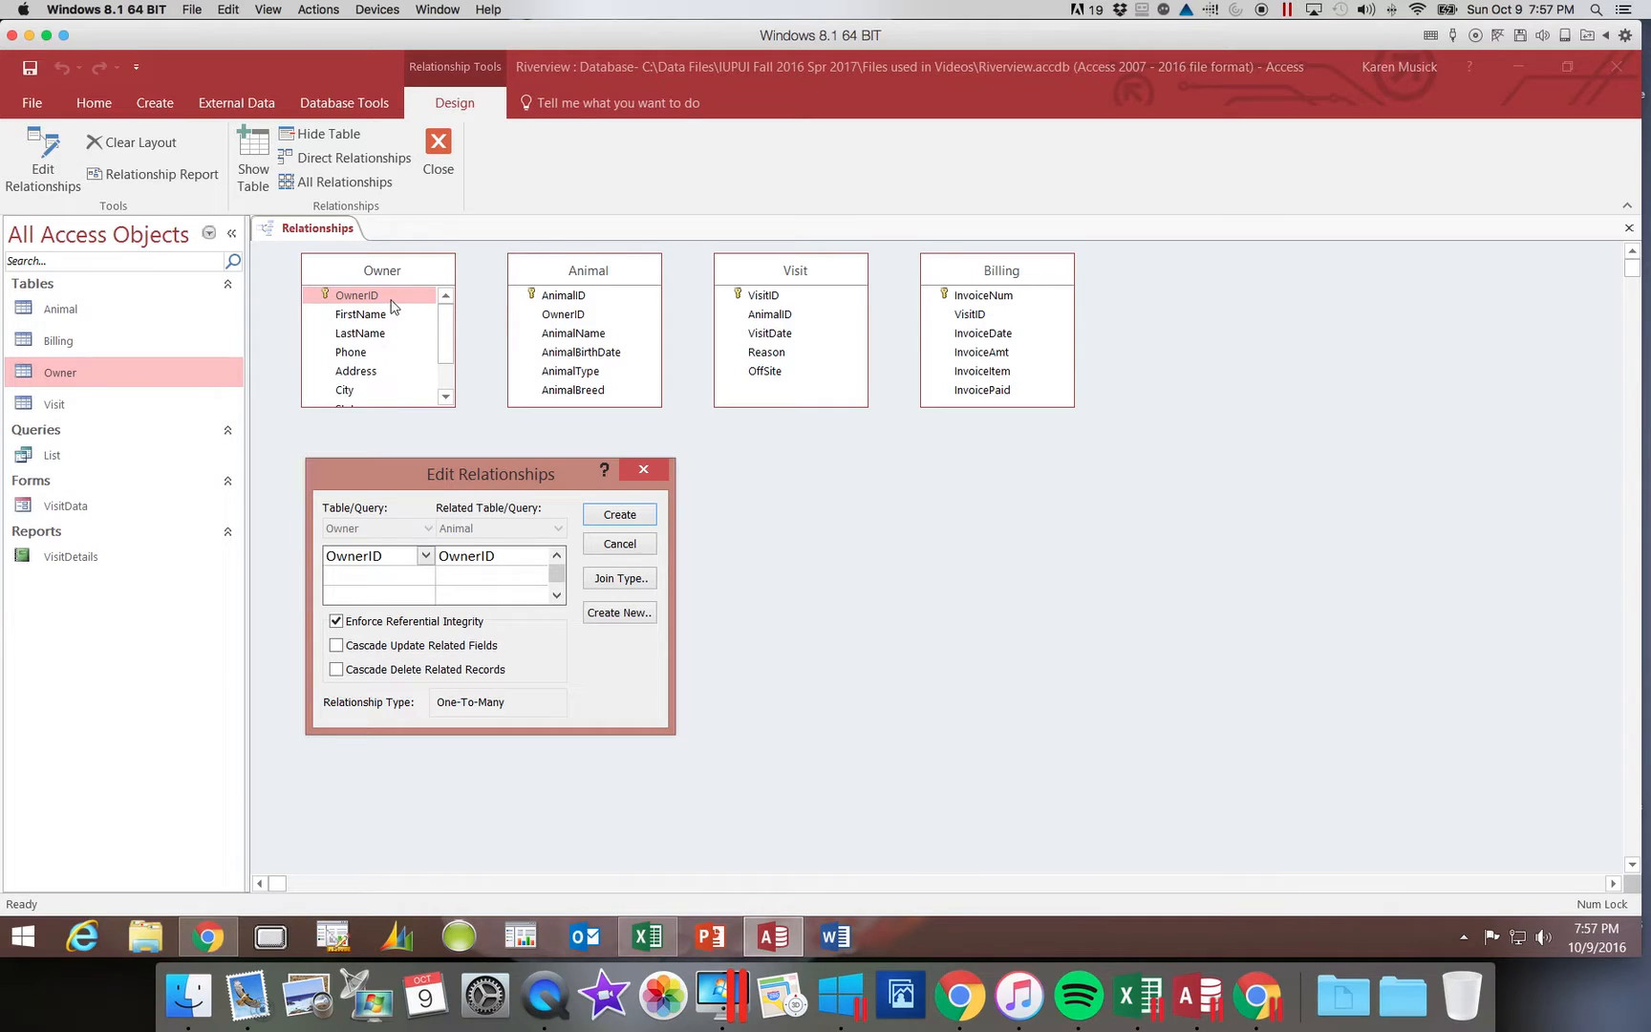
mouse_move(390, 371)
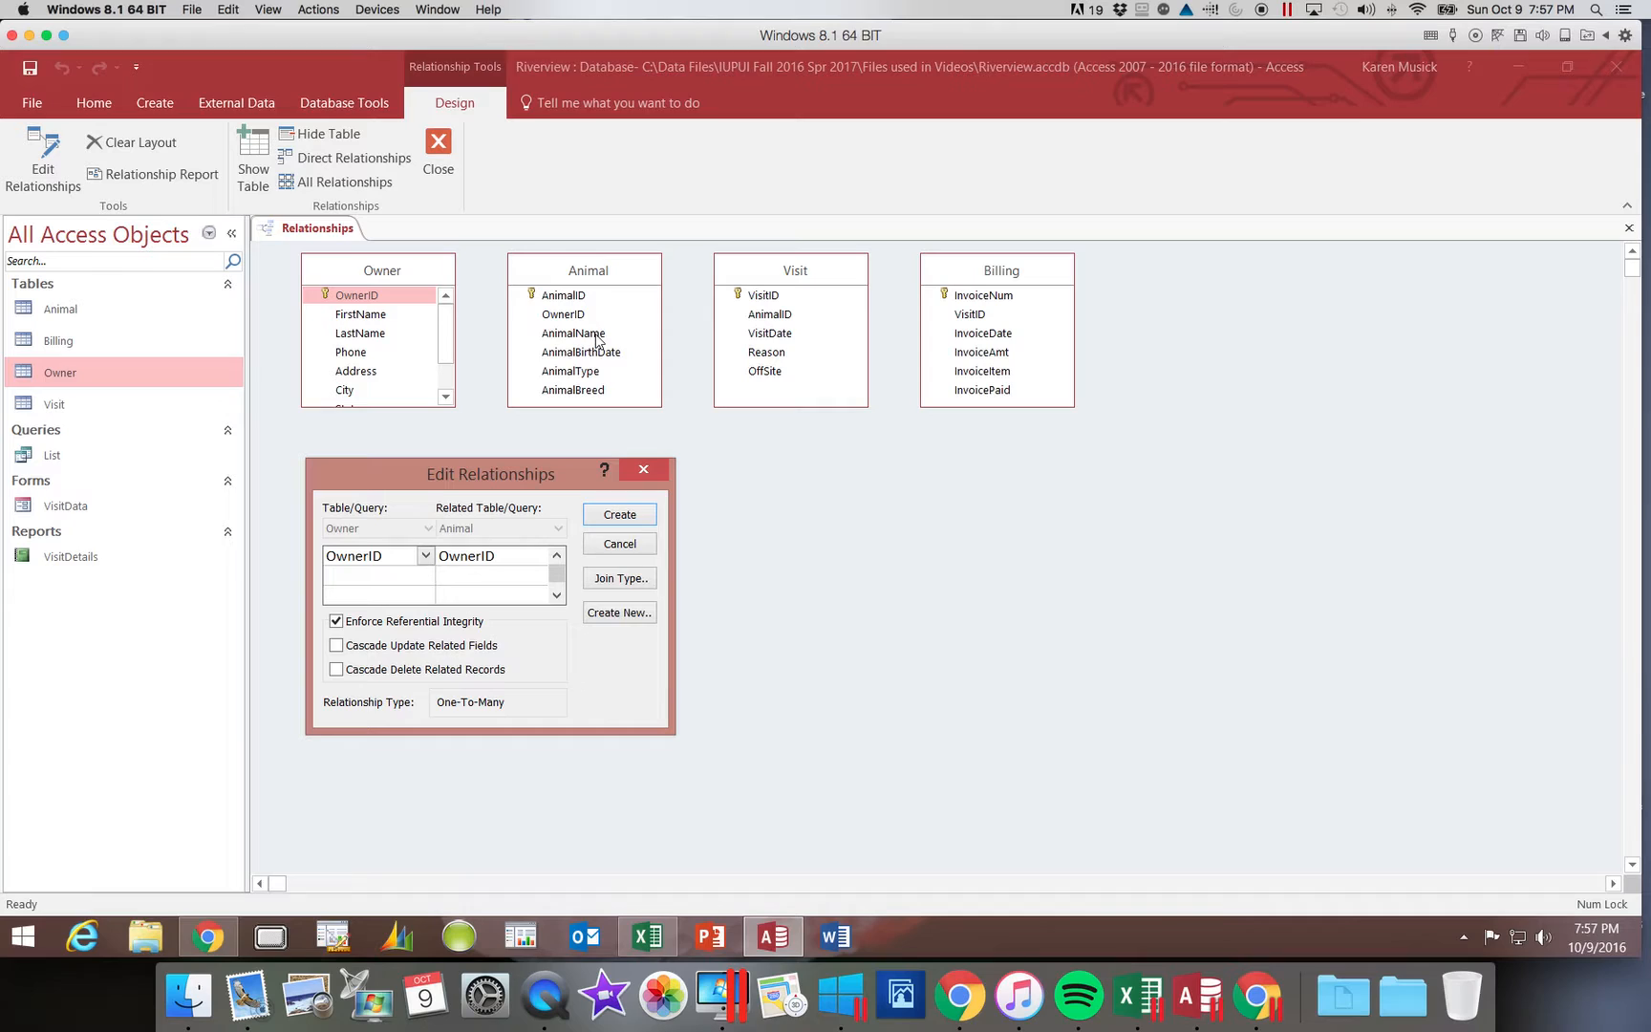
mouse_move(404, 605)
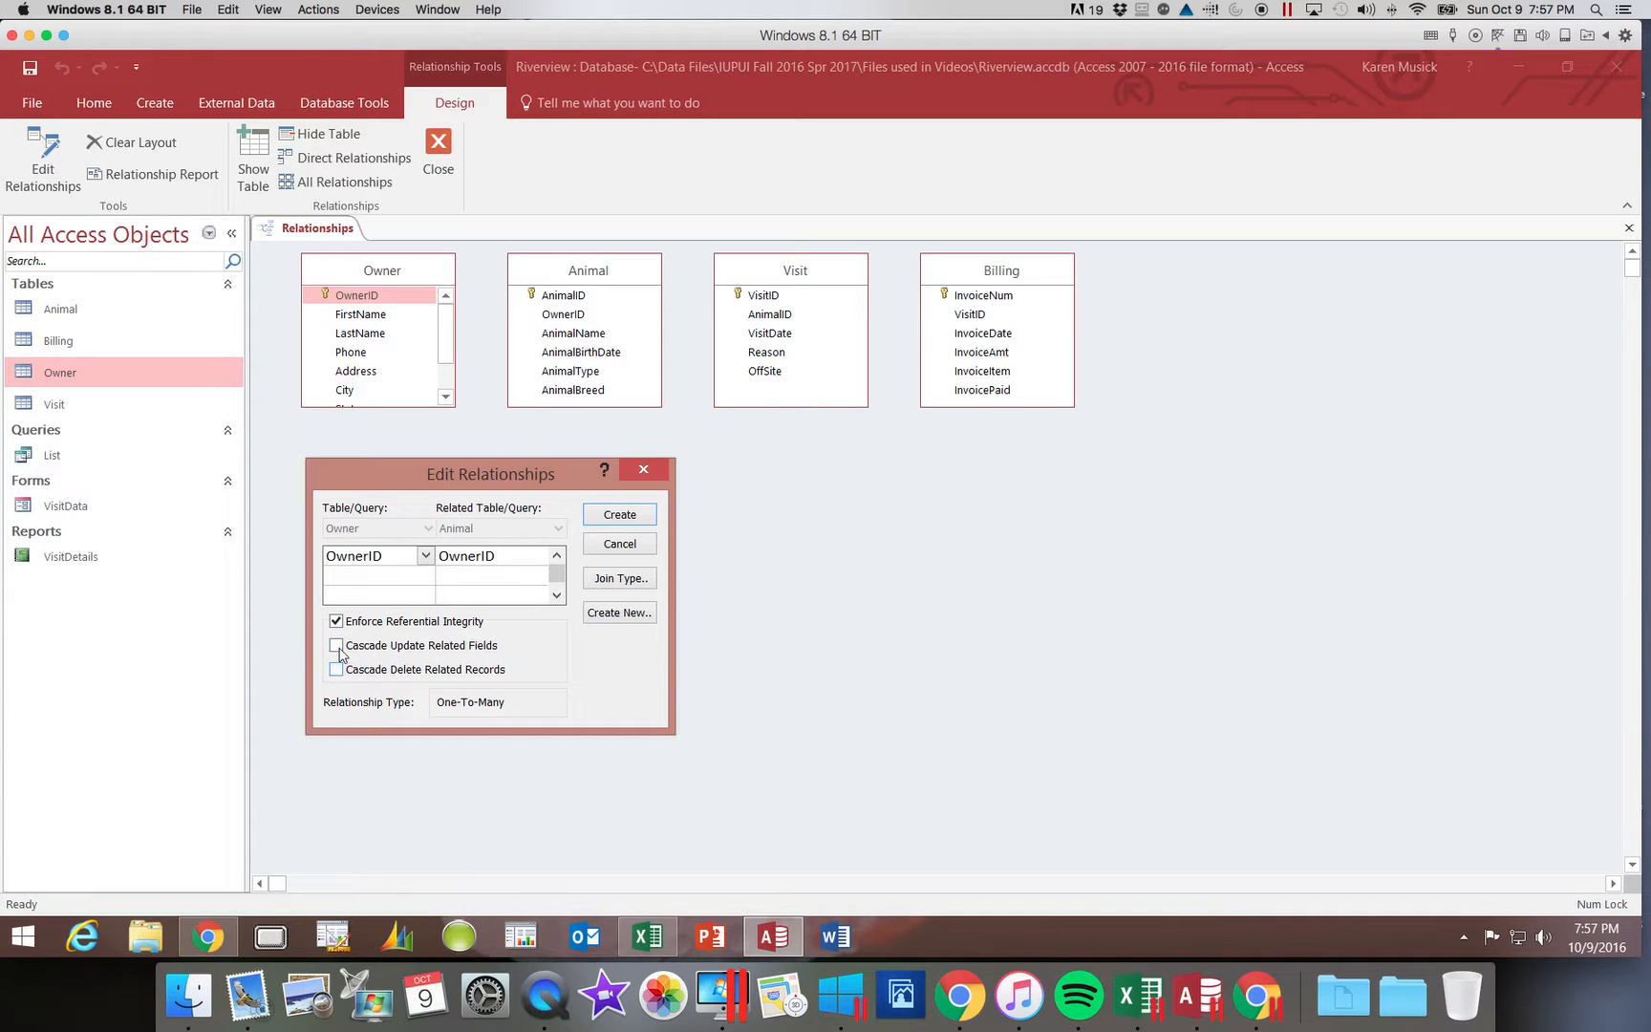
Tick Cascade Update Related Fields for the Owner-to-Animal link
click(336, 646)
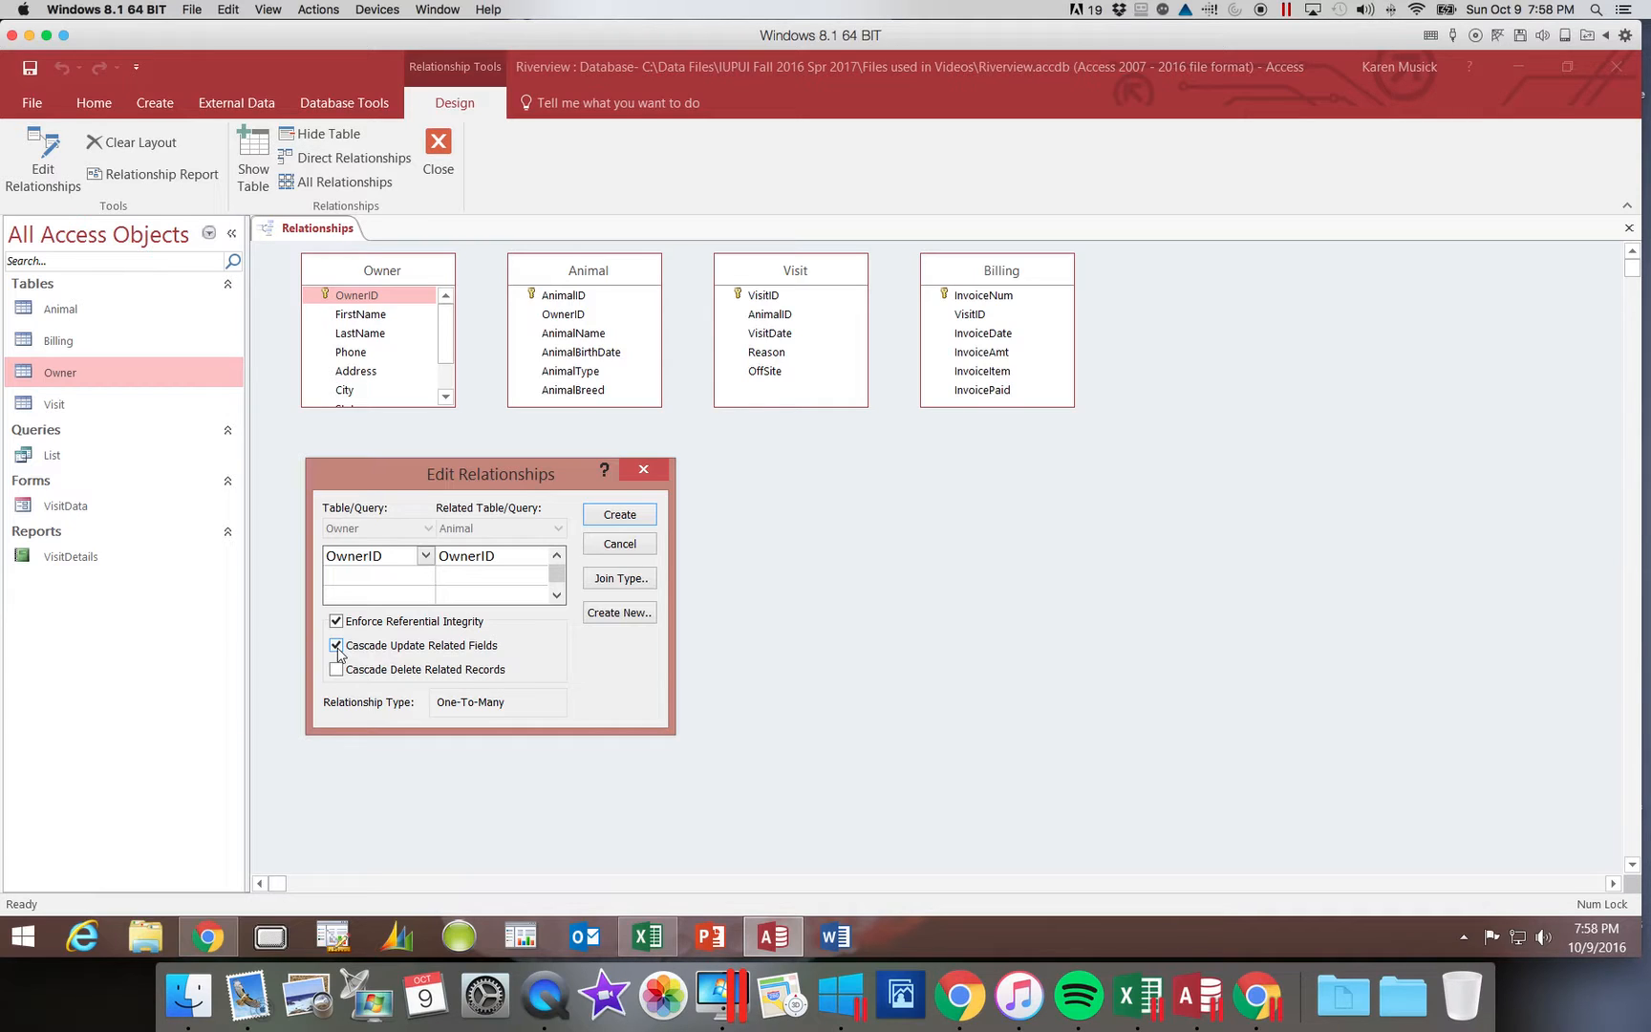
Keep Cascade Update on and leave Cascade Delete Related Records unchecked
click(337, 643)
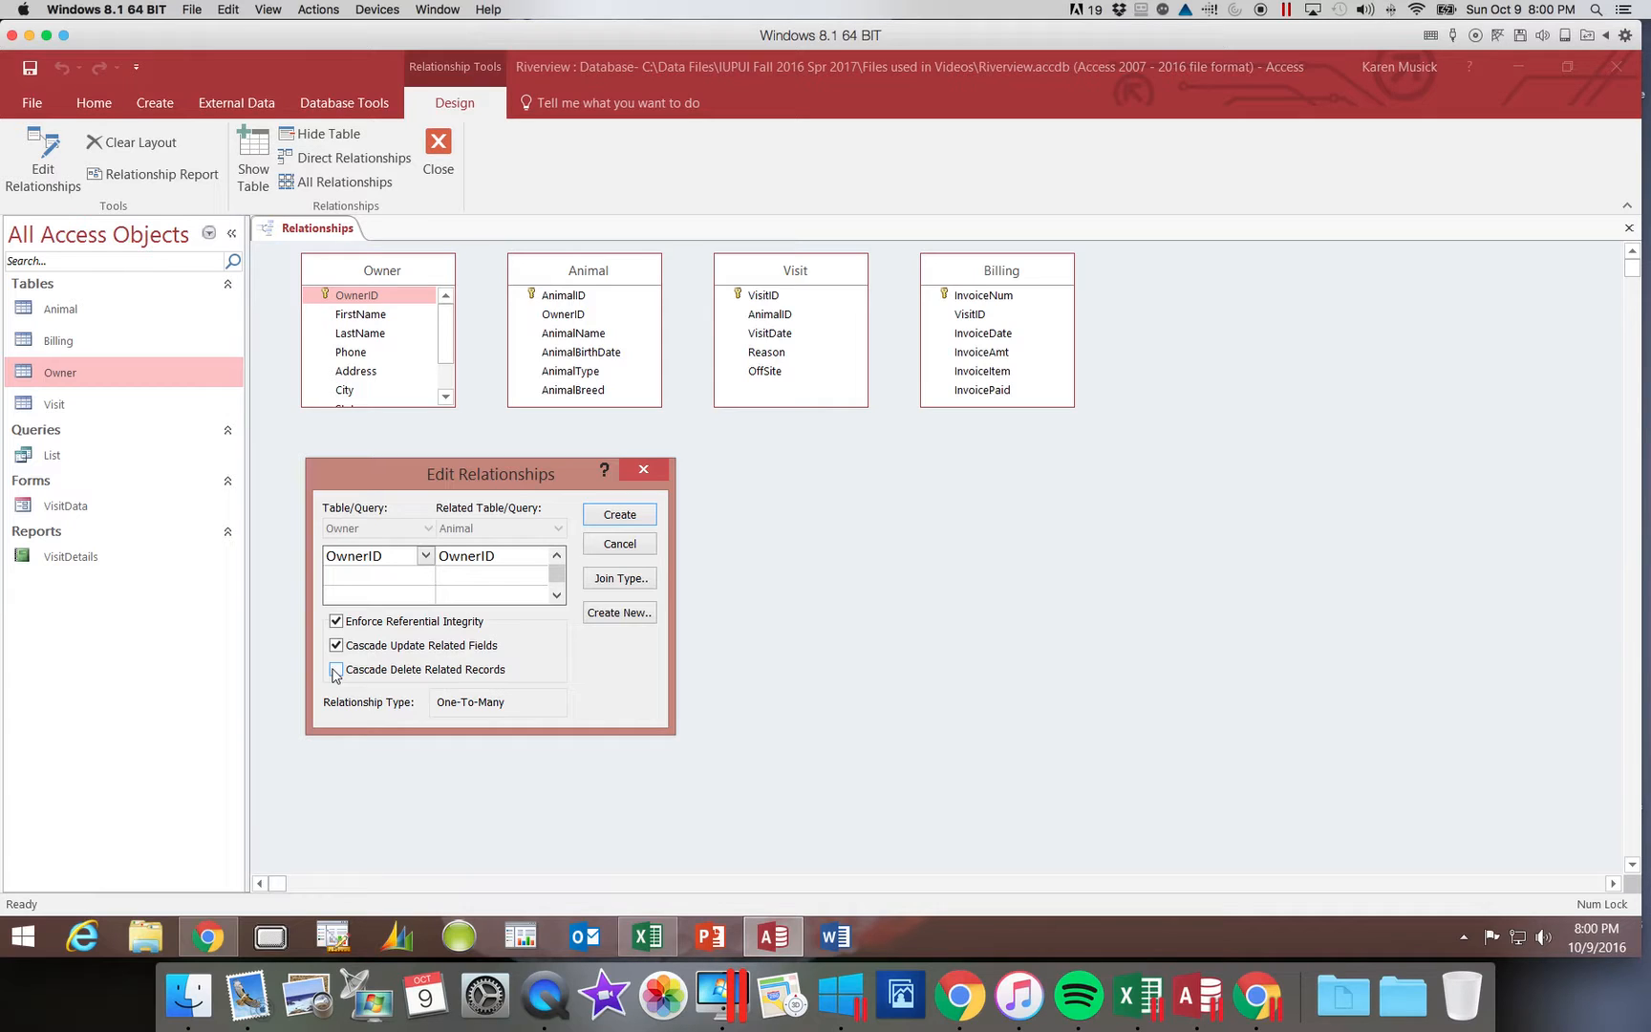
click(337, 669)
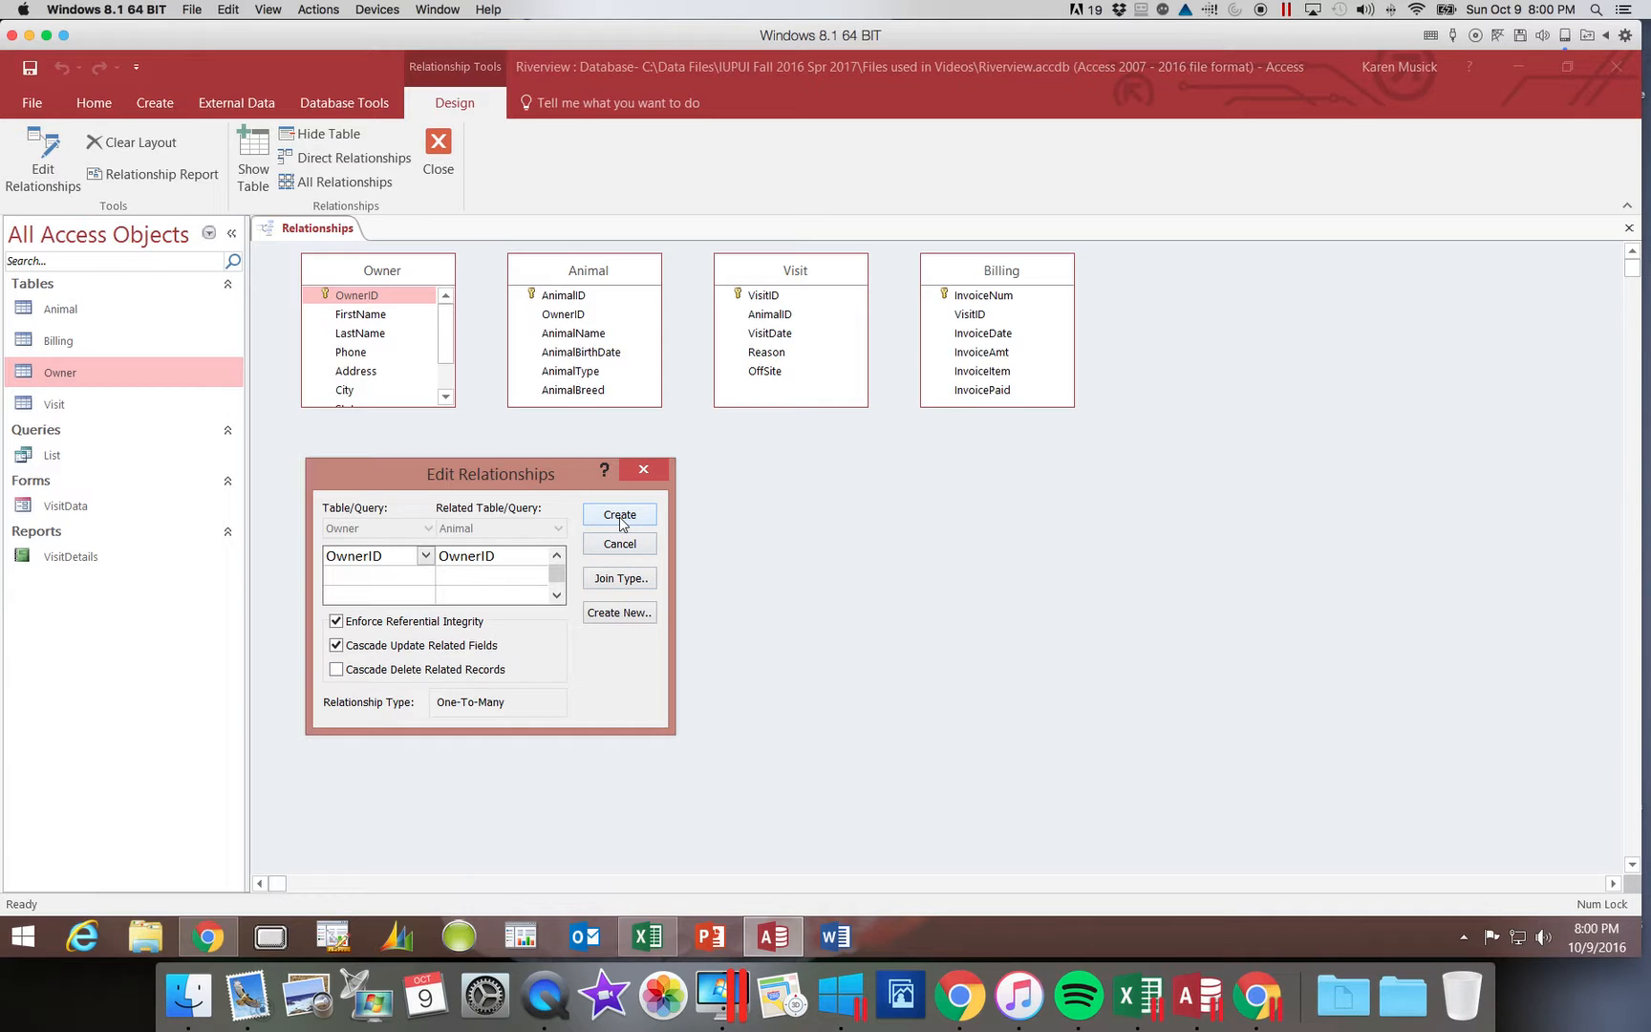
Create the one-to-many Owner-to-Animal relationship on OwnerID
click(619, 514)
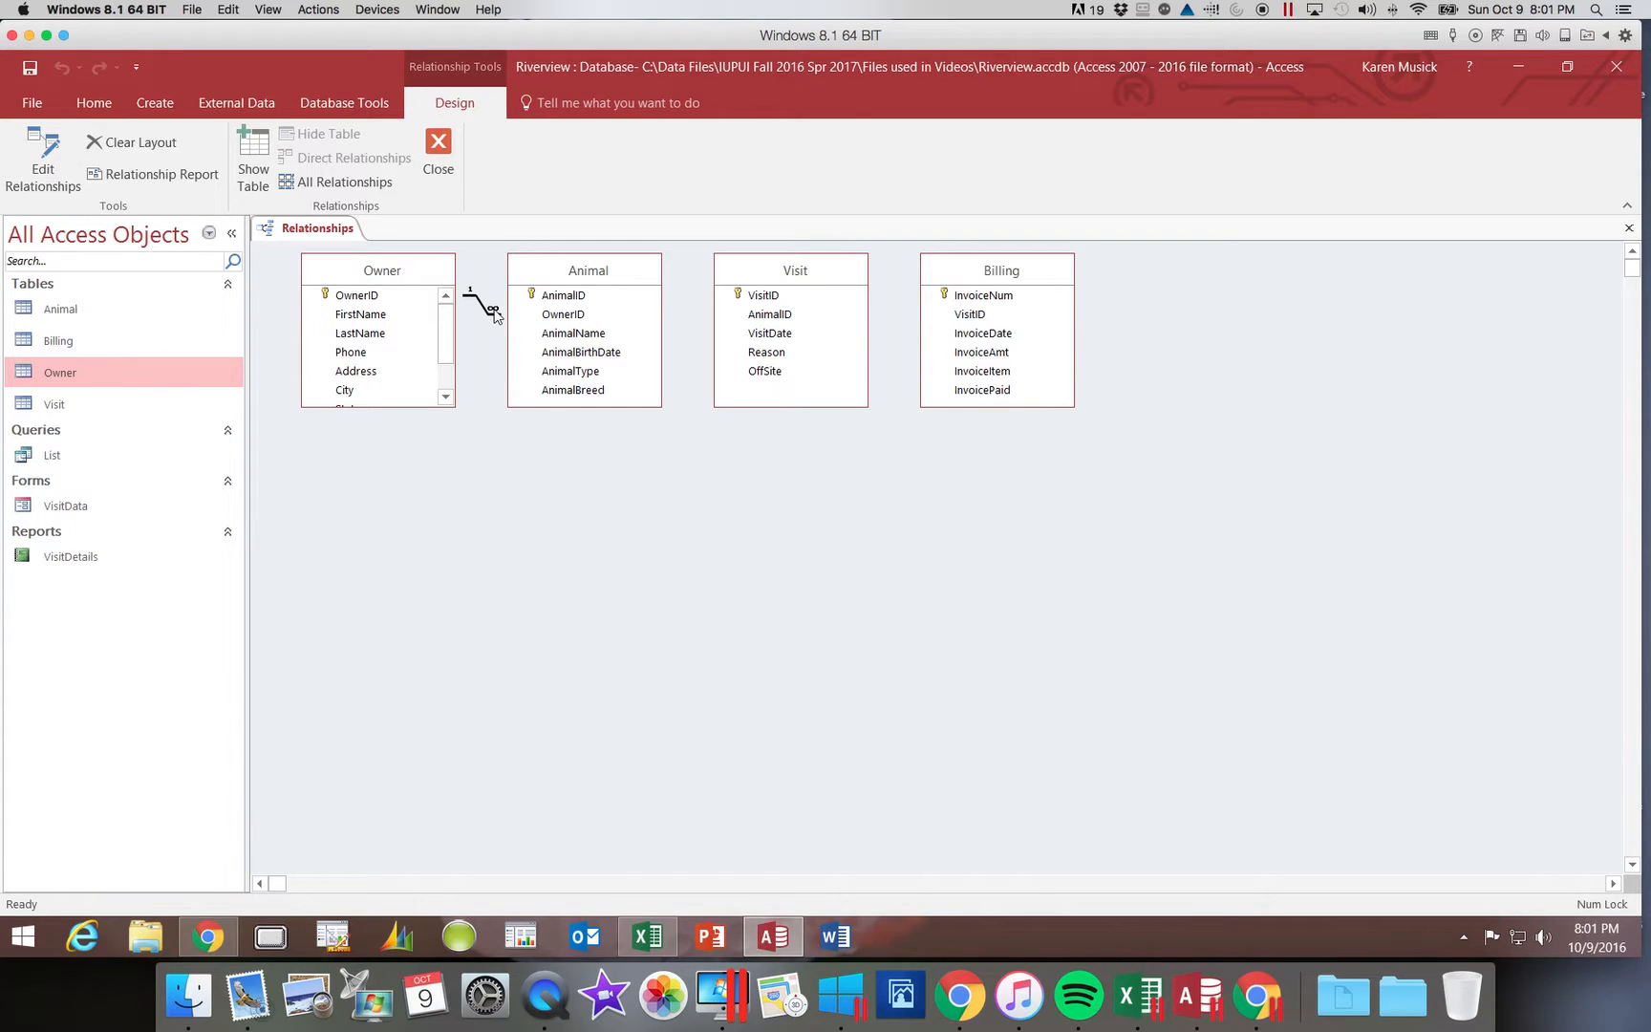
mouse_move(488, 309)
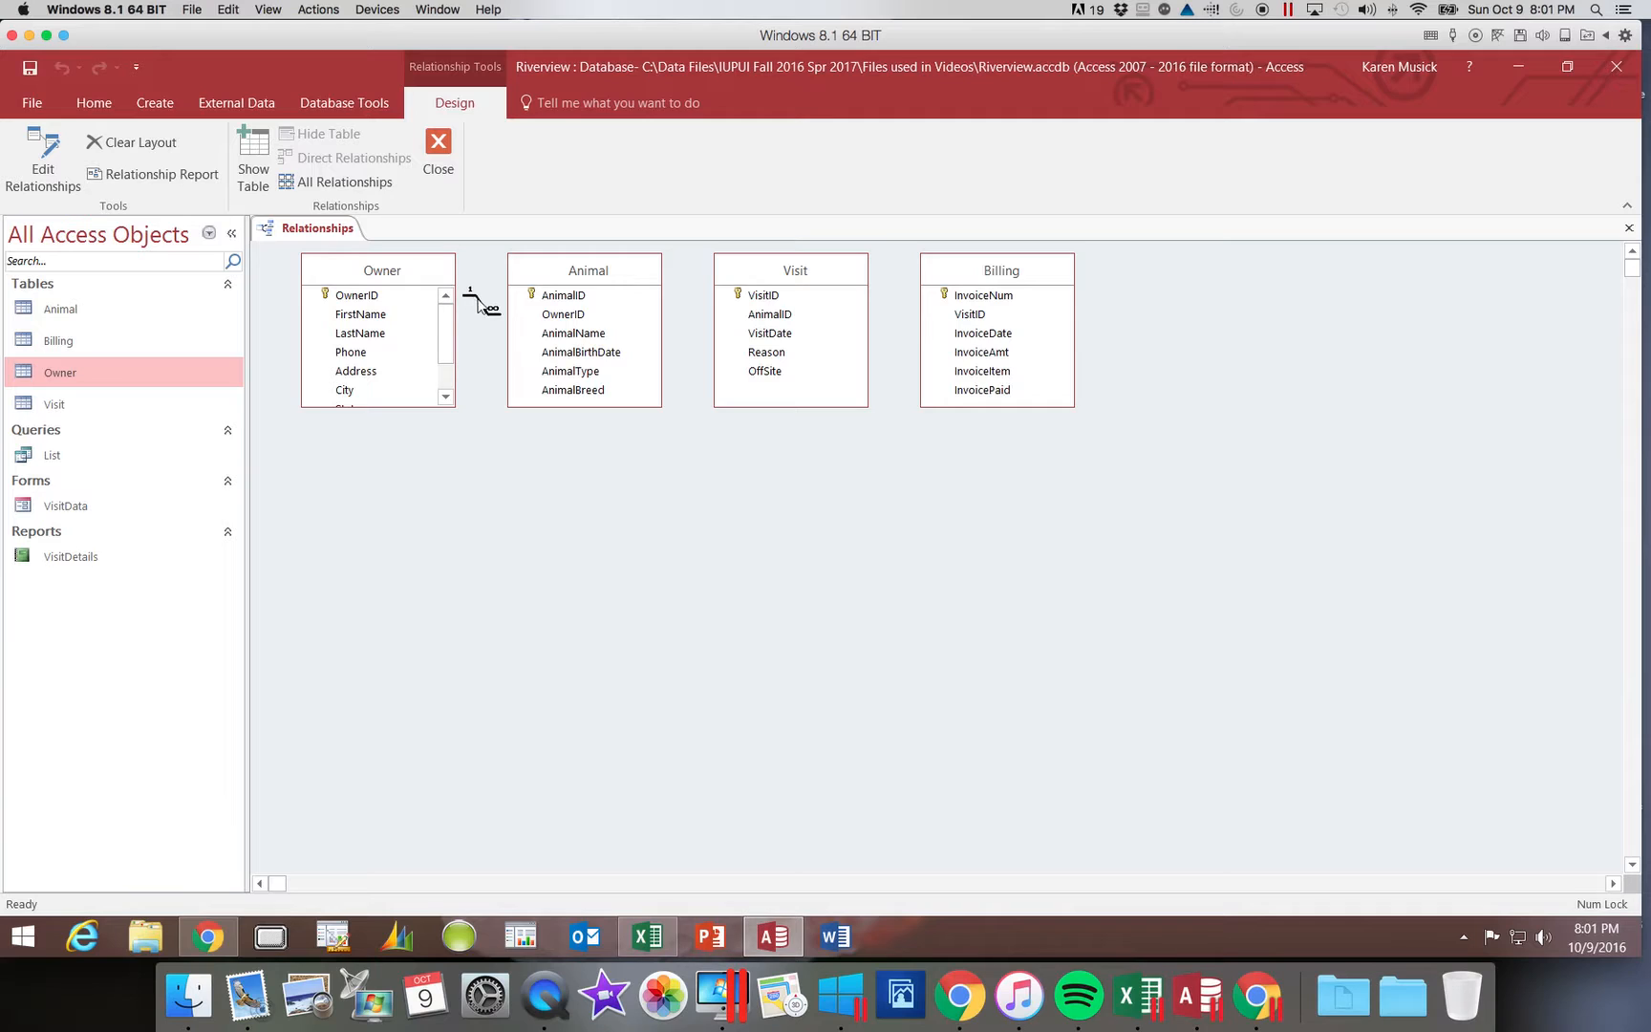
mouse_move(492, 314)
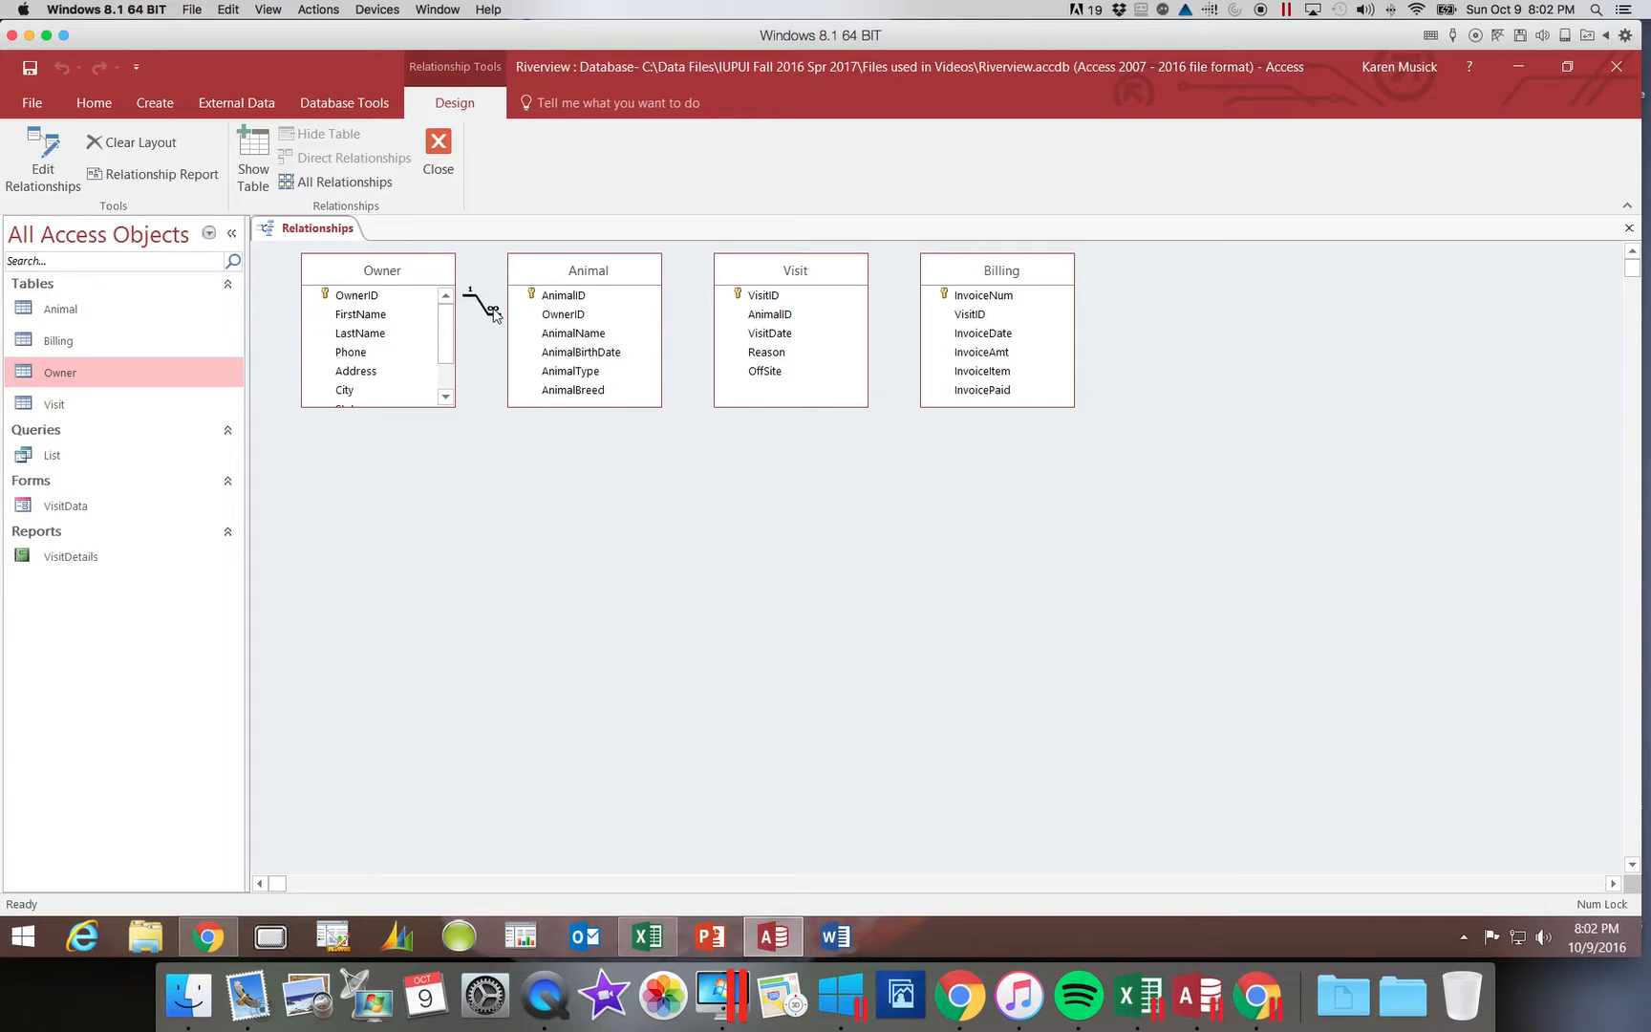
mouse_move(518, 331)
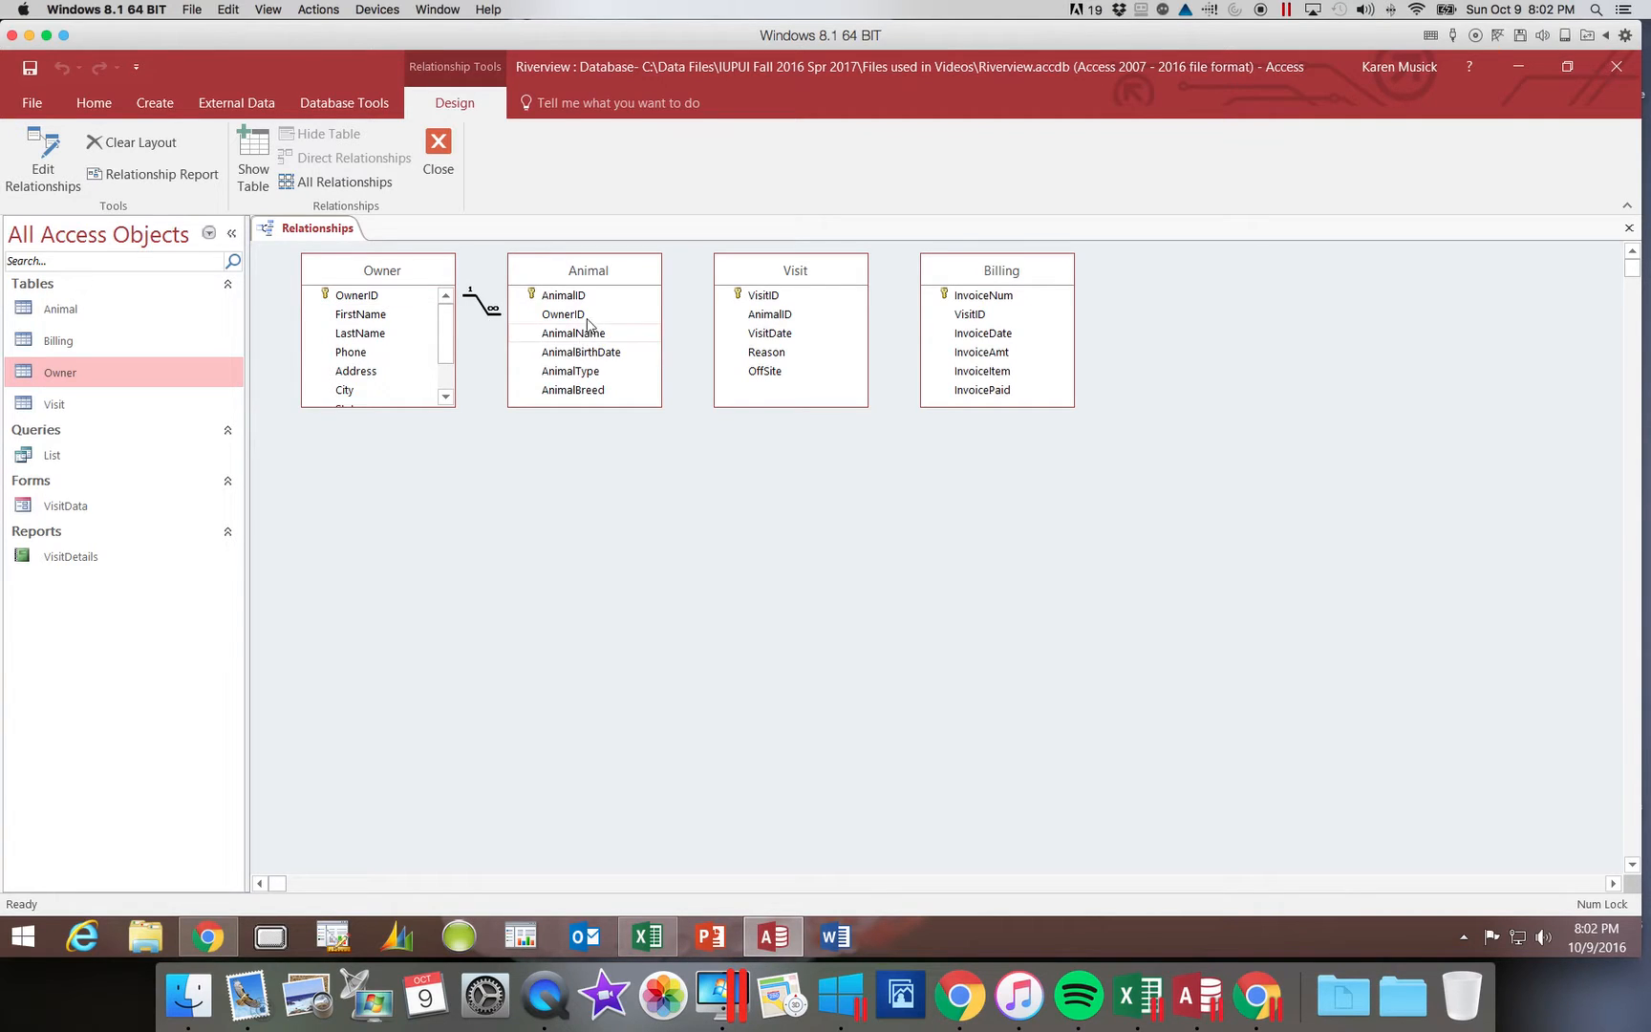
Drag AnimalID from Animal onto AnimalID in Visit to propose a one-to-many link
click(580, 296)
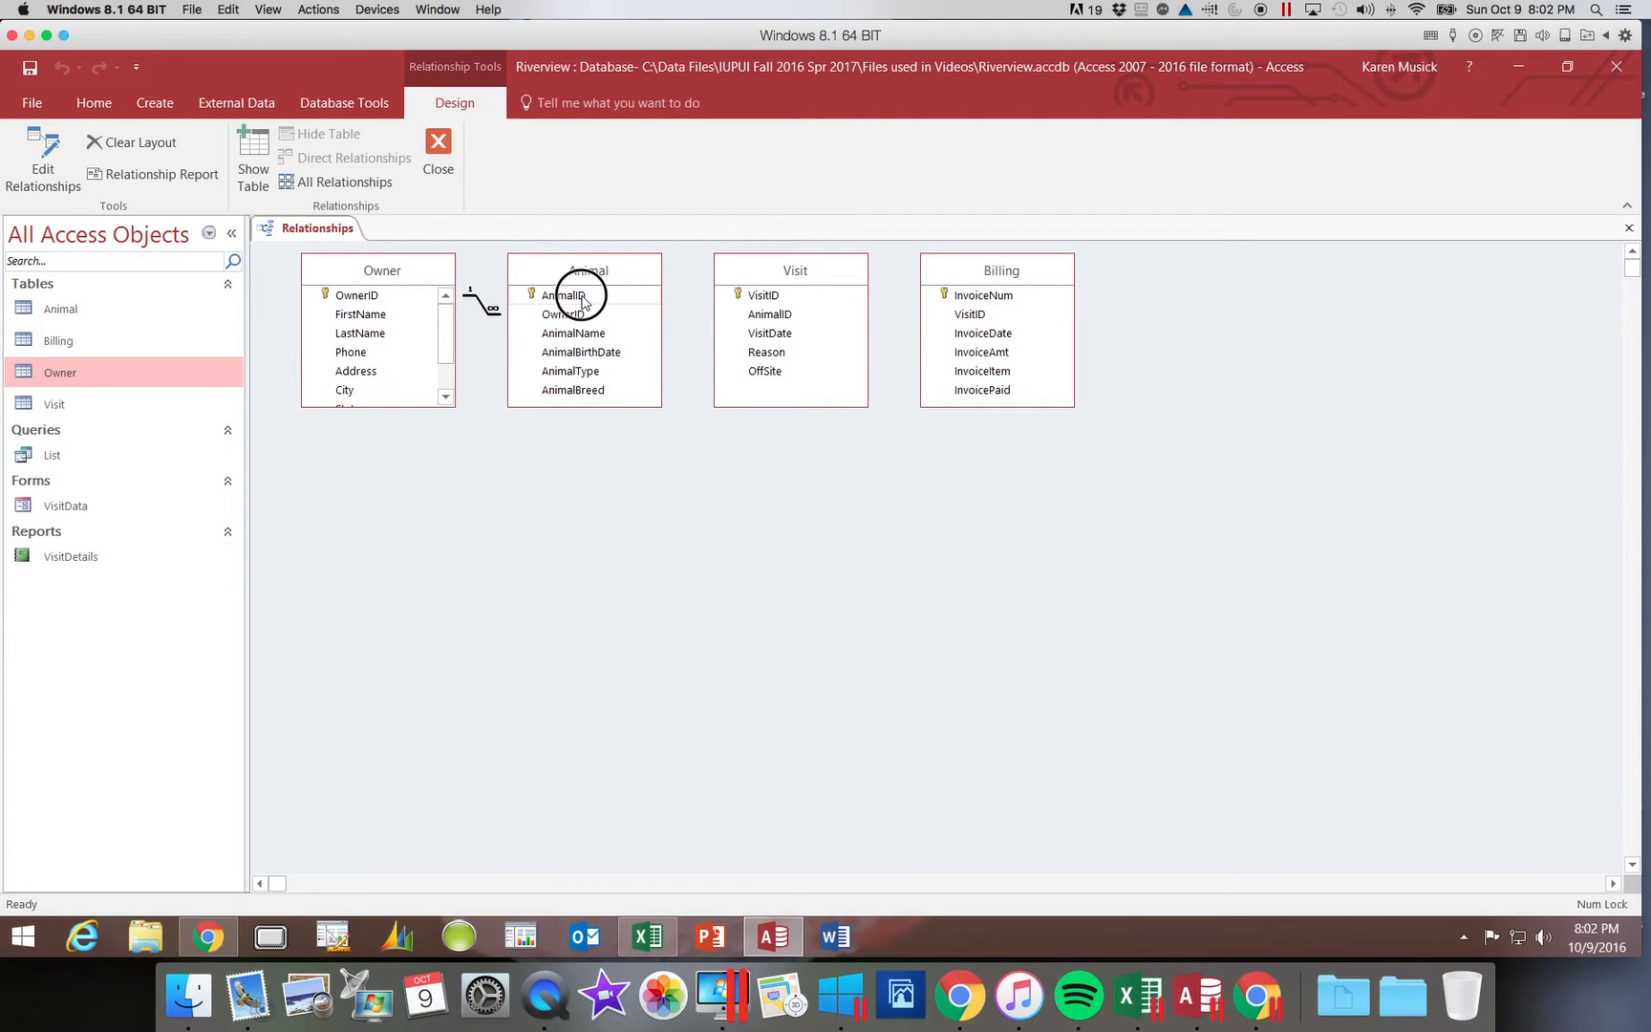
click(564, 295)
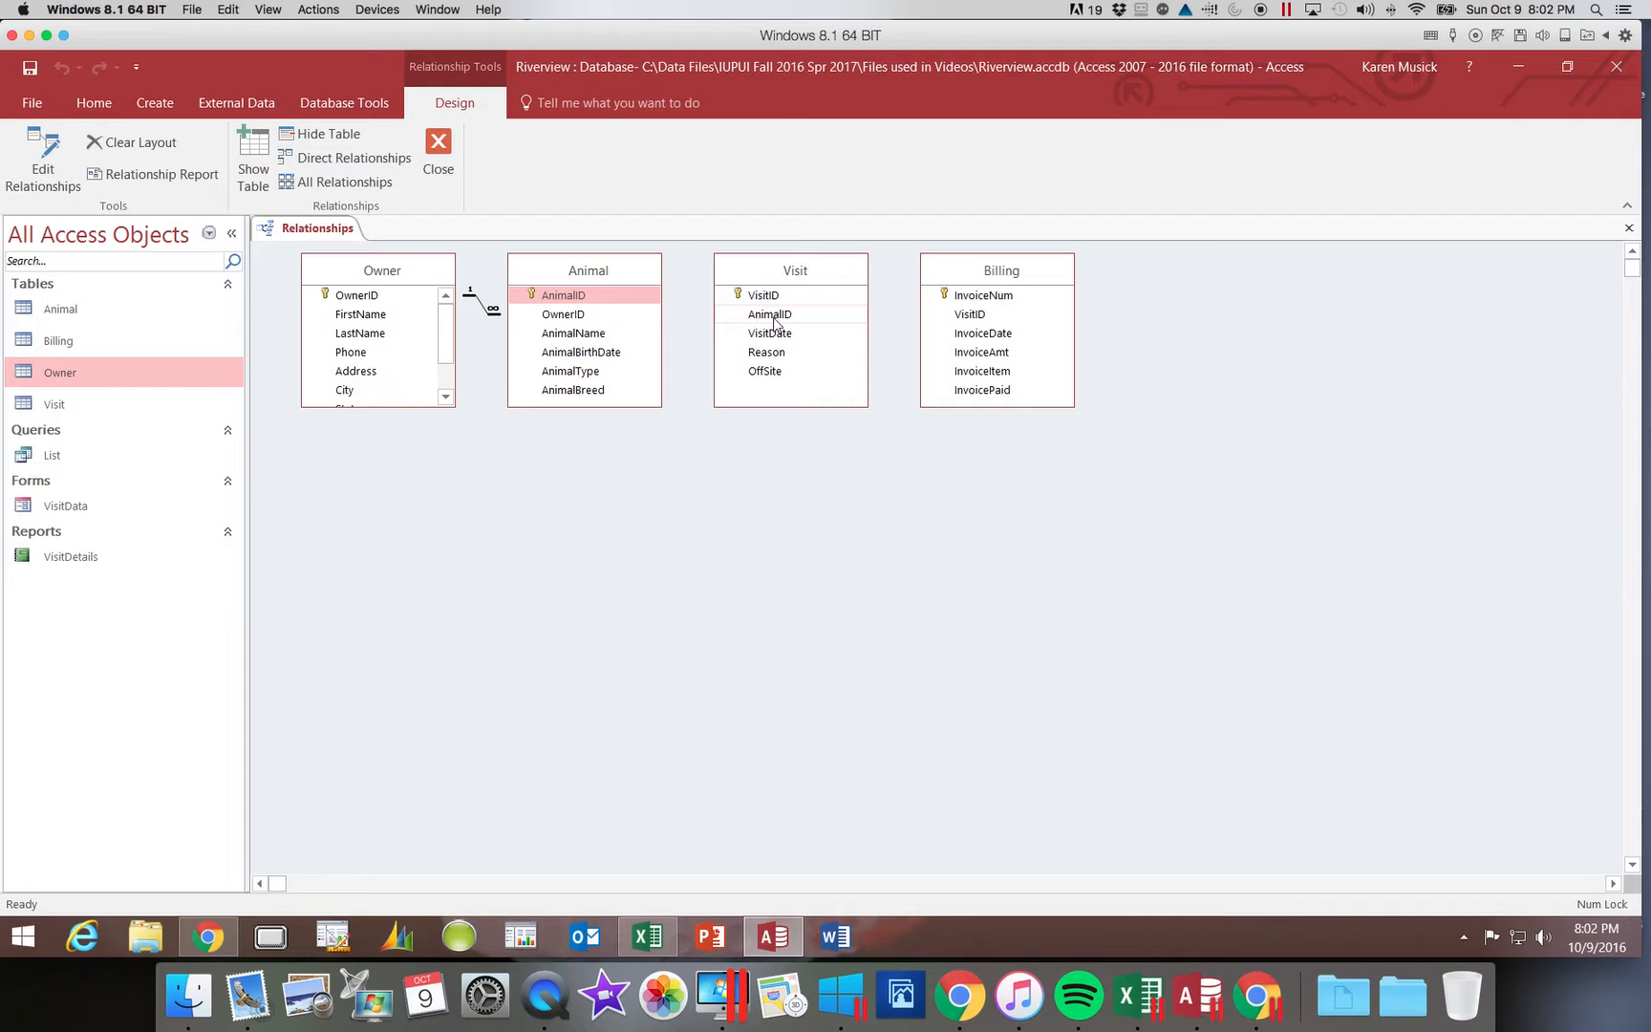
mouse_move(768, 321)
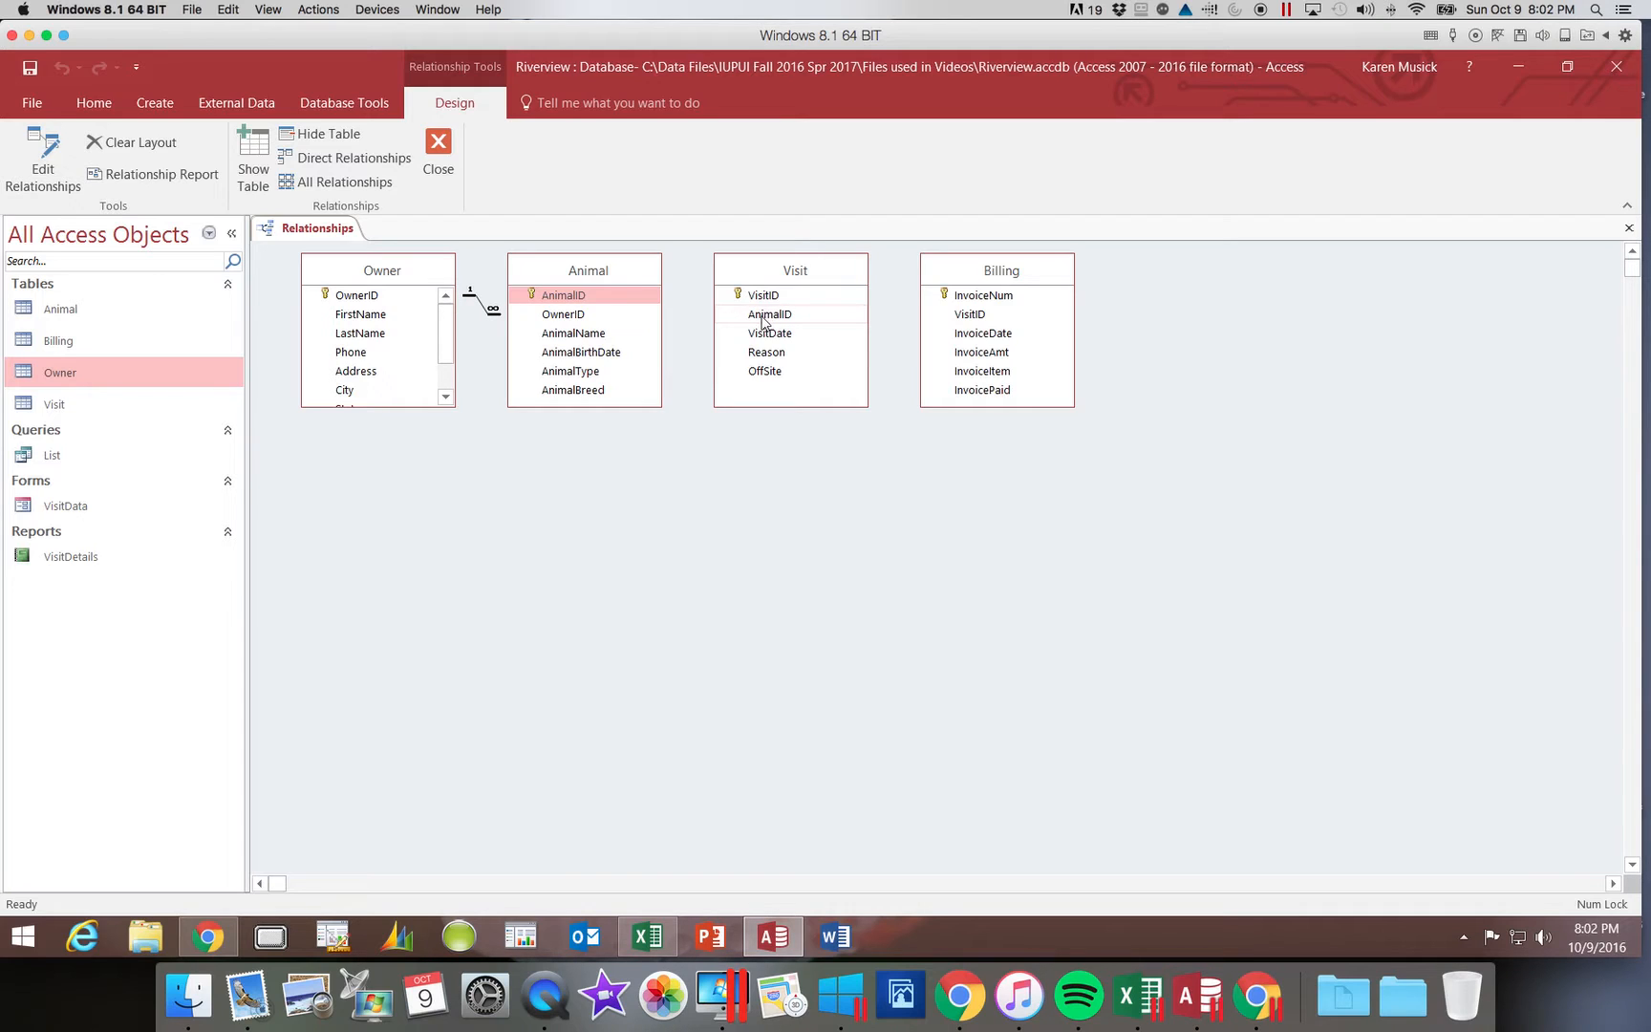
click(564, 295)
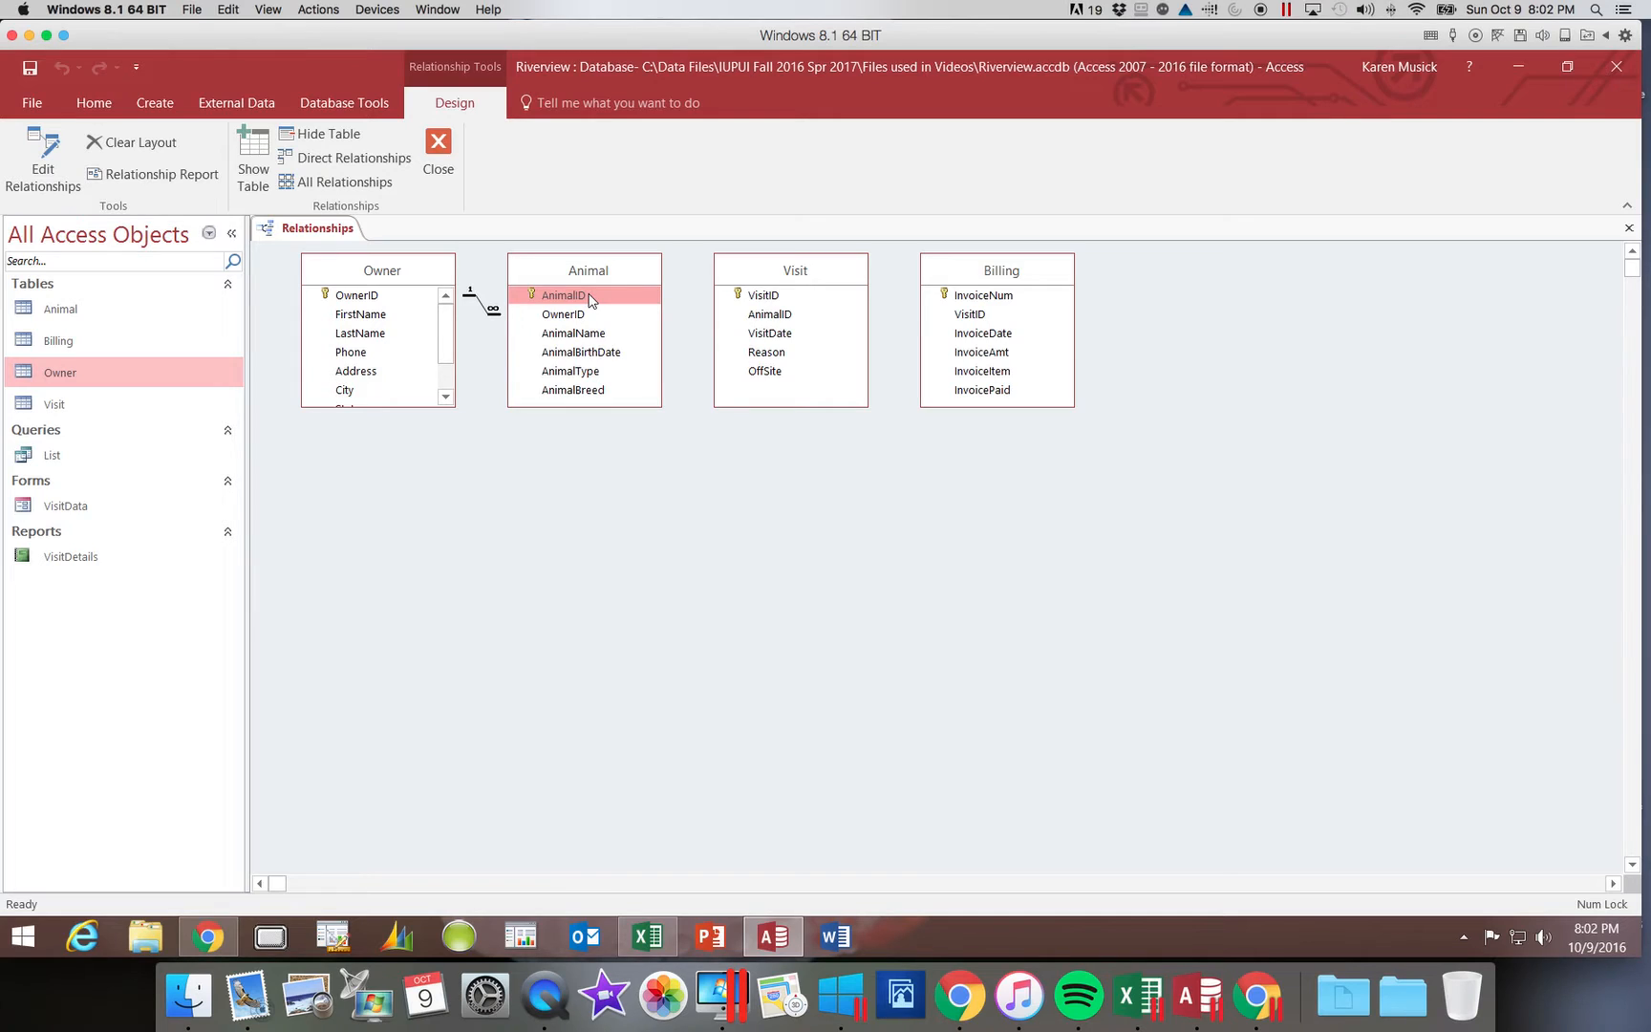
click(586, 295)
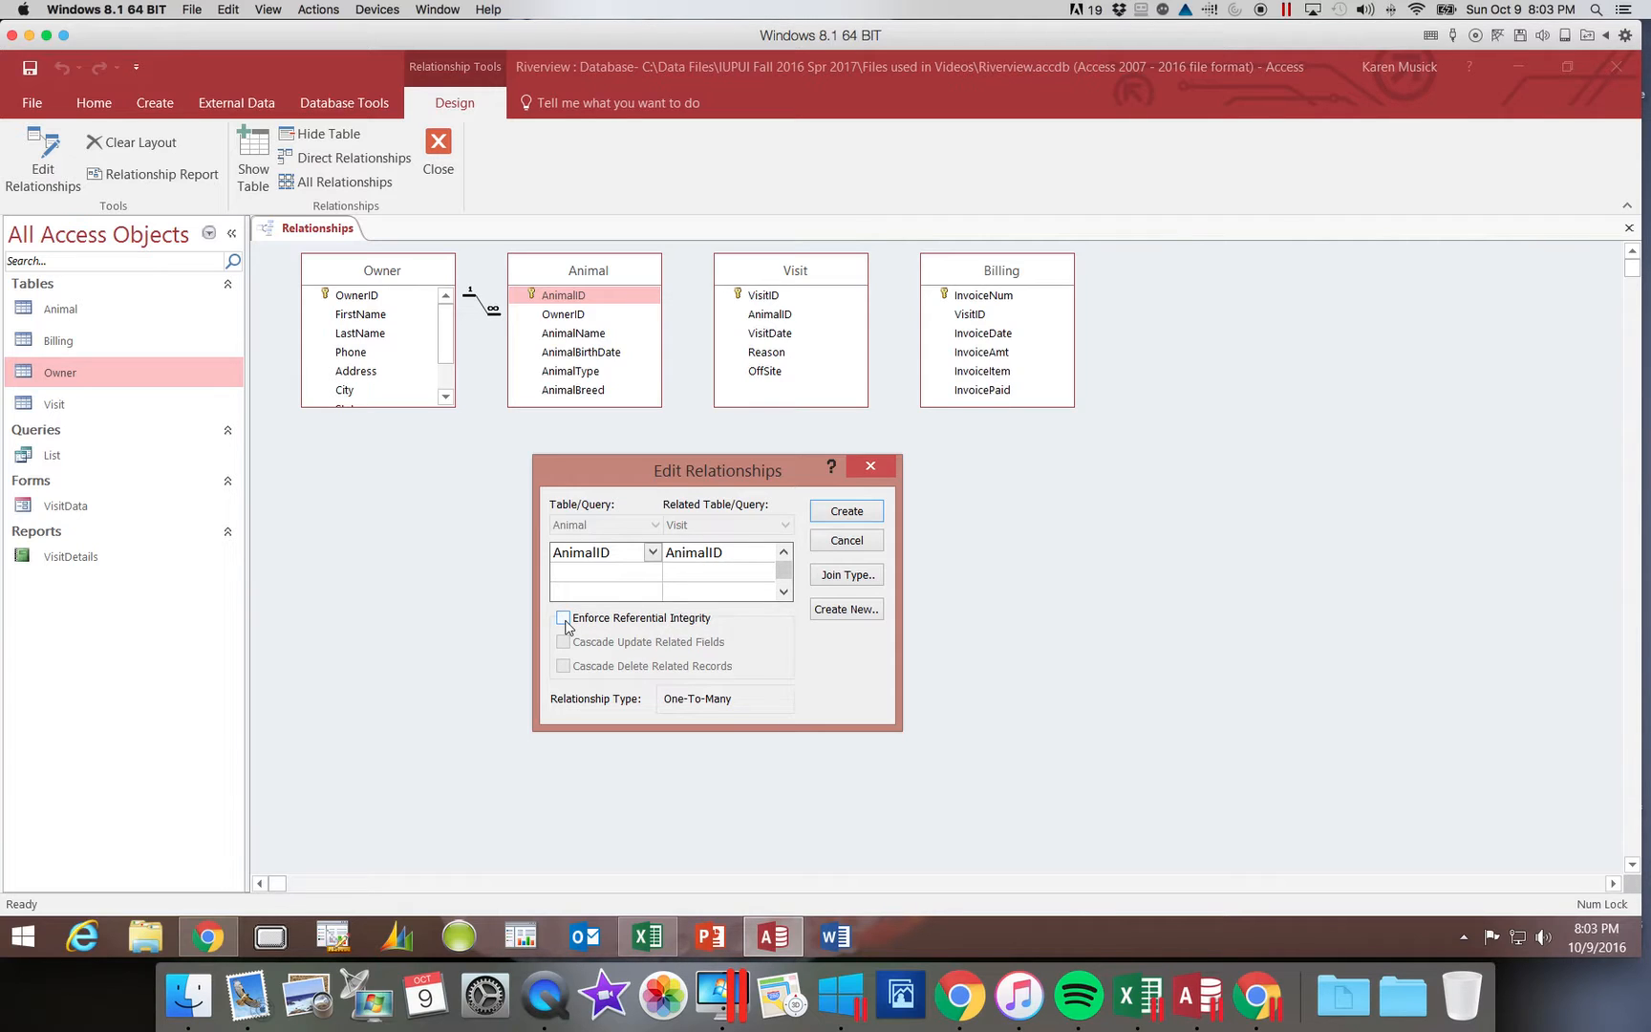
Enable referential integrity and cascade updates, then create the Animal–Visit relationship
click(563, 618)
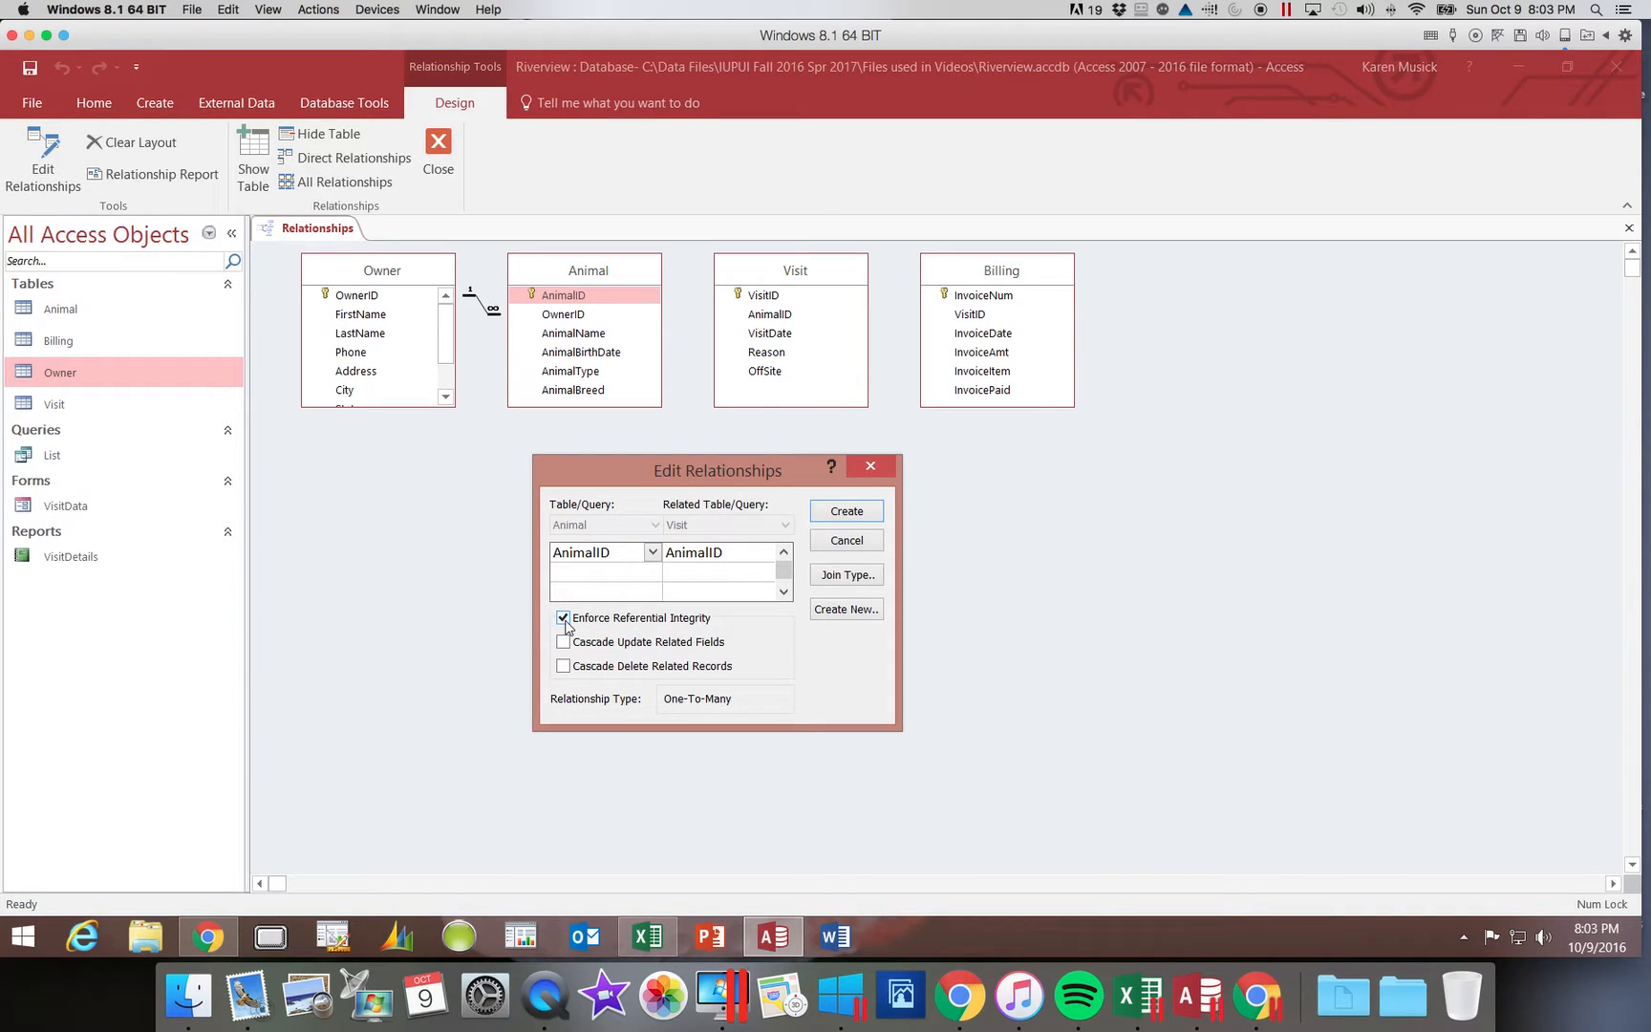
click(564, 642)
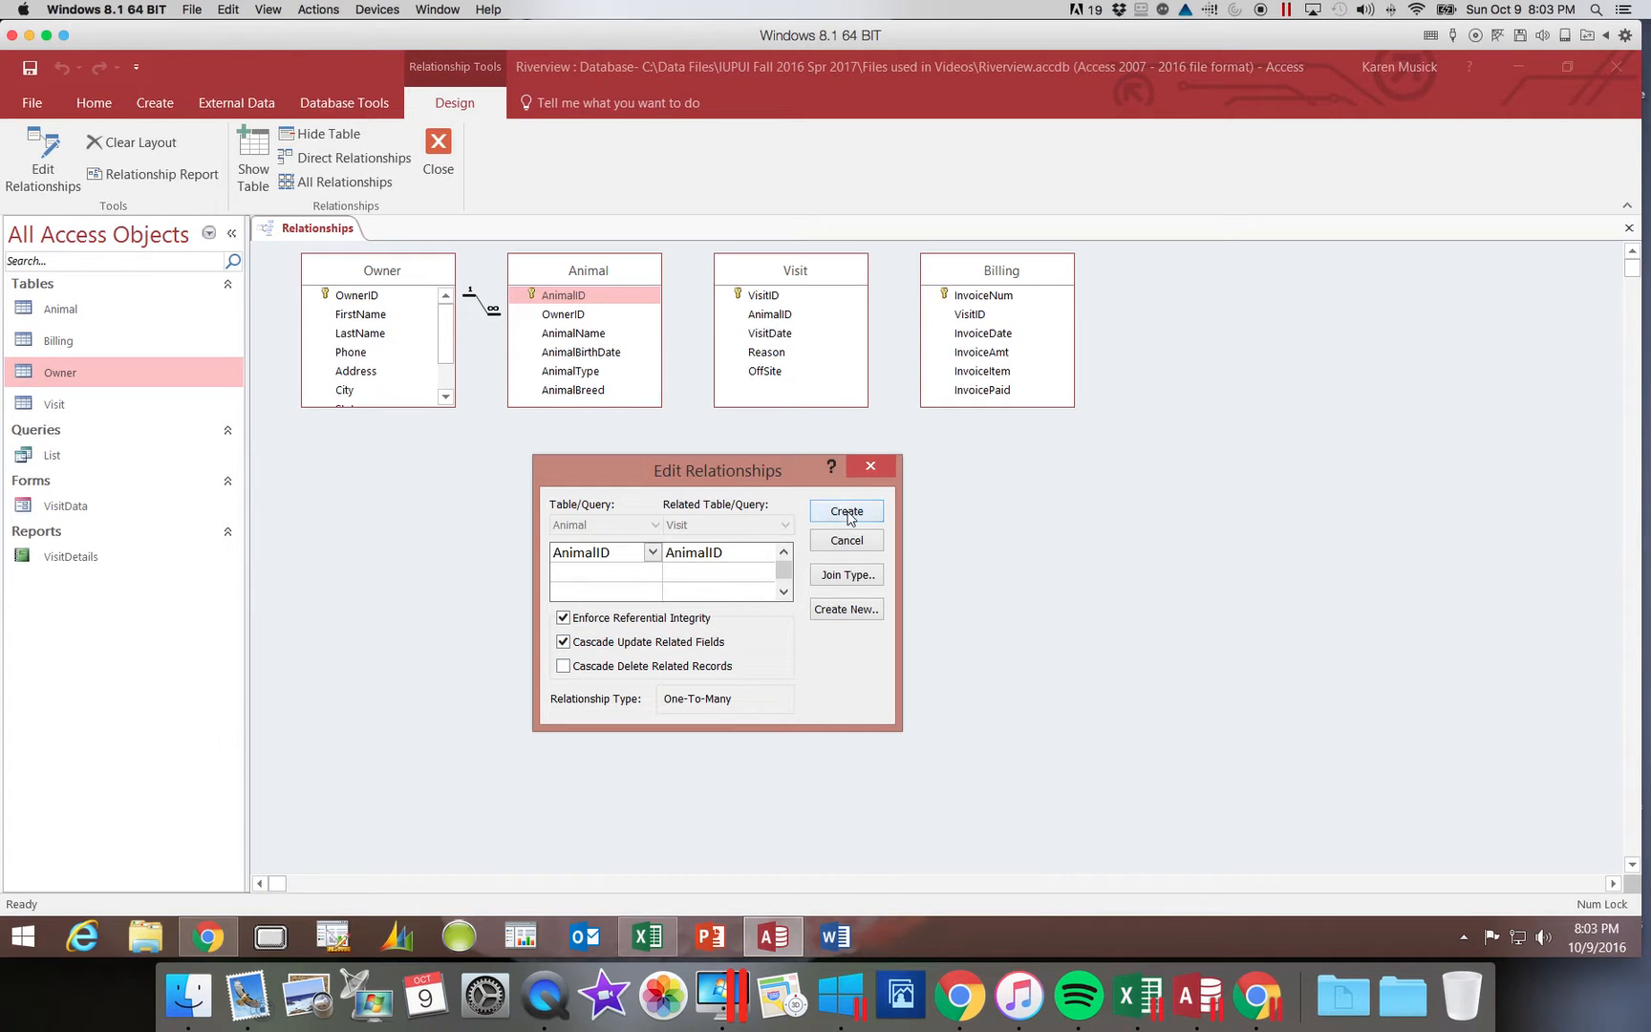
click(846, 513)
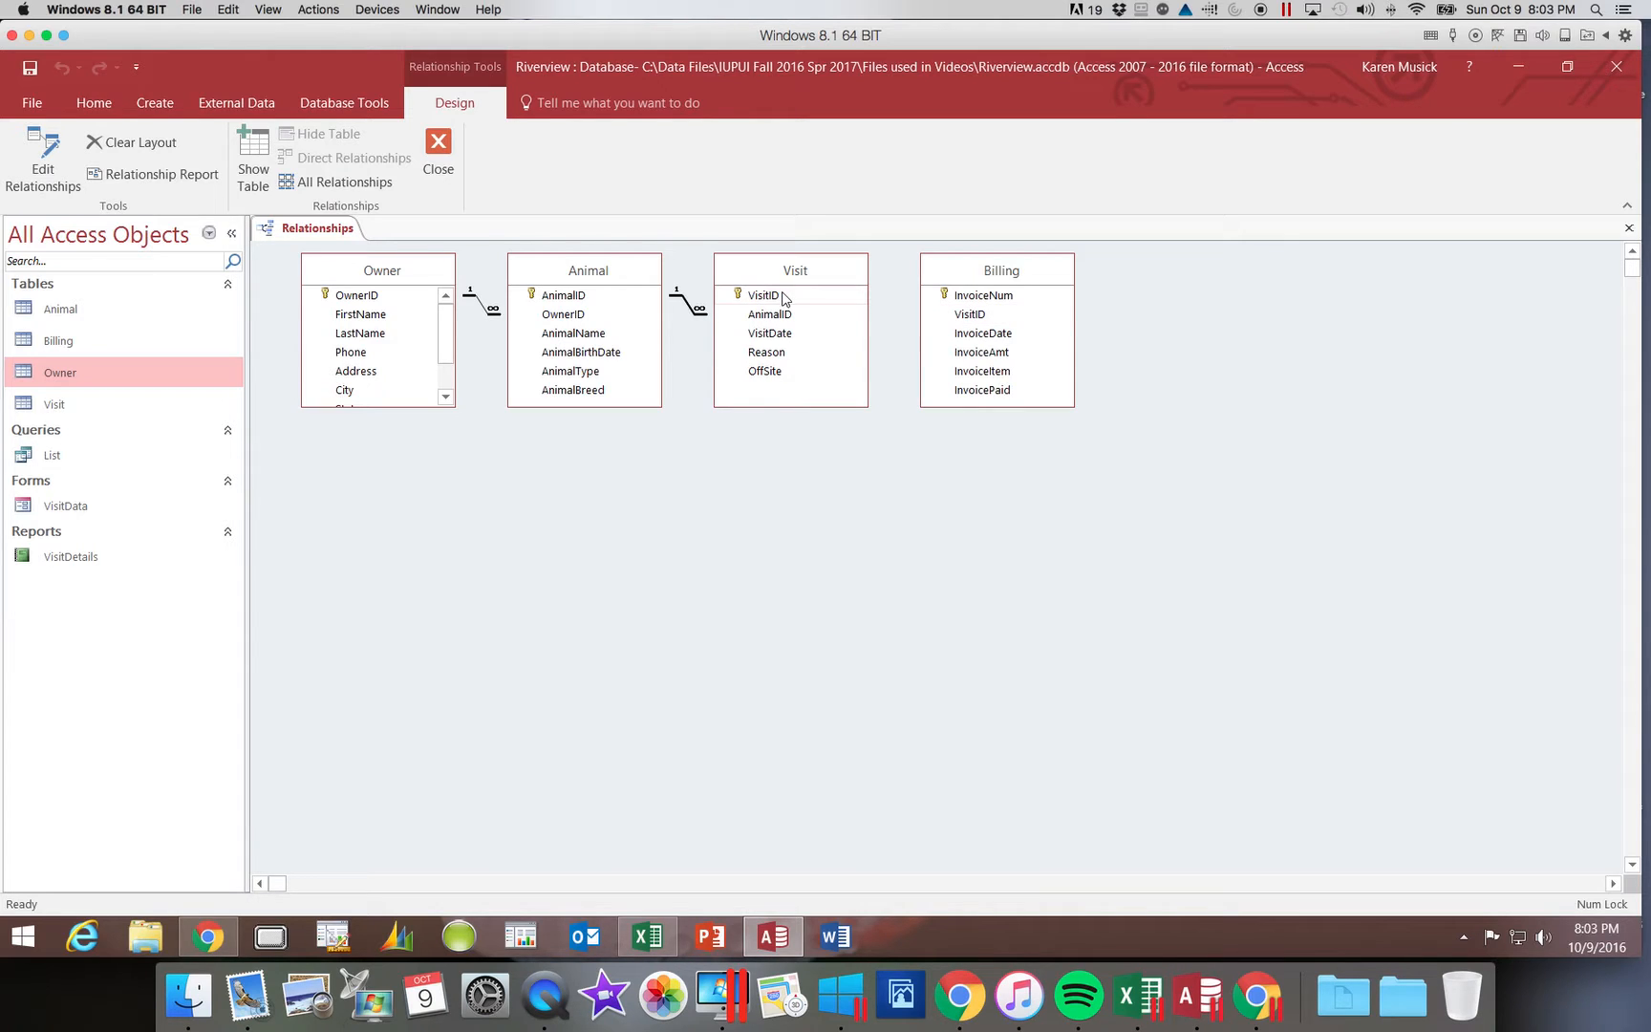
Drag VisitID from Visit onto VisitID in Billing to propose a one-to-many link
click(762, 295)
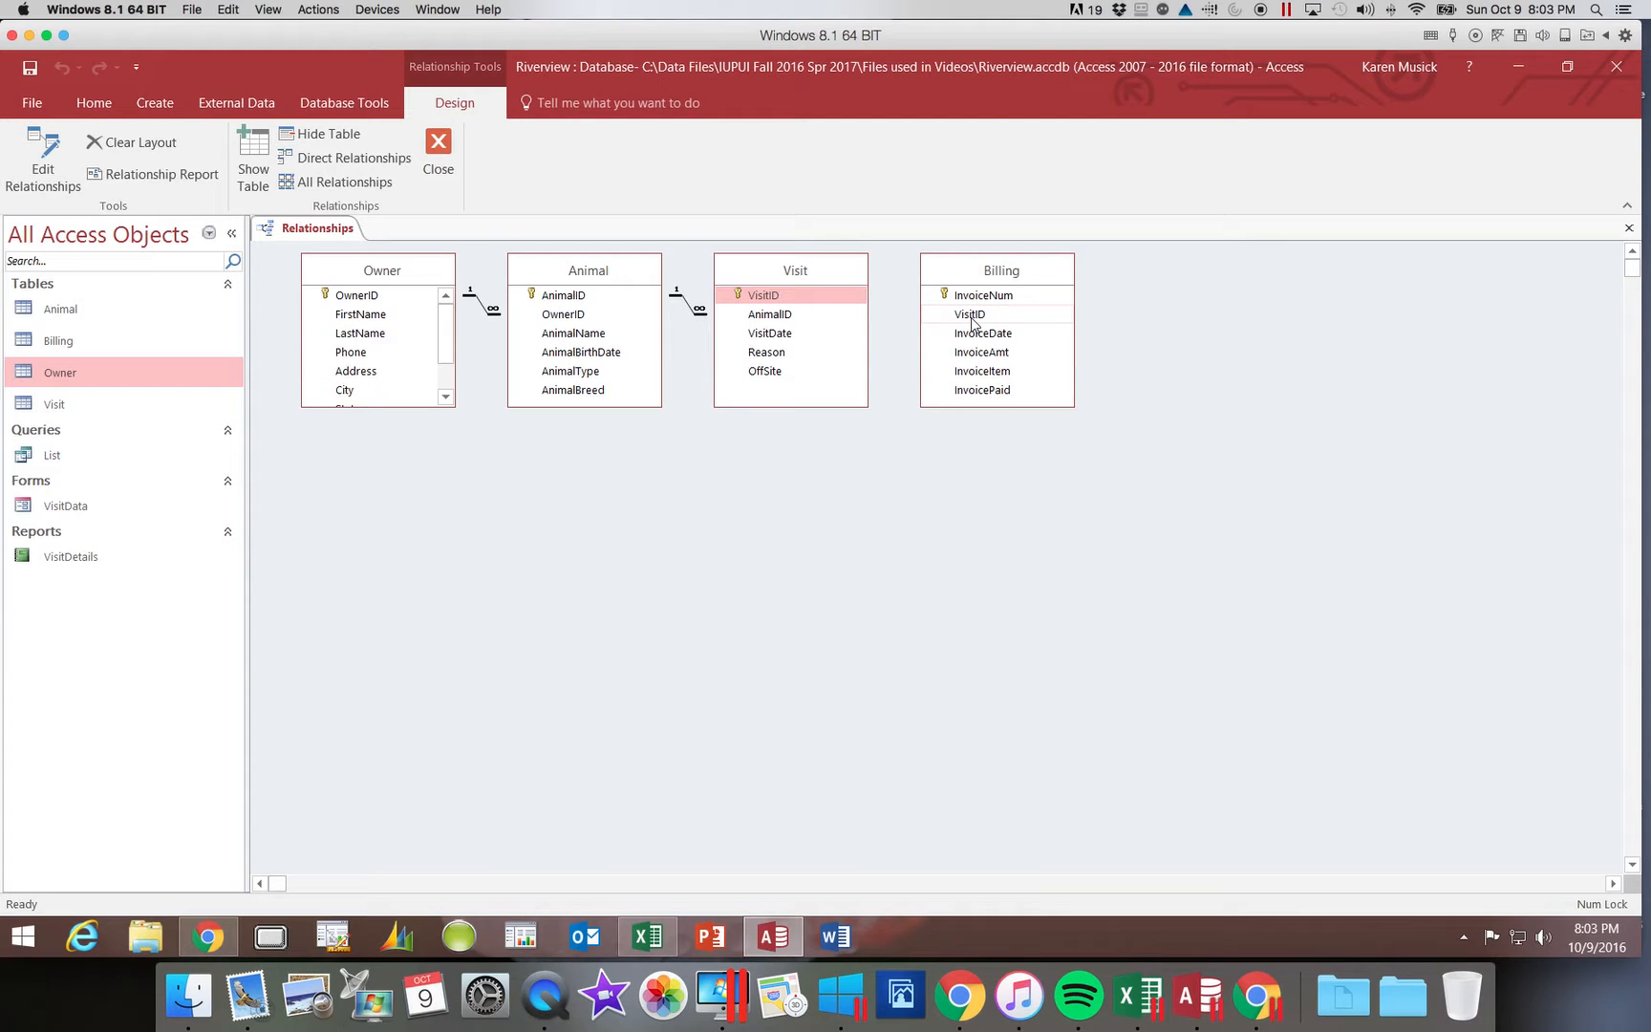
click(767, 295)
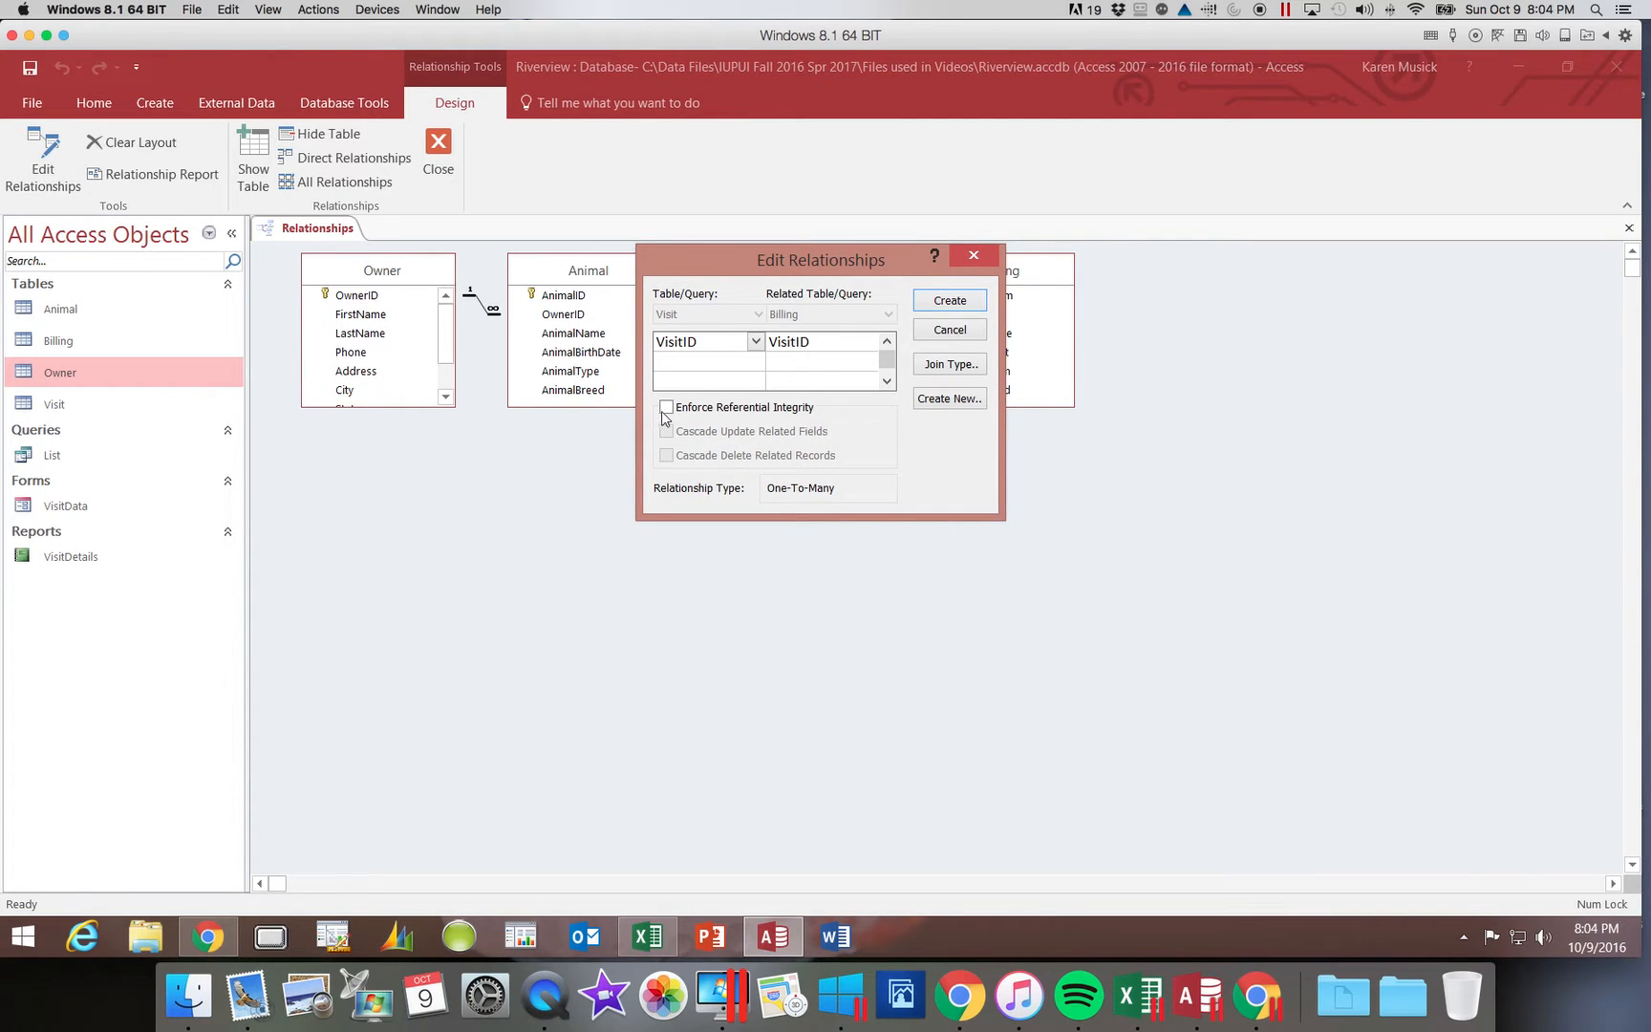
Enable referential integrity and cascade updates, then create the Visit–Billing relationship
click(665, 406)
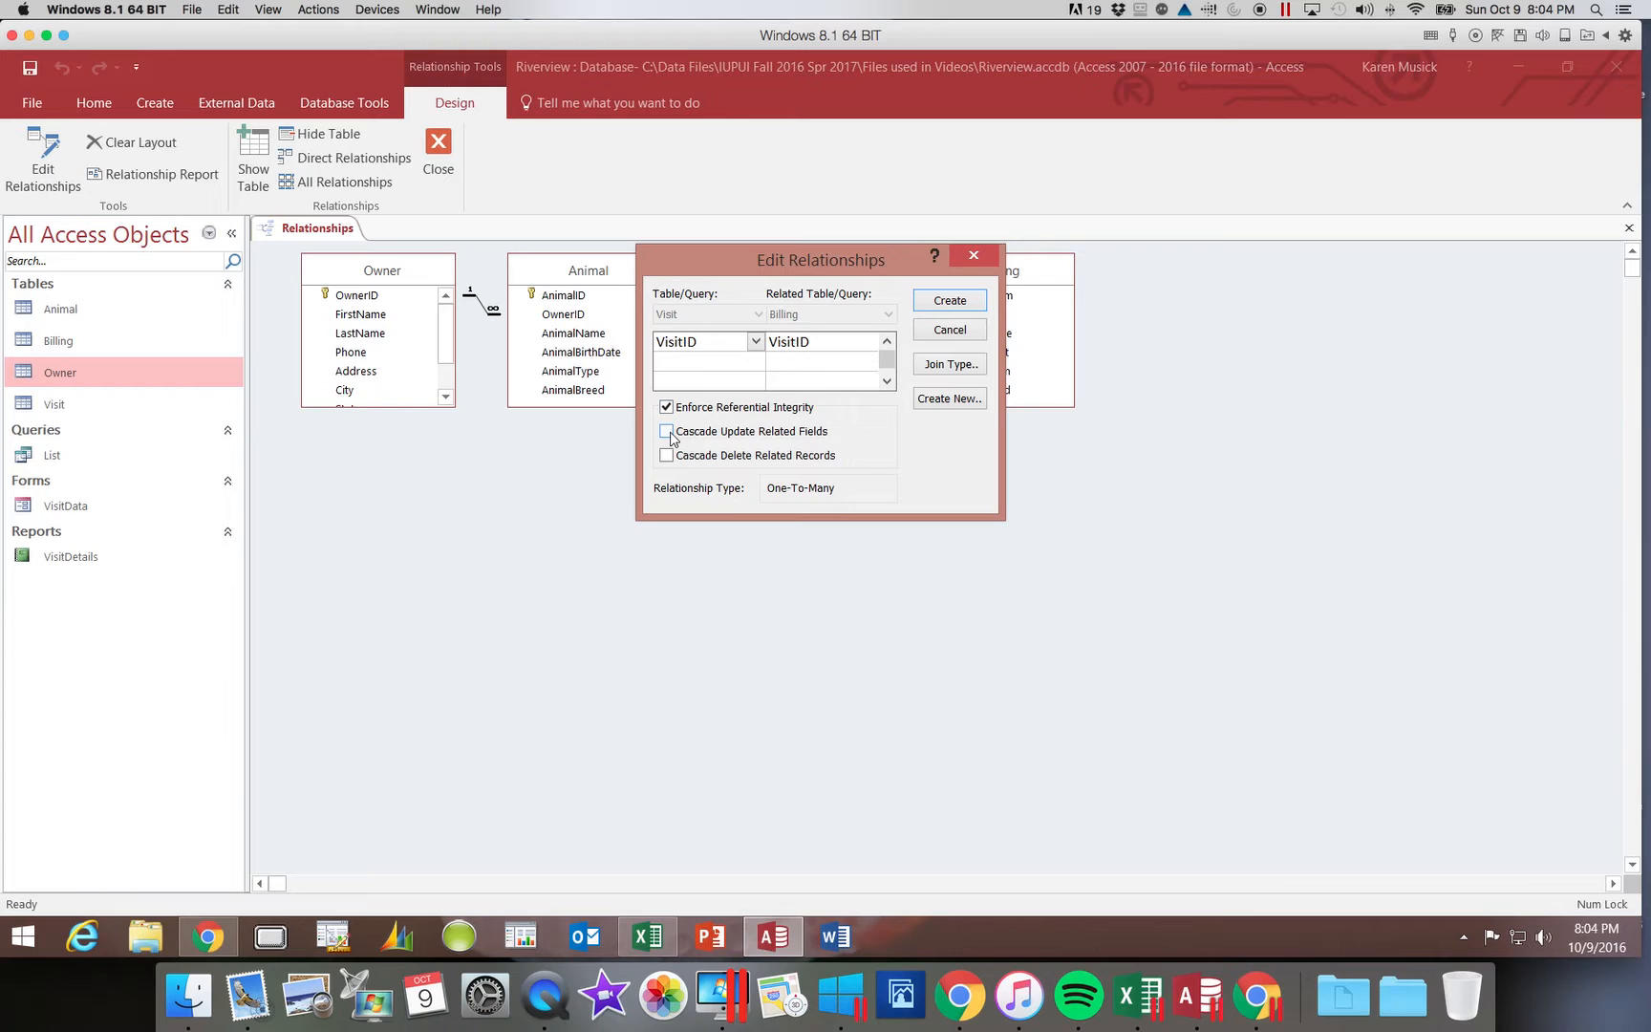
click(665, 431)
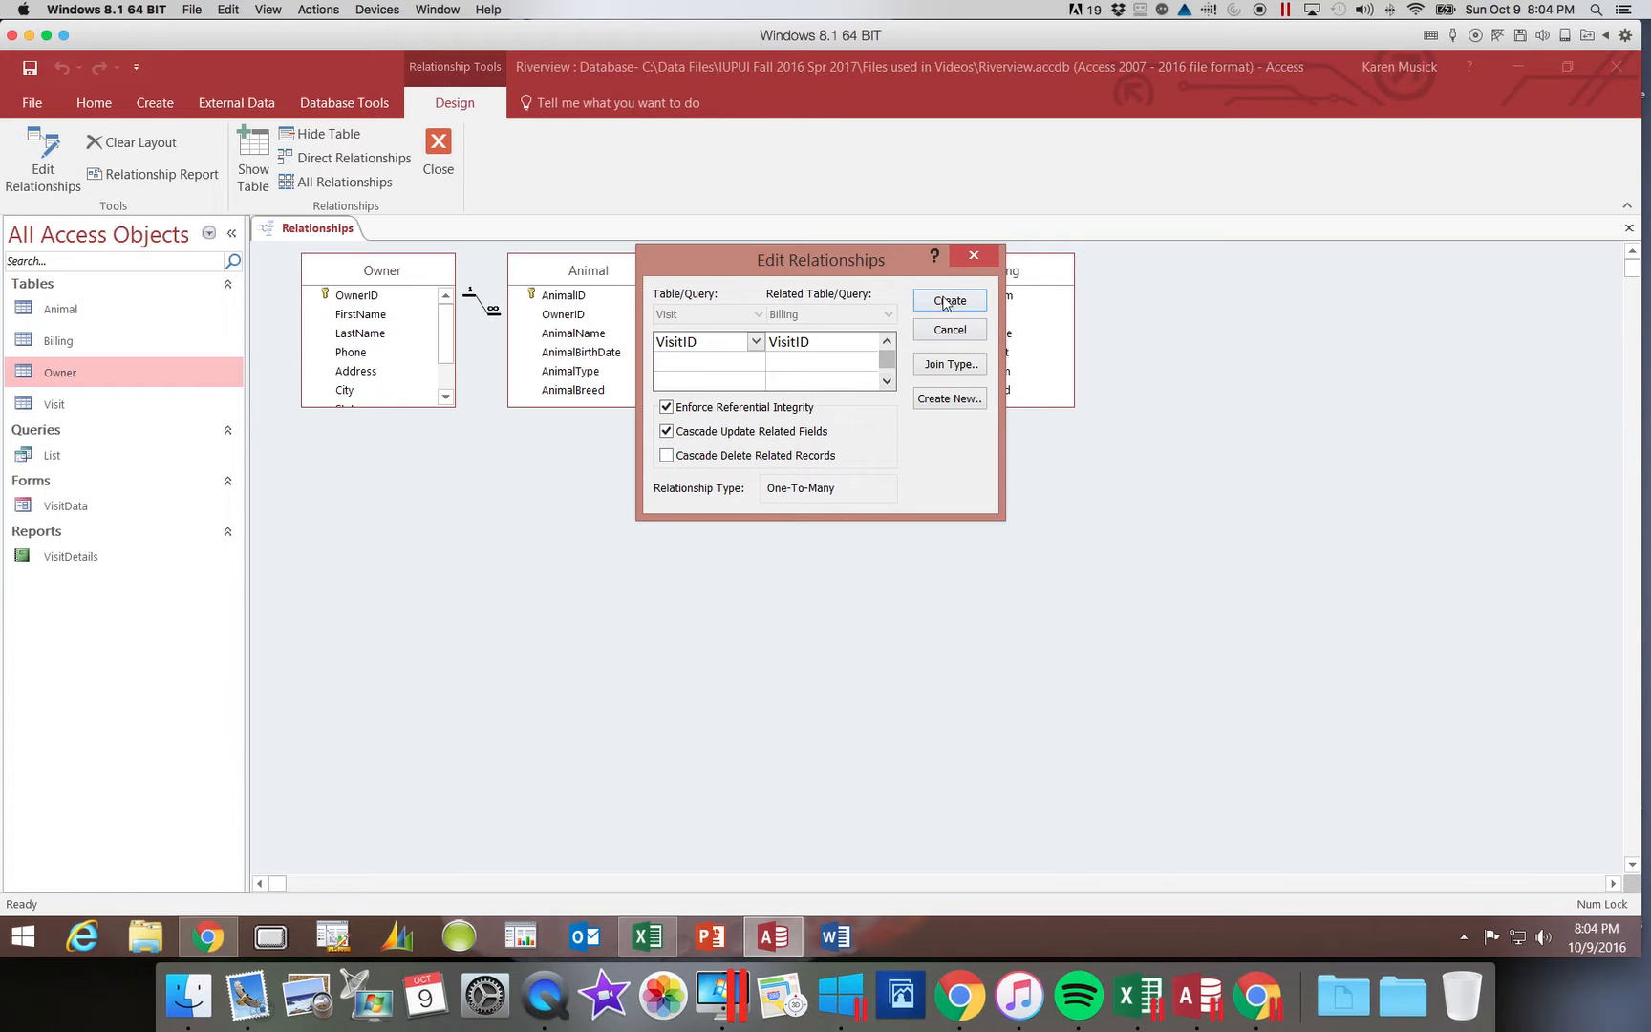
click(947, 300)
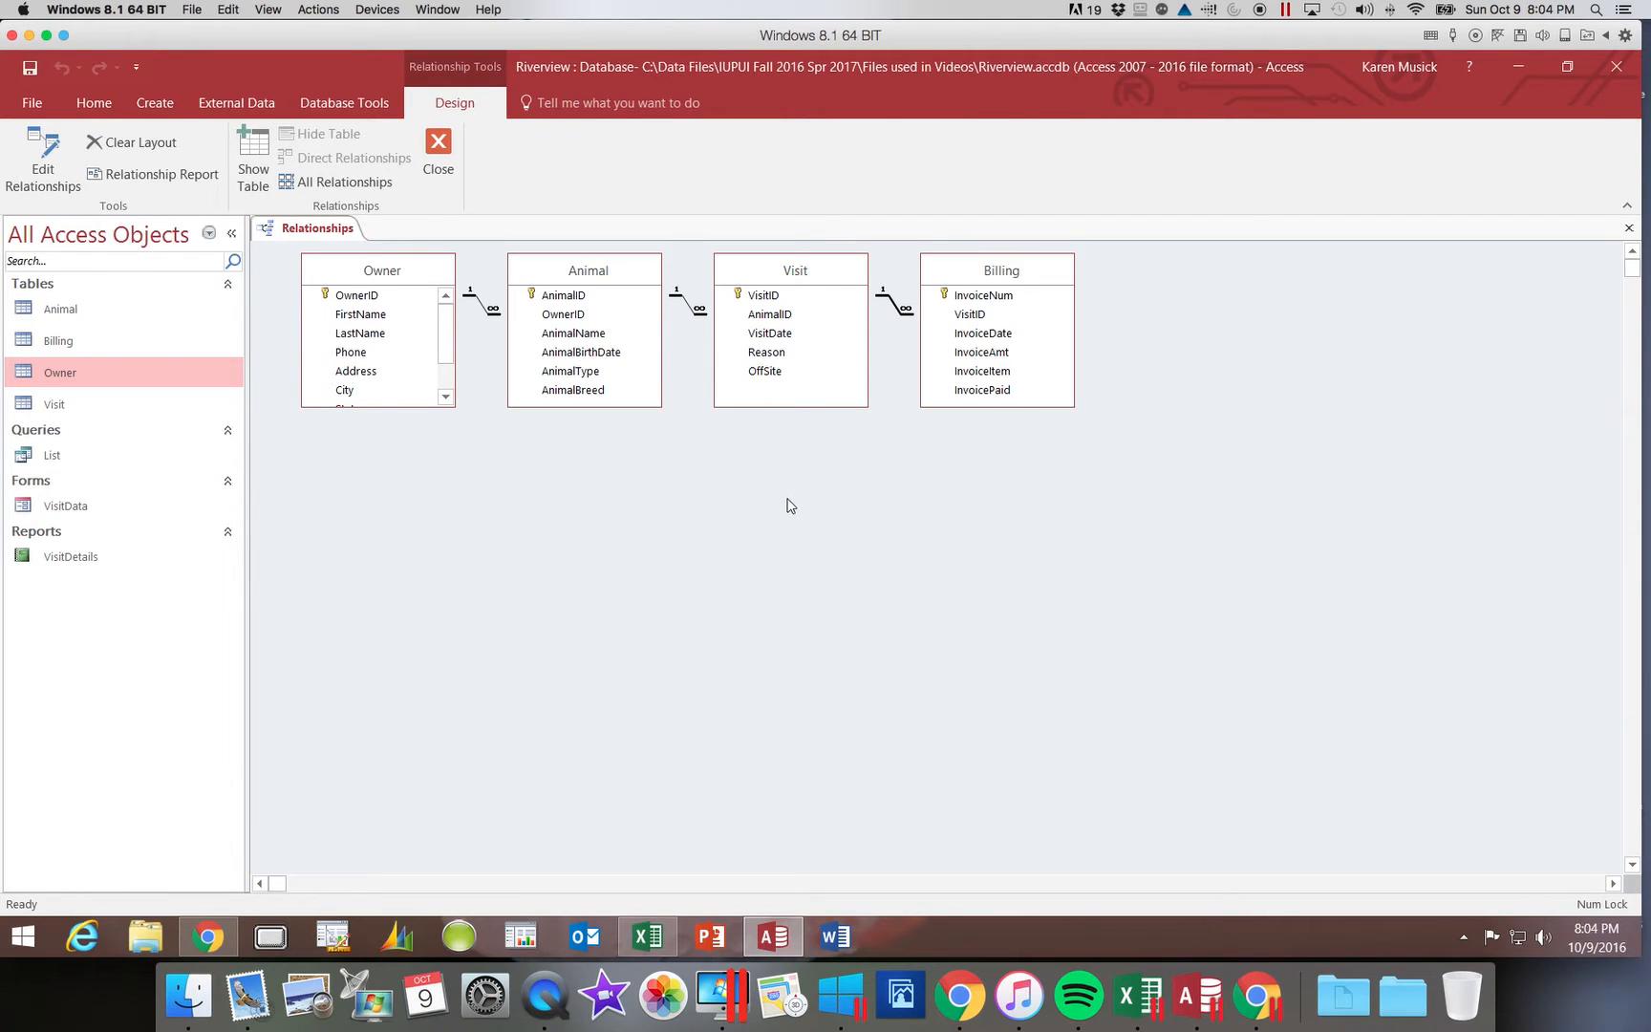
mouse_move(698, 382)
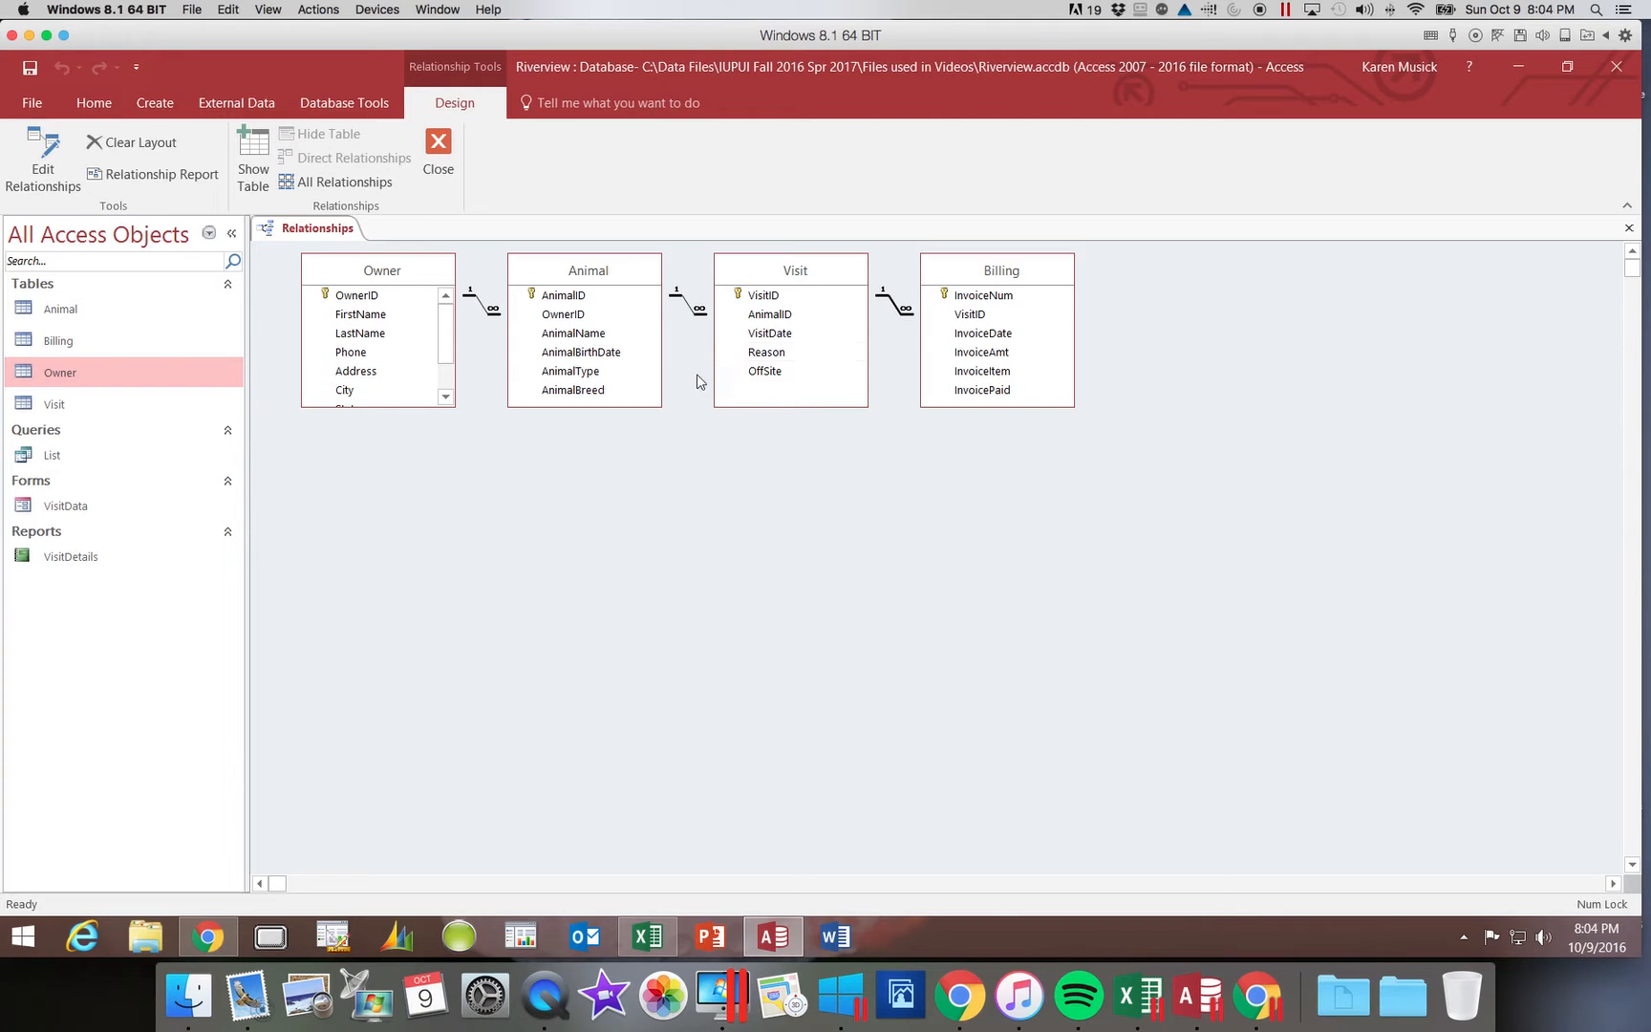
mouse_move(904, 459)
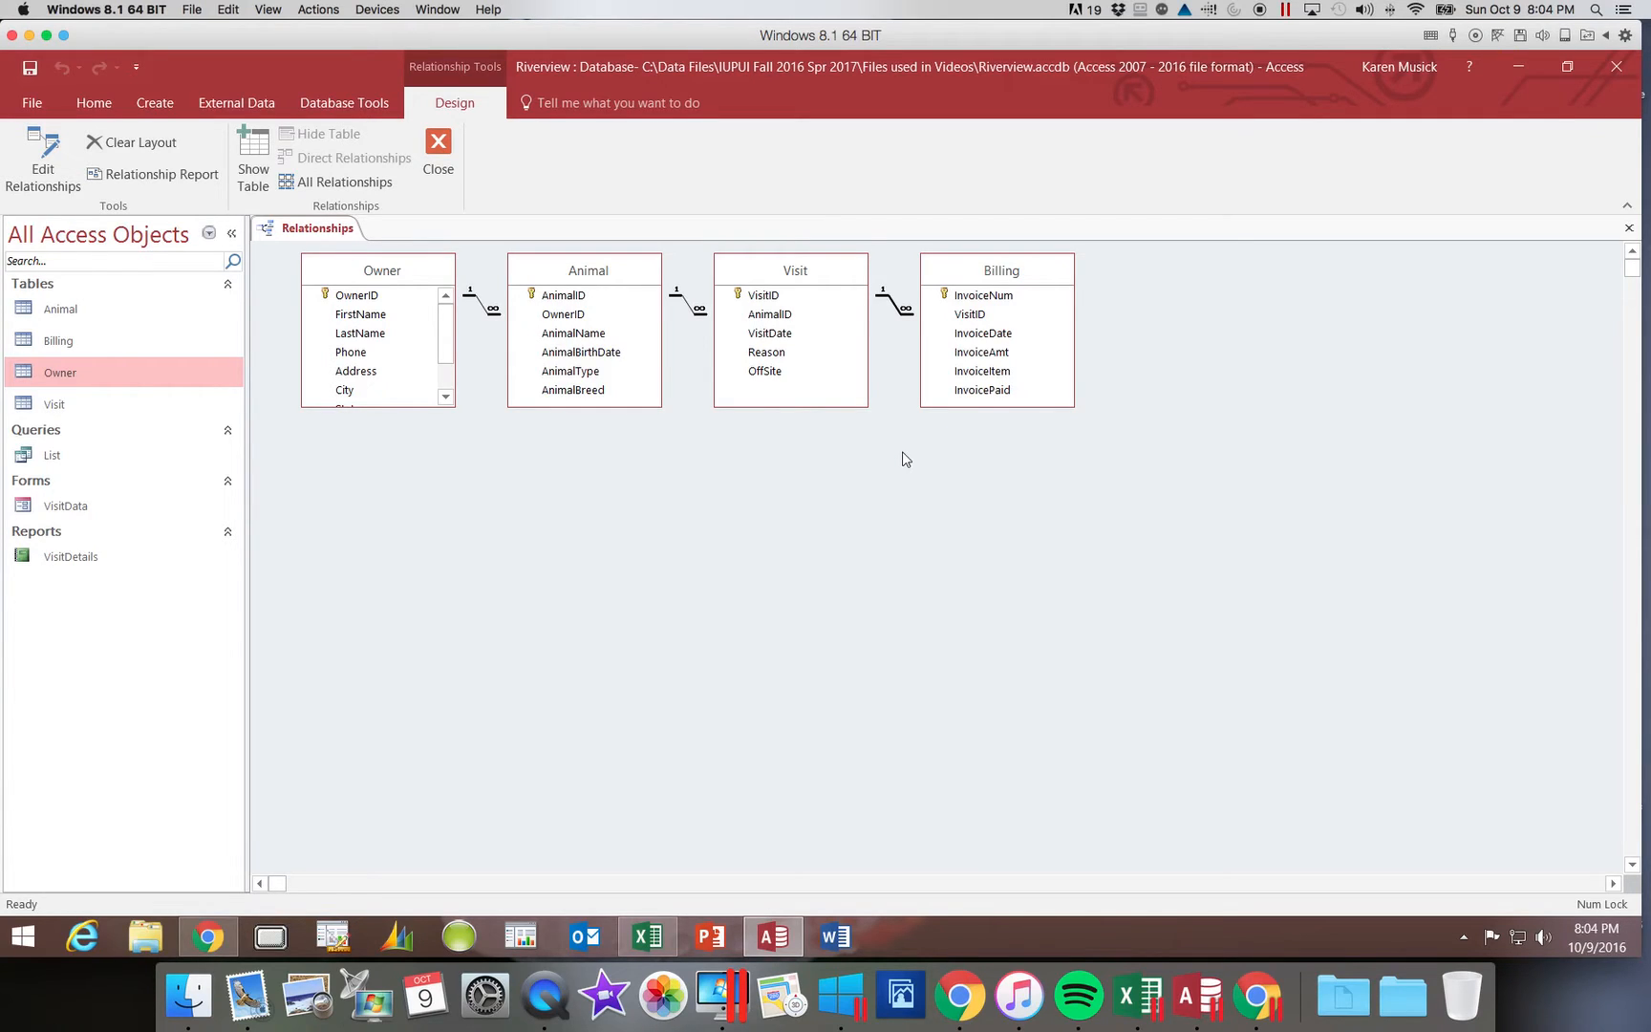
mouse_move(901, 458)
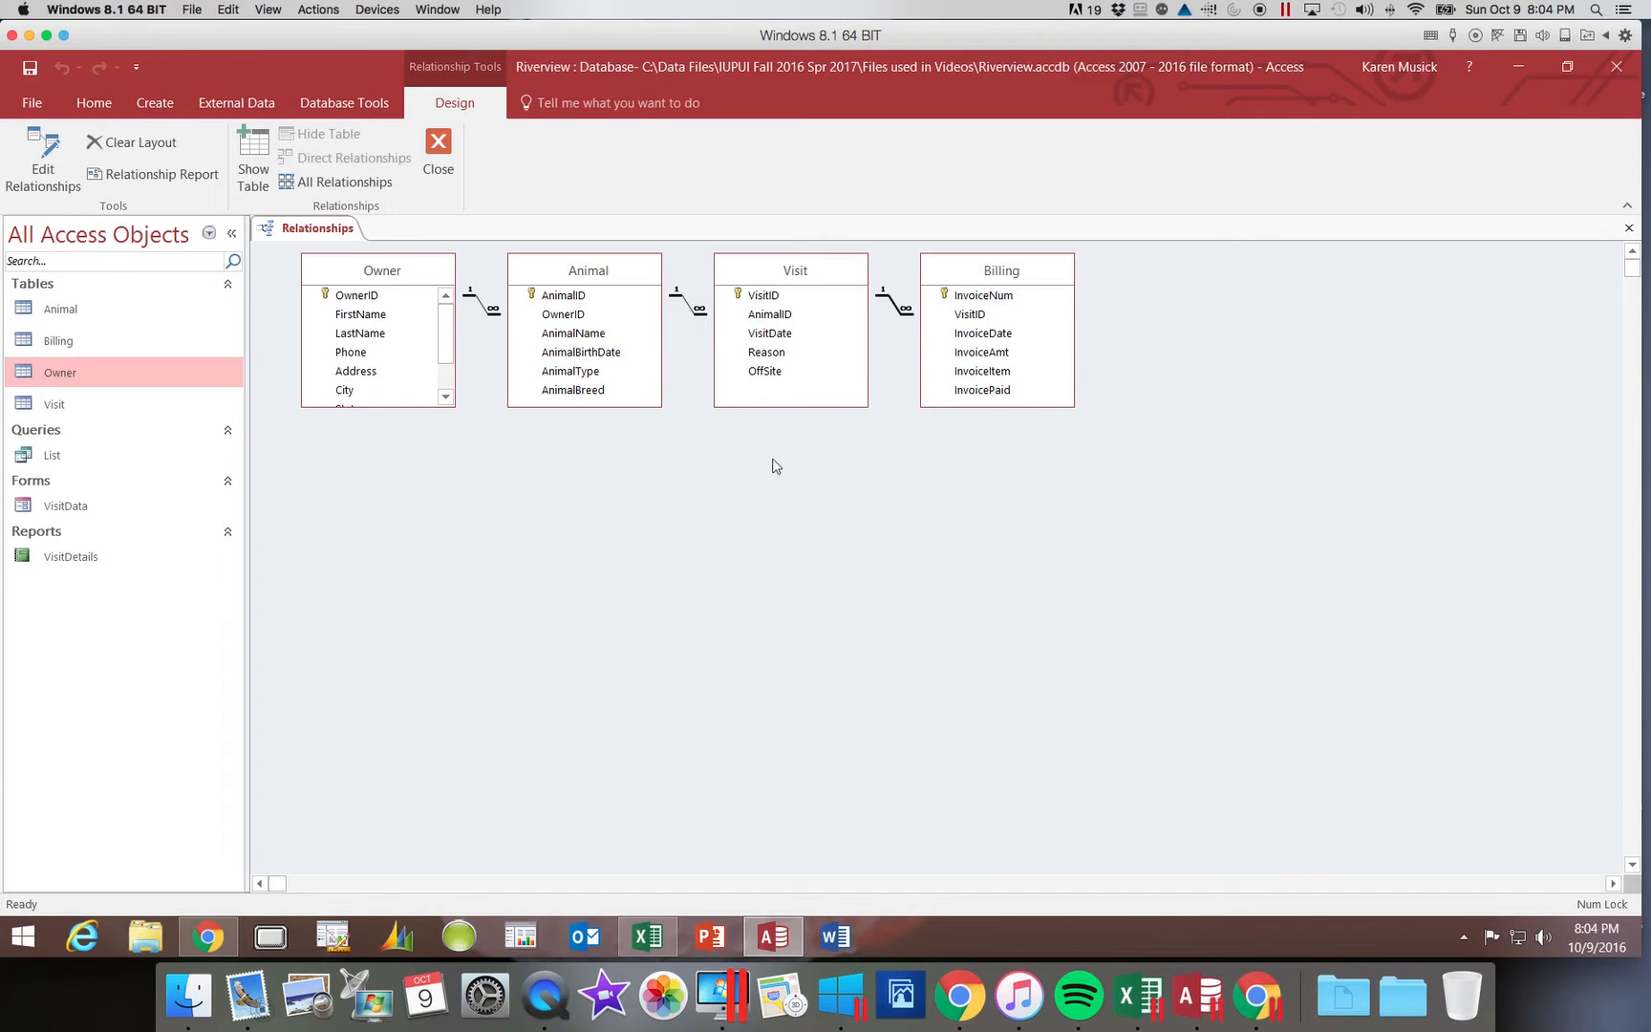
mouse_move(850, 470)
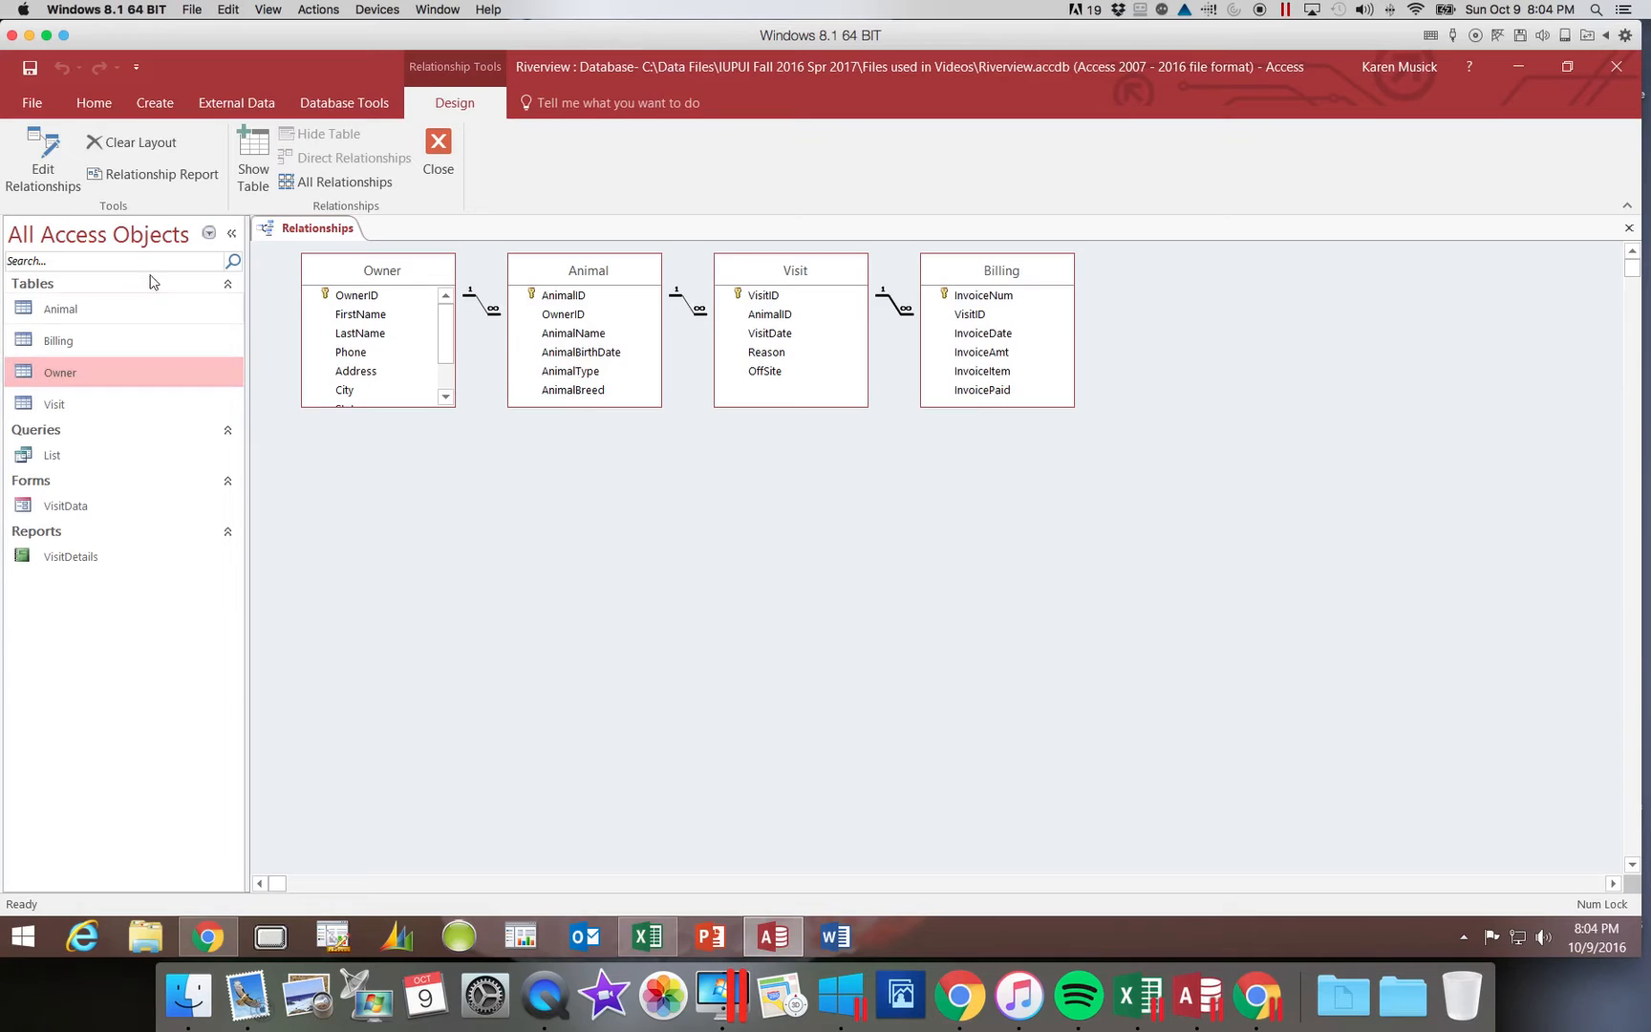
mouse_move(30, 68)
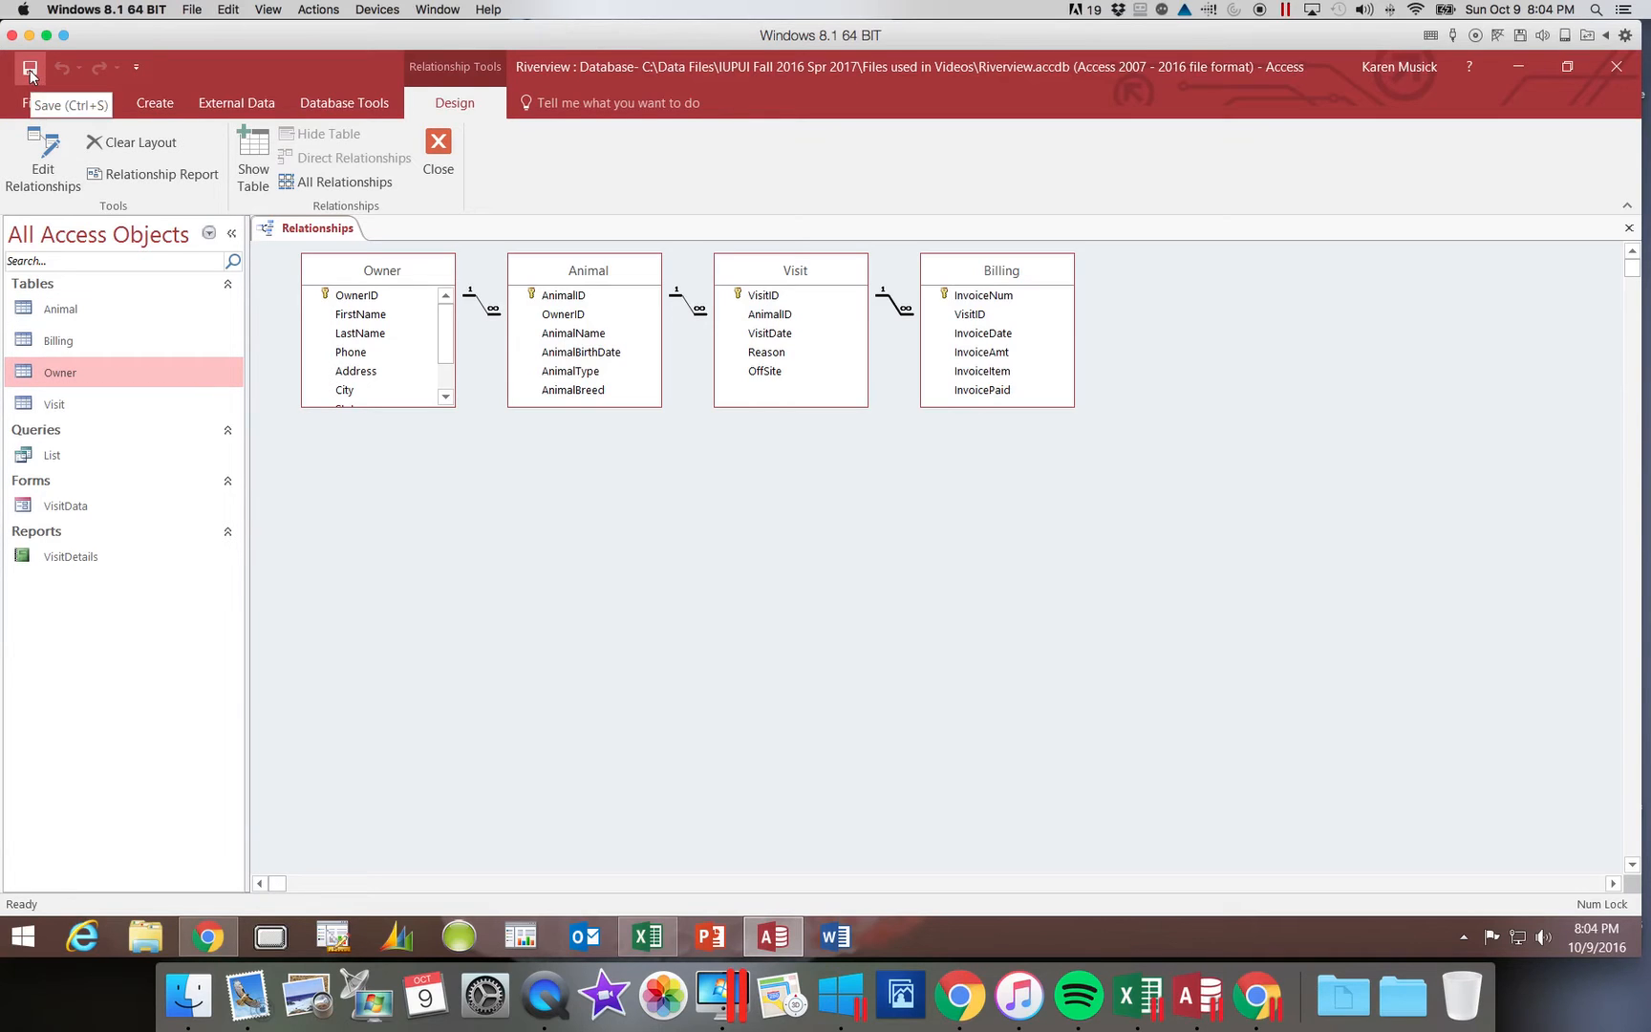
mouse_move(421, 279)
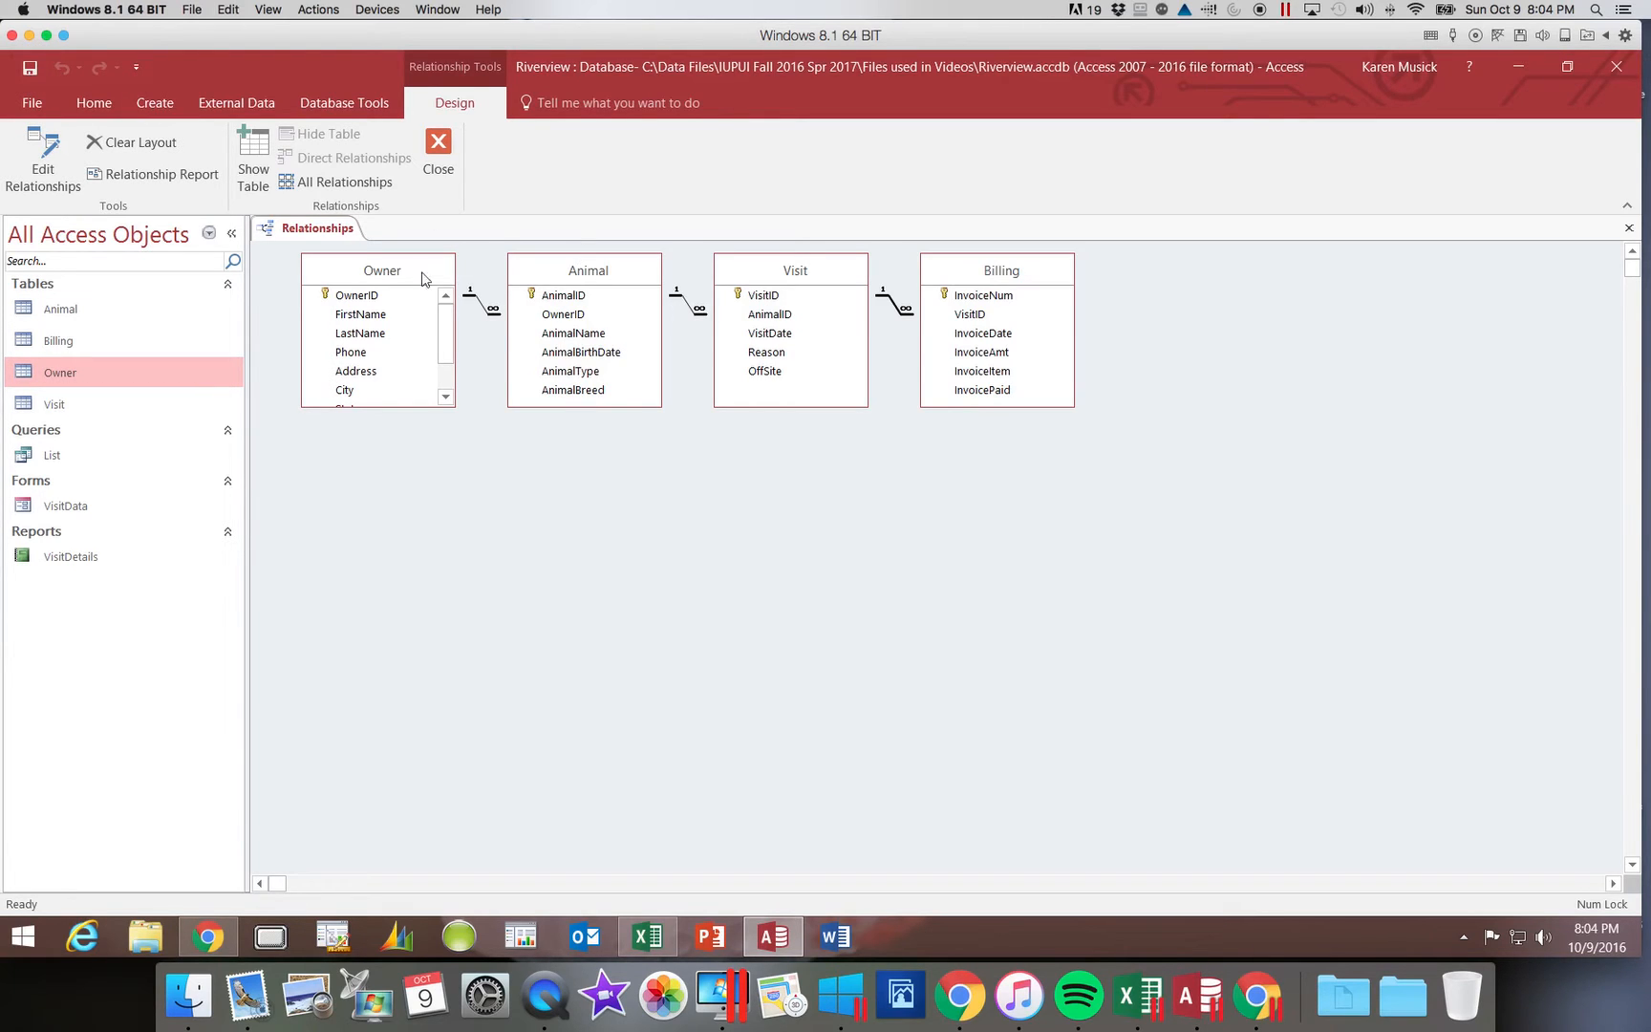
mouse_move(1557, 241)
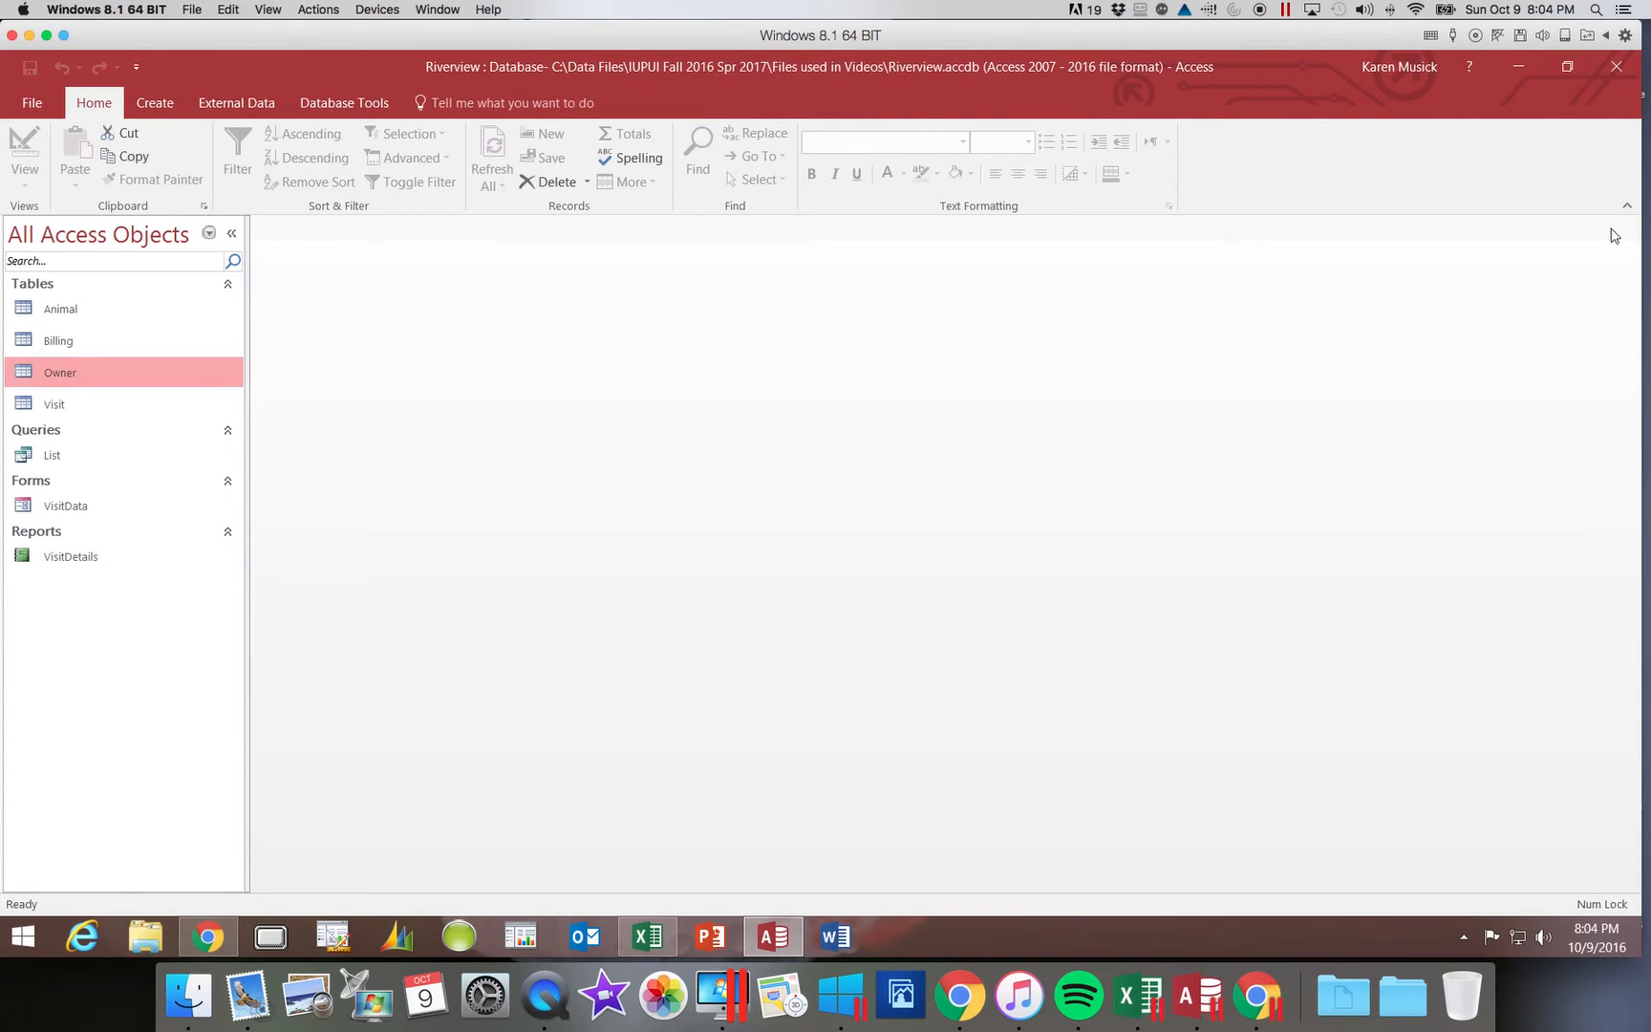
mouse_move(290, 215)
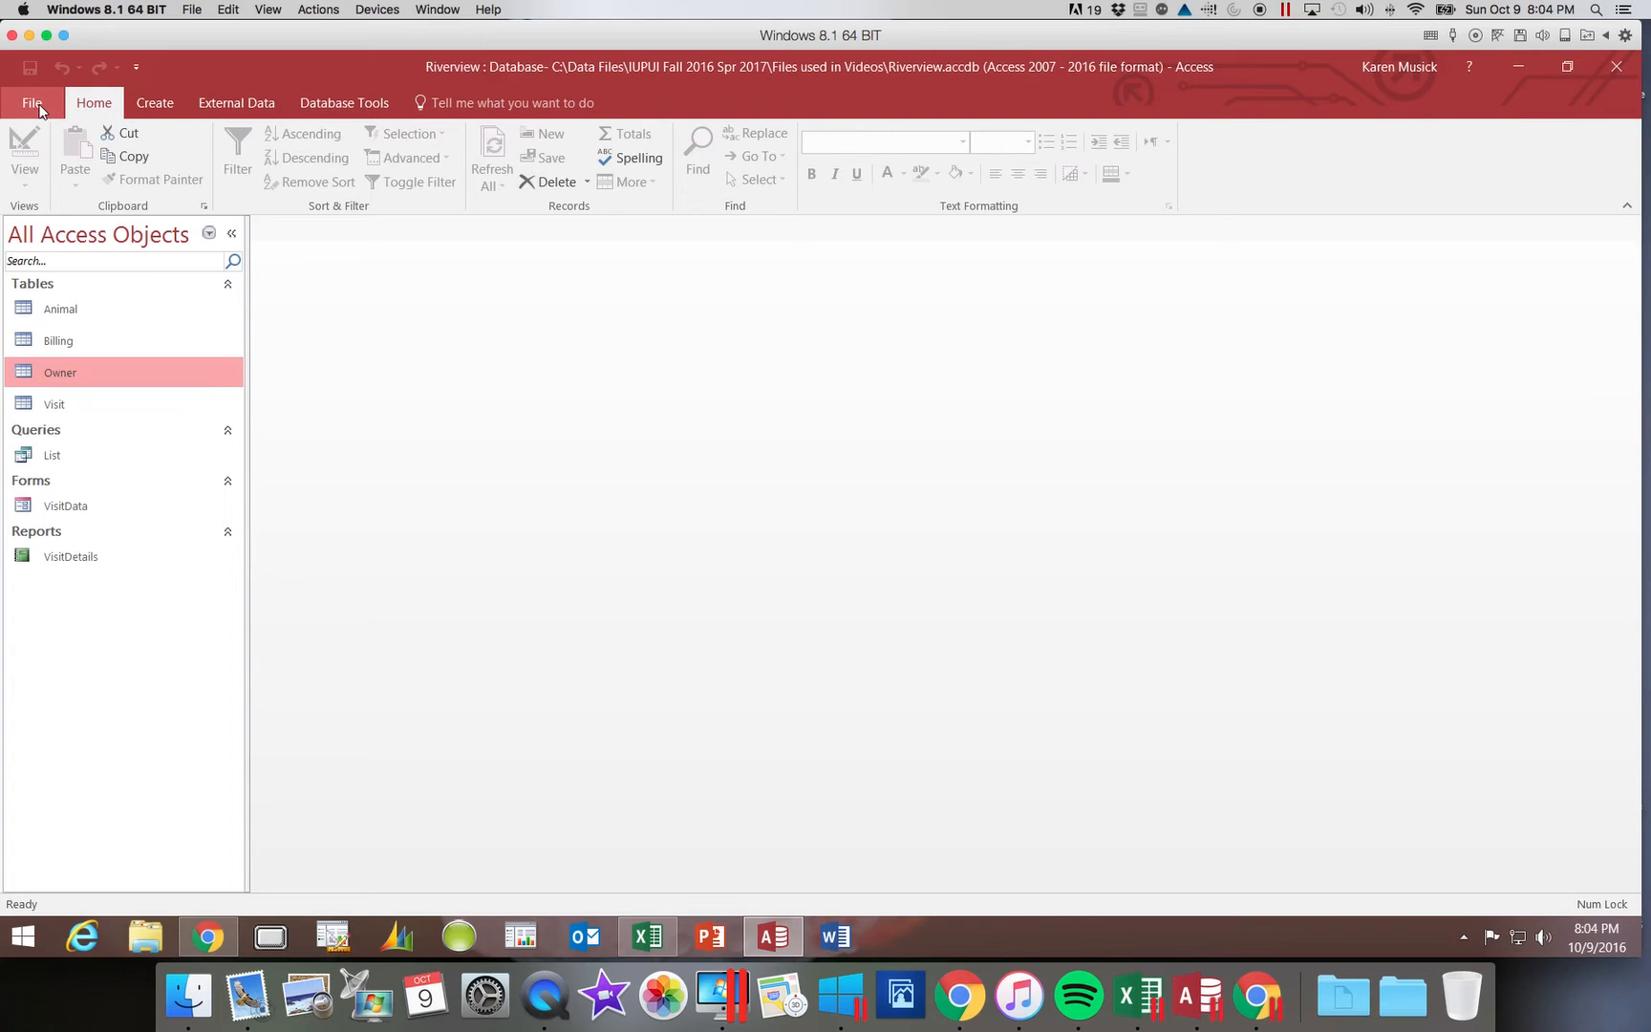
Show the Riverview database's File Info page with compact and repair options
click(31, 103)
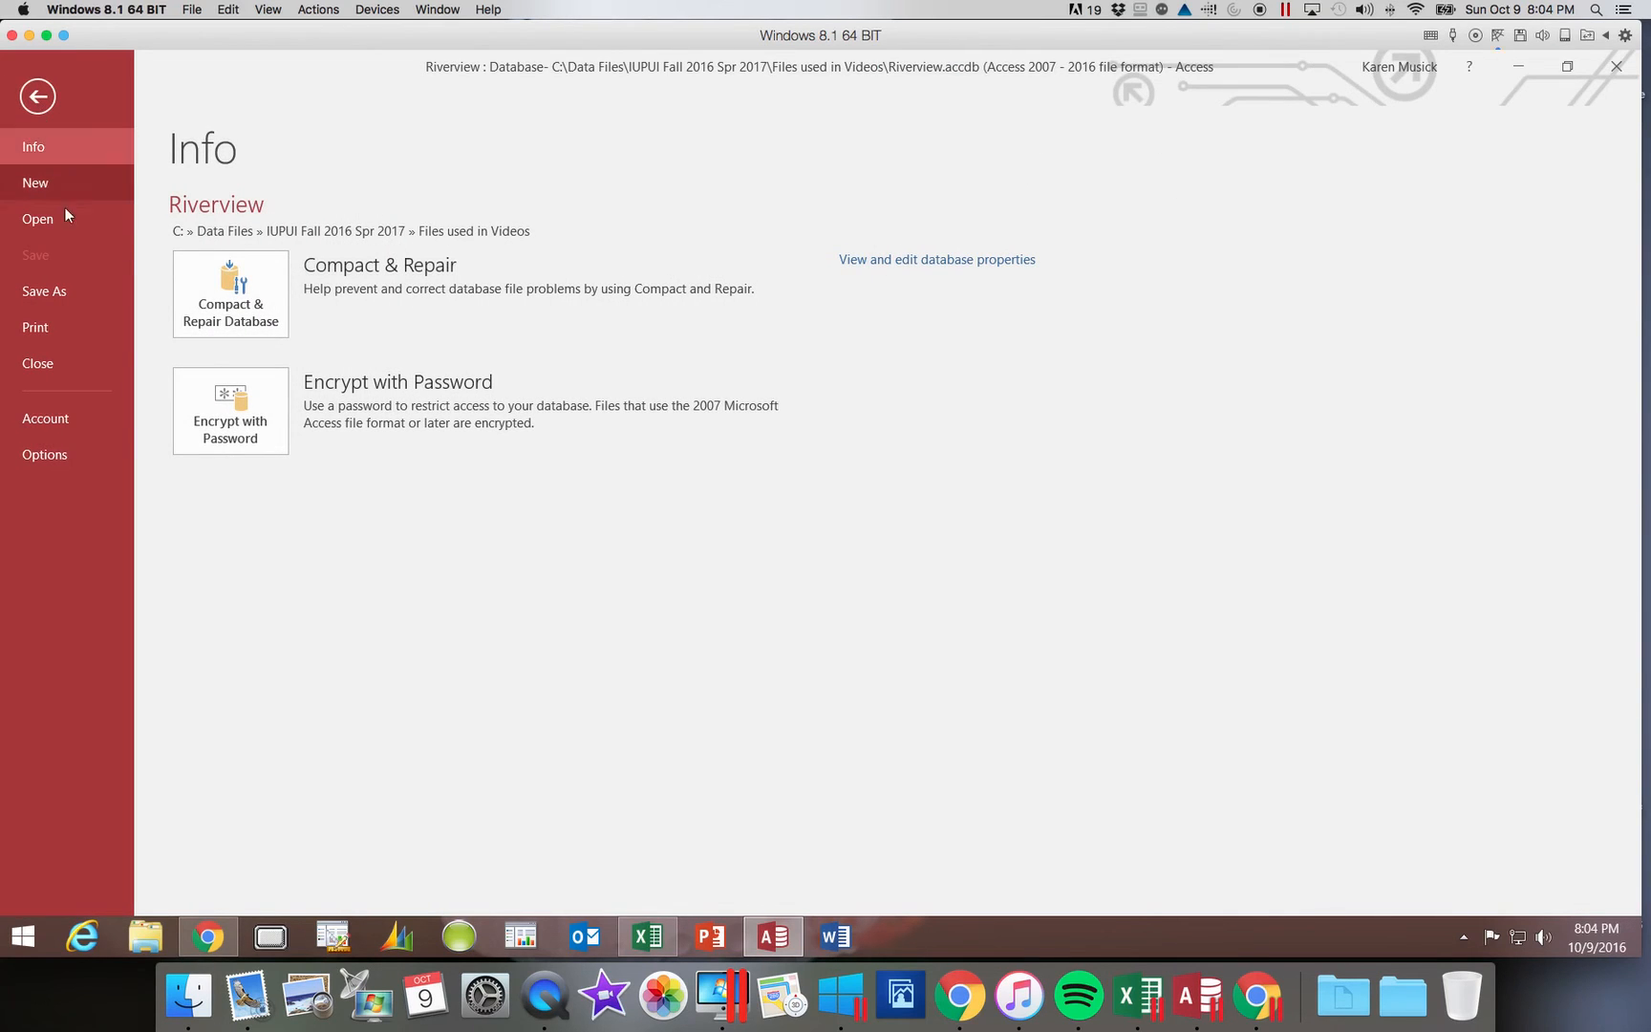
mouse_move(268, 297)
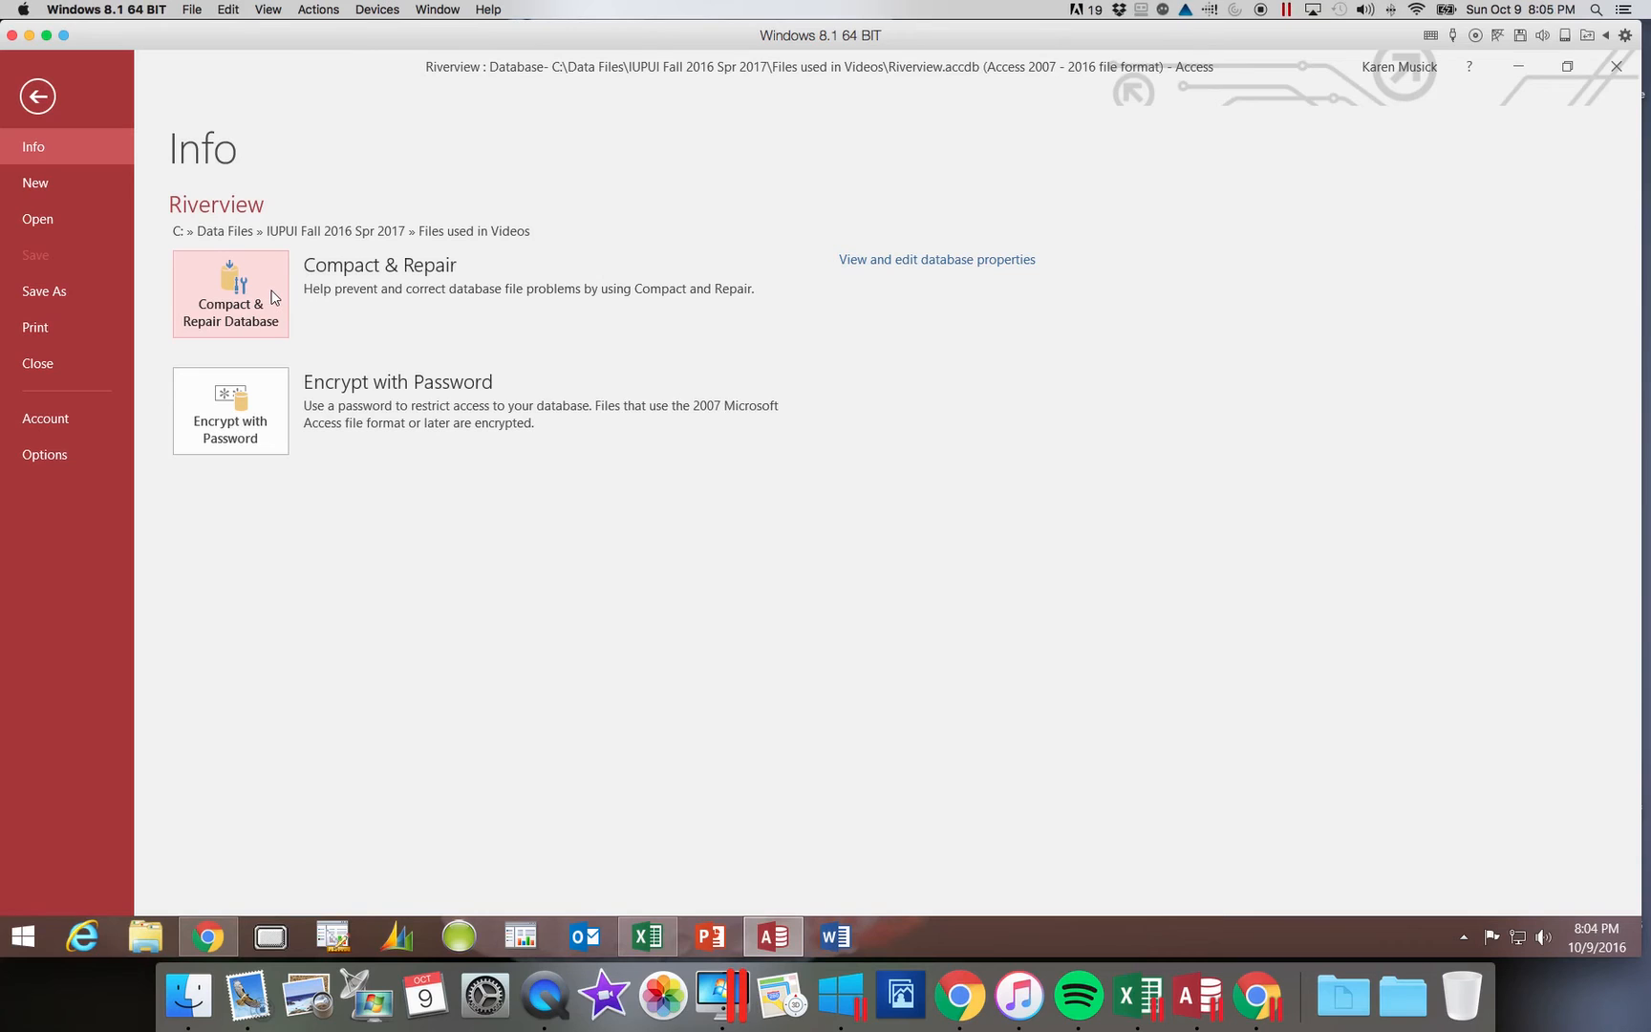